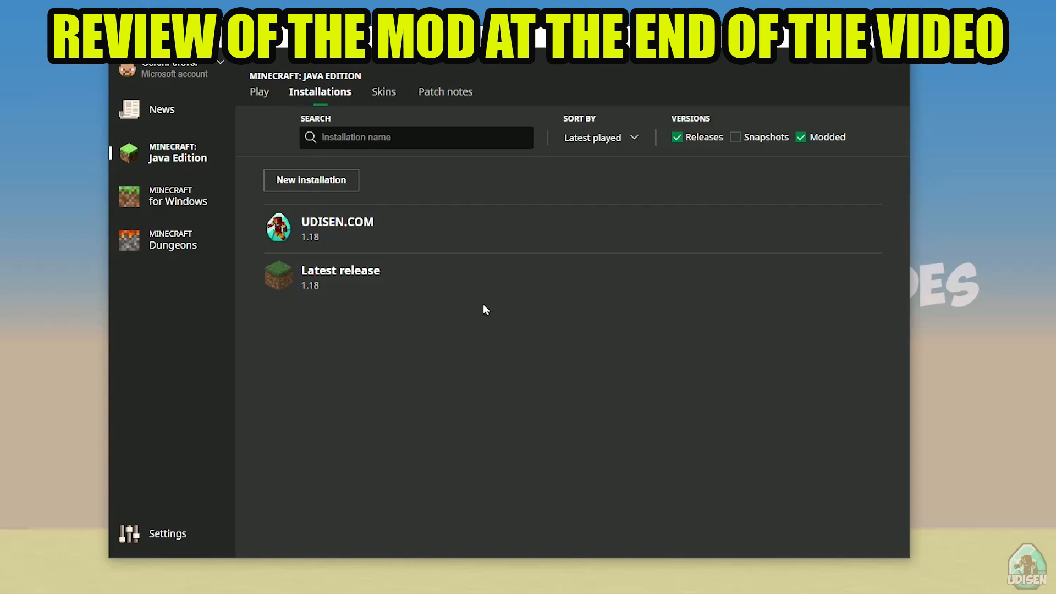
View the launcher news and the list of Java Edition installations
{"action": "left_click", "coordinate": [161, 109]}
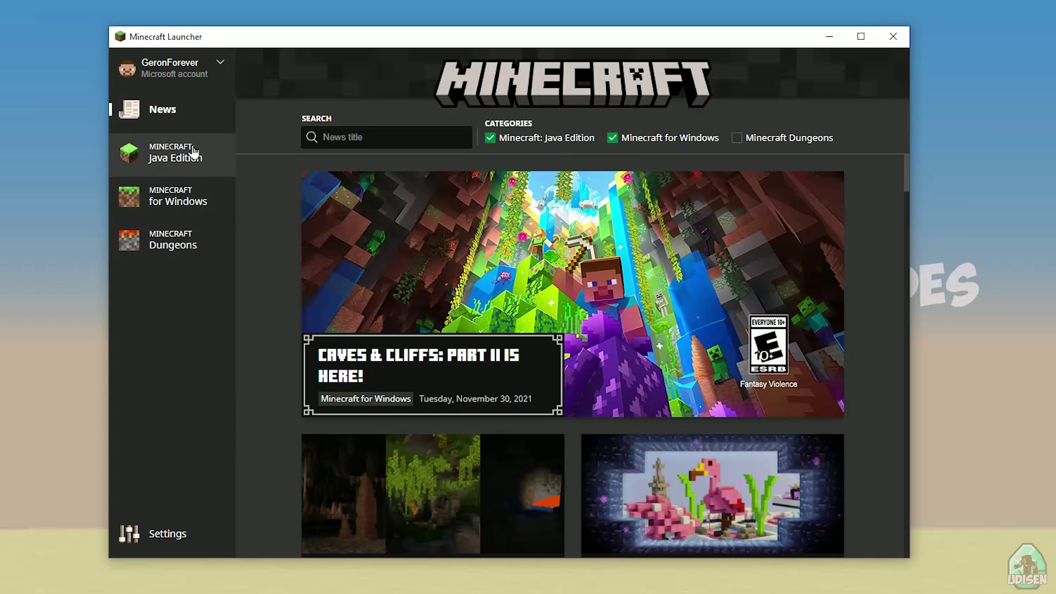
{"action": "left_click", "coordinate": [178, 152]}
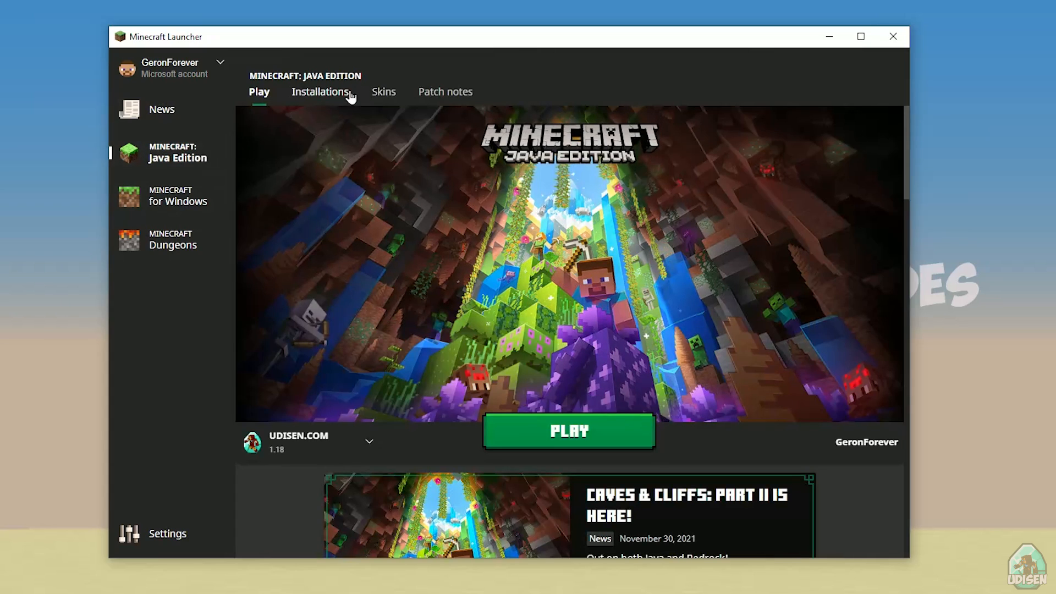
{"action": "left_click", "coordinate": [320, 91]}
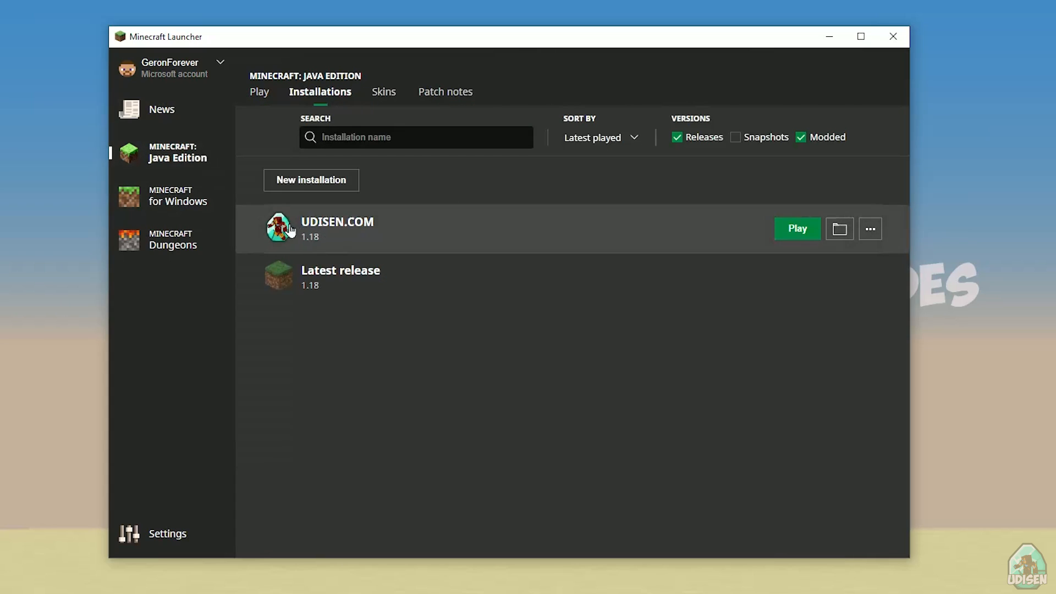
Start a new installation named 'jnghnmghngnhgn' and leave the form without creating it
{"action": "left_click", "coordinate": [311, 179]}
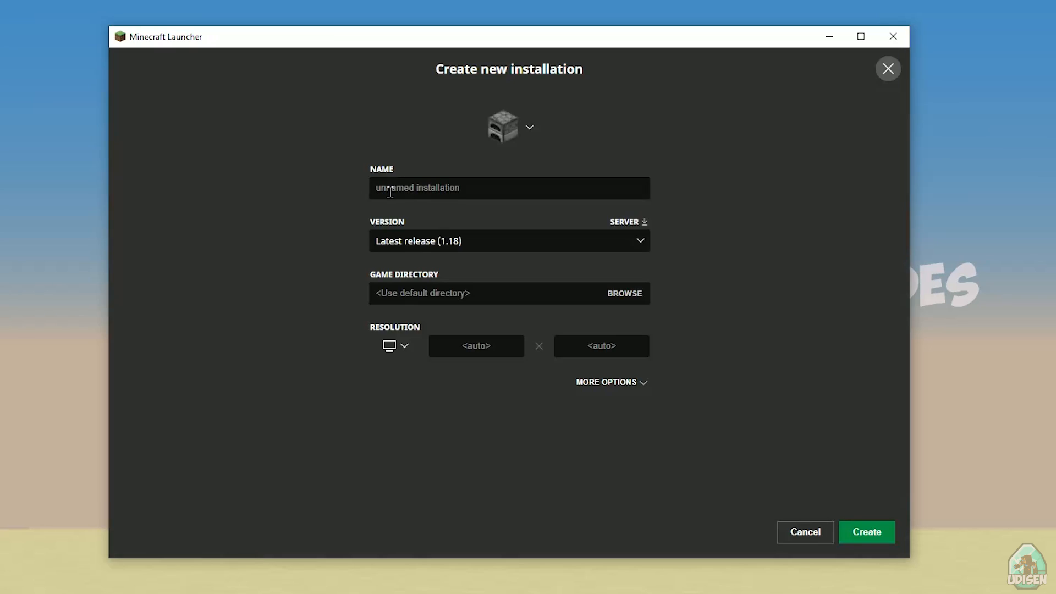
{"action": "type", "text": "jnghnmghngnhgn"}
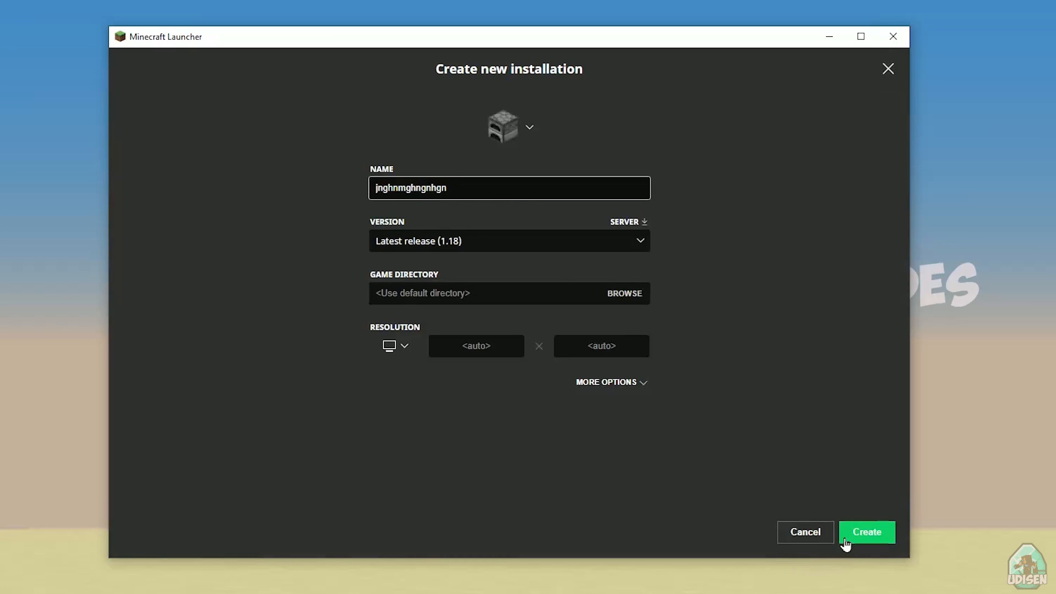
{"action": "left_click", "coordinate": [866, 532]}
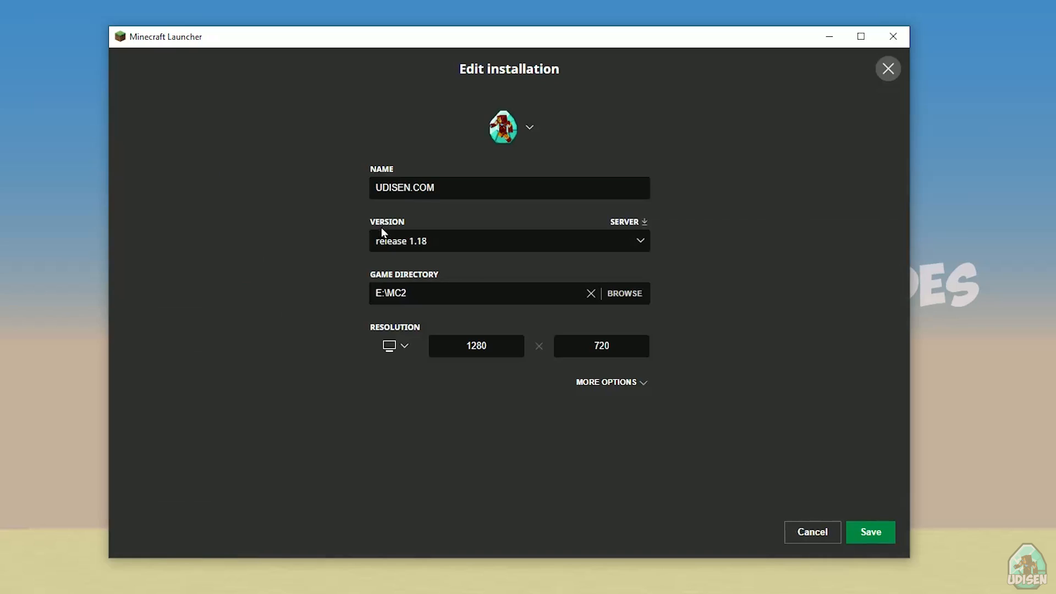
Browse the UDISEN.COM version list, try a snapshot, and keep release 1.18
{"action": "left_click", "coordinate": [508, 240]}
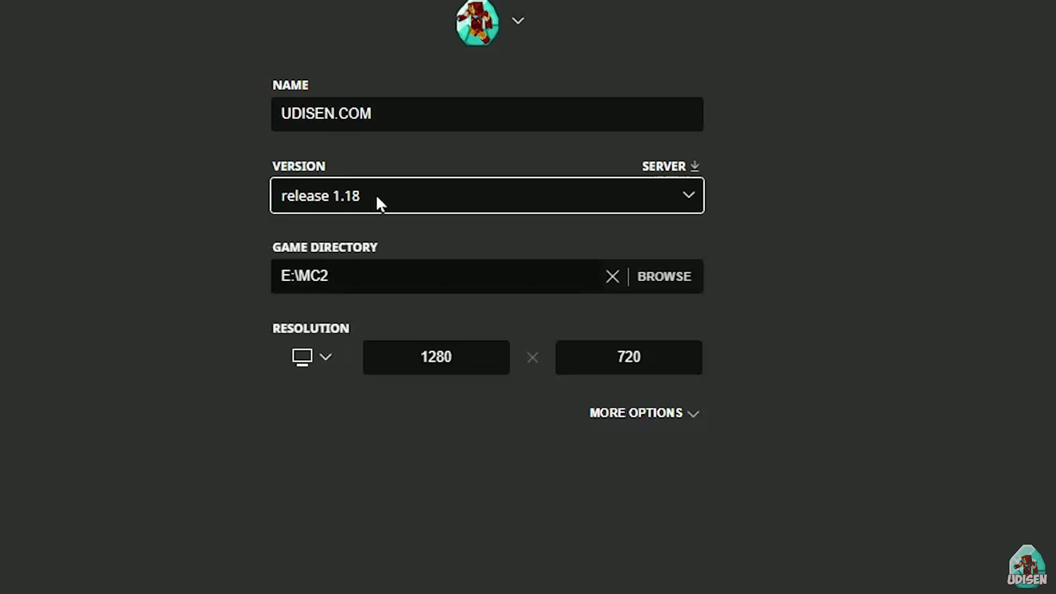
{"action": "mouse_move", "coordinate": [303, 217]}
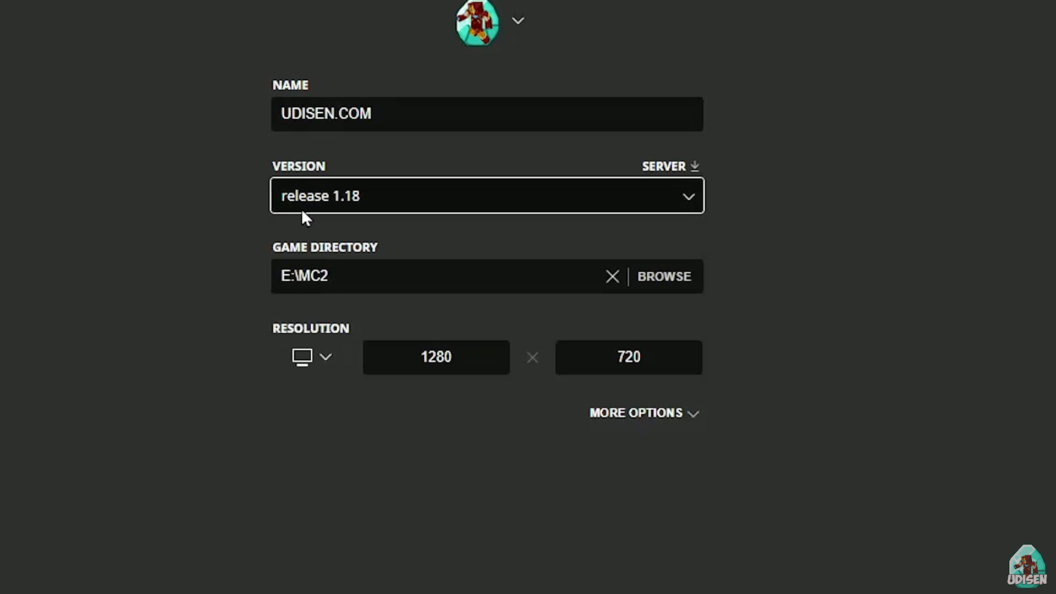
{"action": "left_click", "coordinate": [485, 196]}
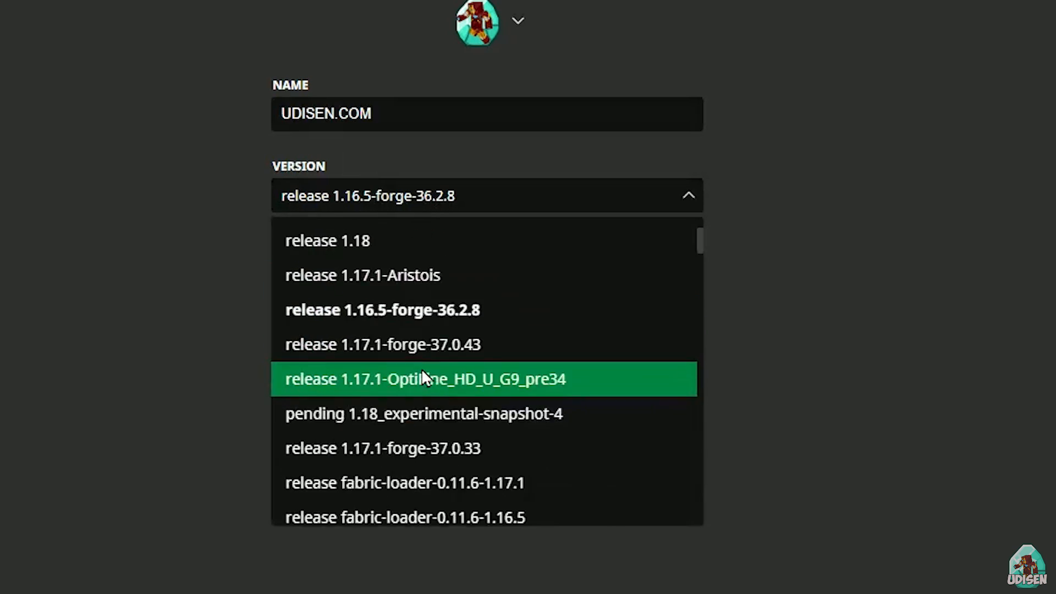
{"action": "scroll", "scroll_direction": "down", "scroll_amount": 3}
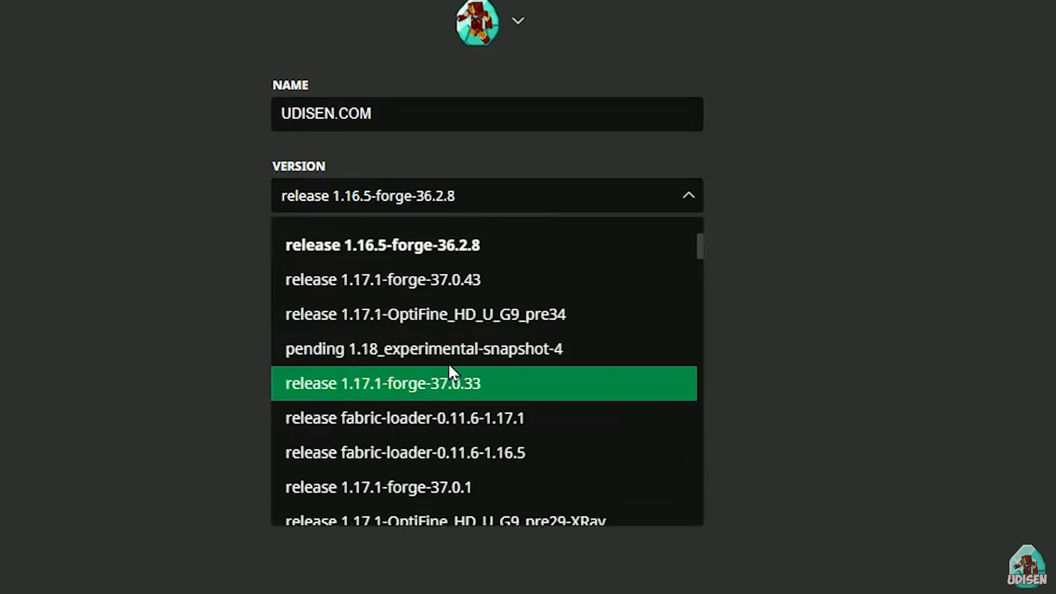
{"action": "left_click", "coordinate": [422, 348]}
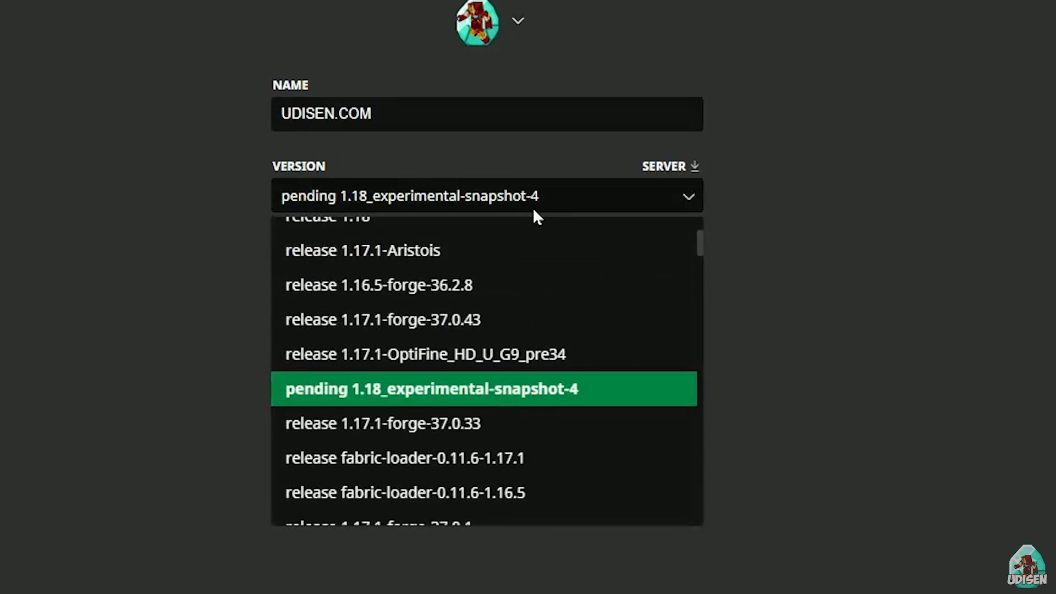
{"action": "left_click", "coordinate": [327, 216]}
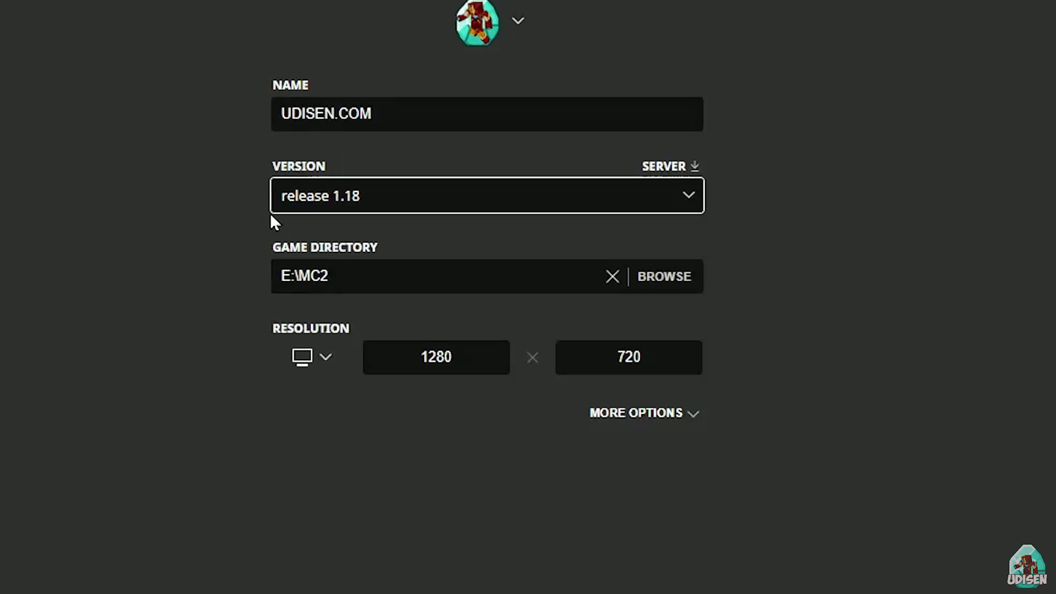
{"action": "mouse_move", "coordinate": [587, 228]}
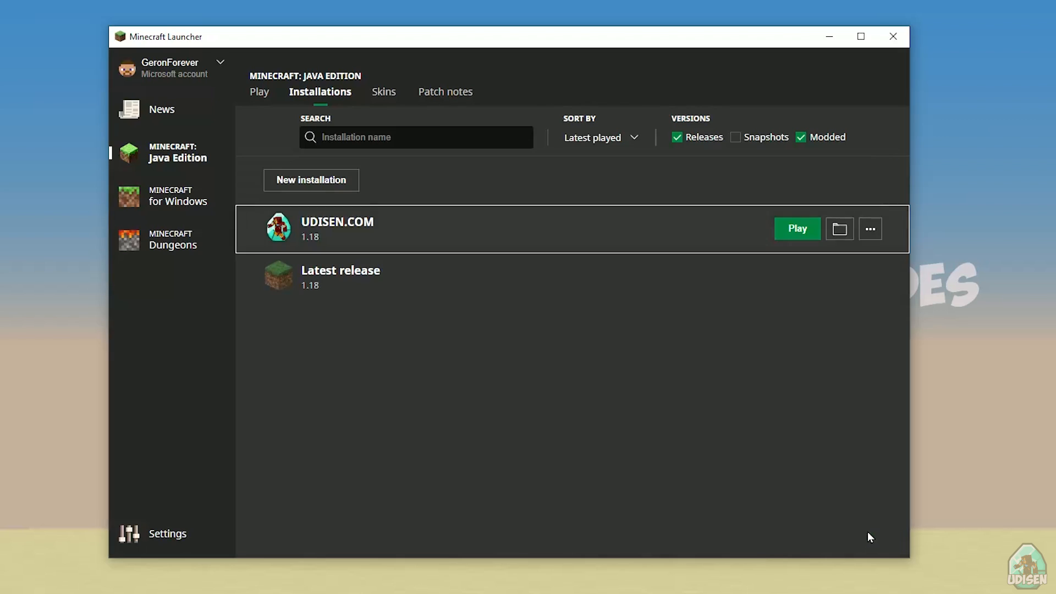
Play the UDISEN.COM 1.18 installation so it begins preparing to launch
{"action": "left_click", "coordinate": [797, 229]}
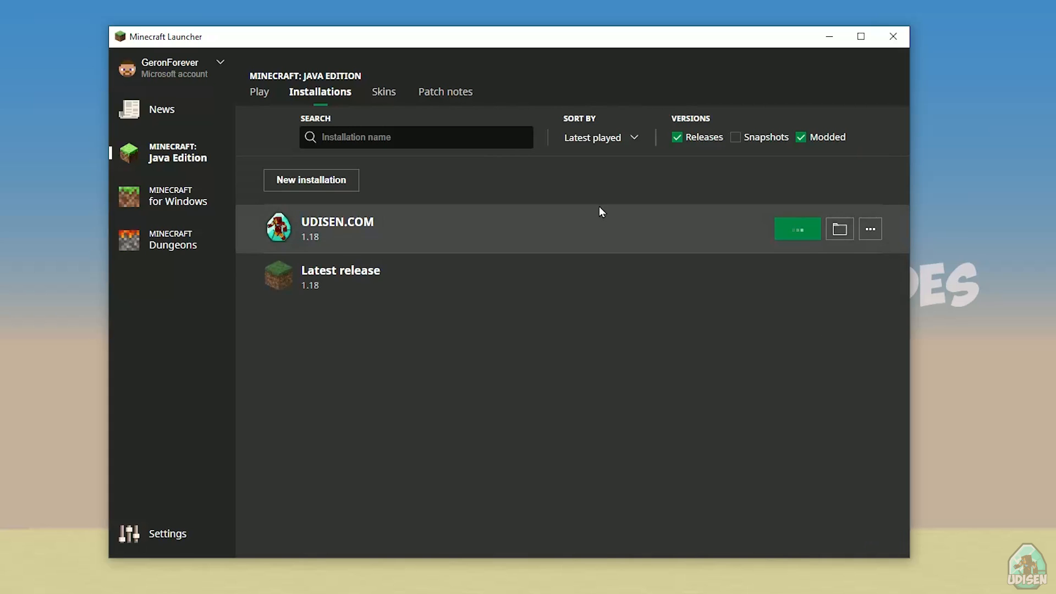
{"action": "left_click", "coordinate": [797, 229]}
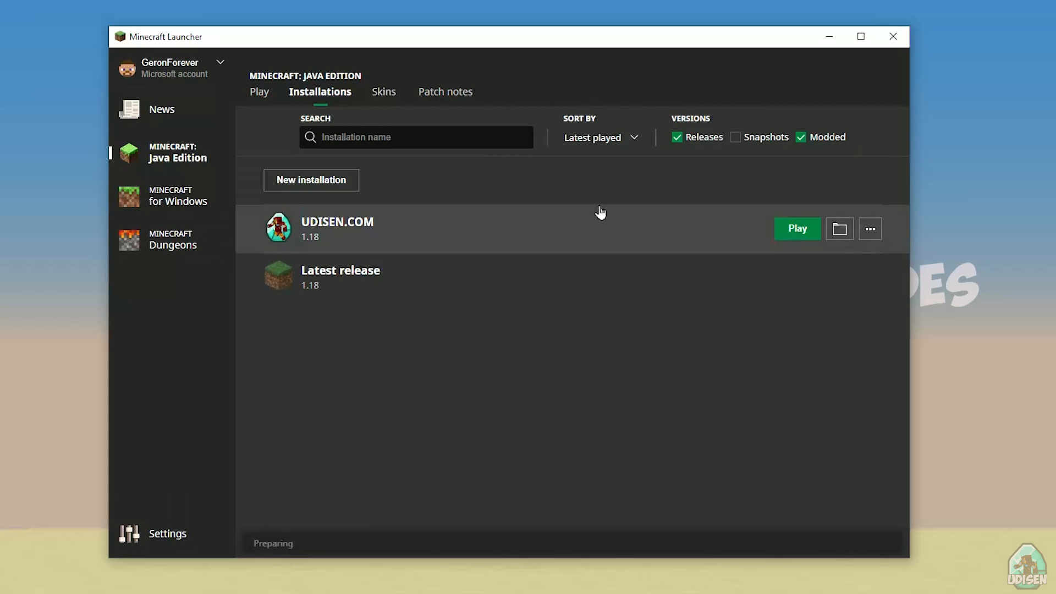
{"action": "left_click", "coordinate": [797, 228]}
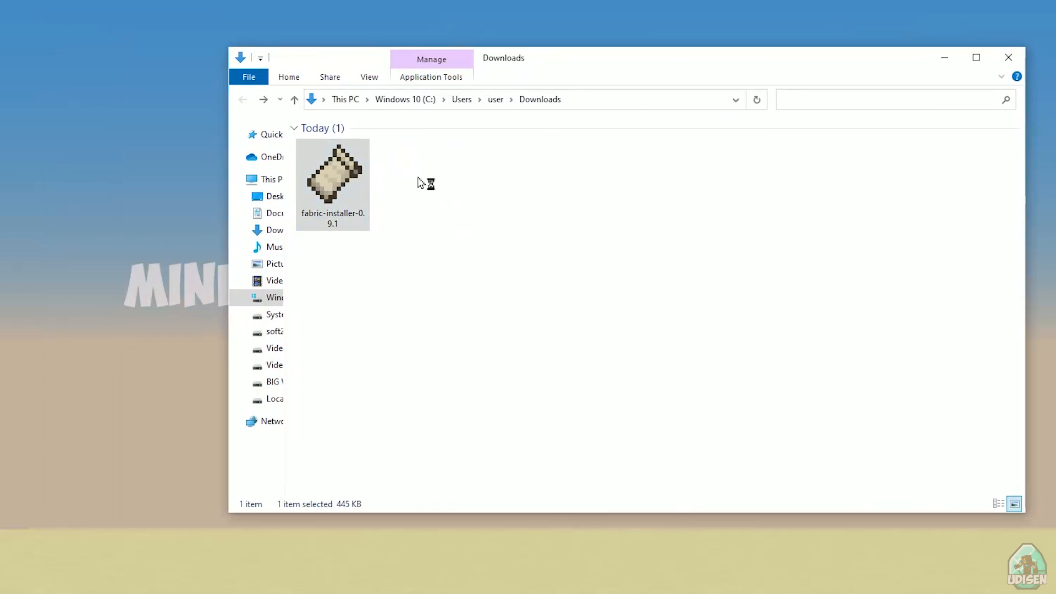
Run fabric-installer-0.9.1 and keep Minecraft 1.18 with loader 0.12.8 for the client
{"action": "double_click", "coordinate": [332, 172]}
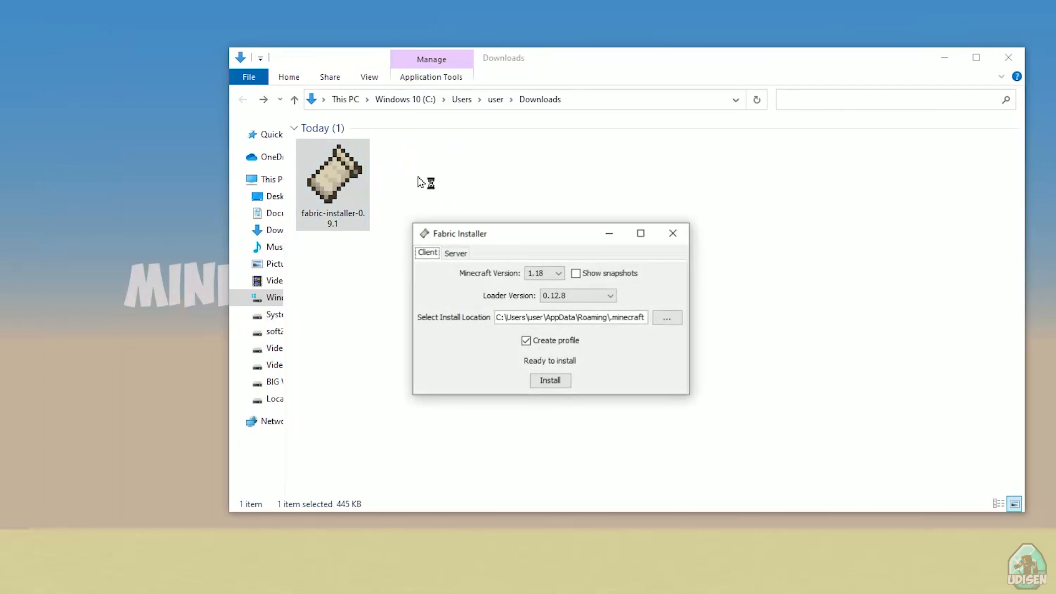
{"action": "left_click_drag", "start_coordinate": [505, 234], "coordinate": [549, 191]}
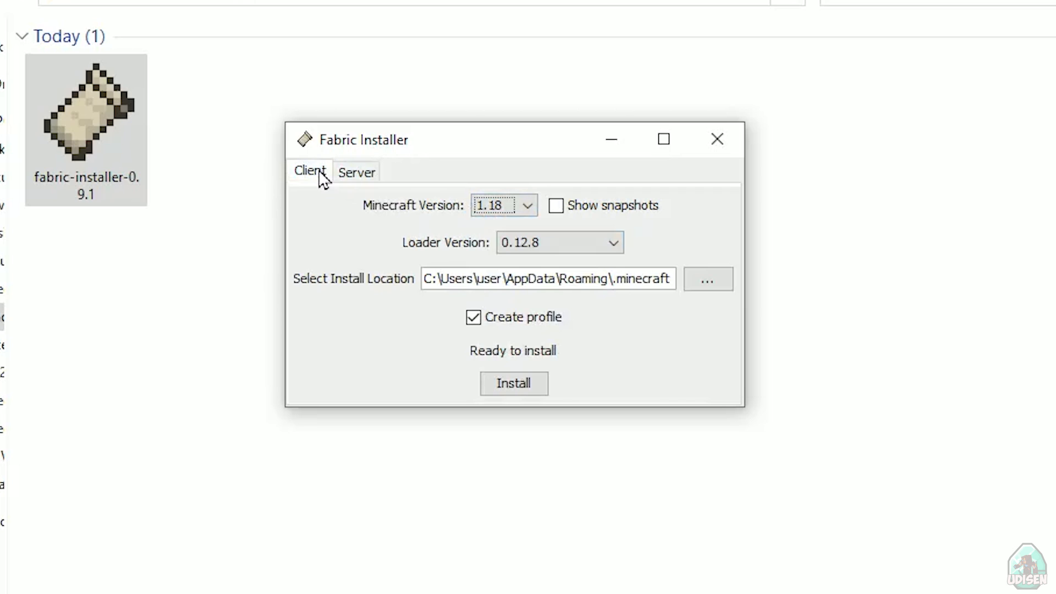
{"action": "mouse_move", "coordinate": [390, 201]}
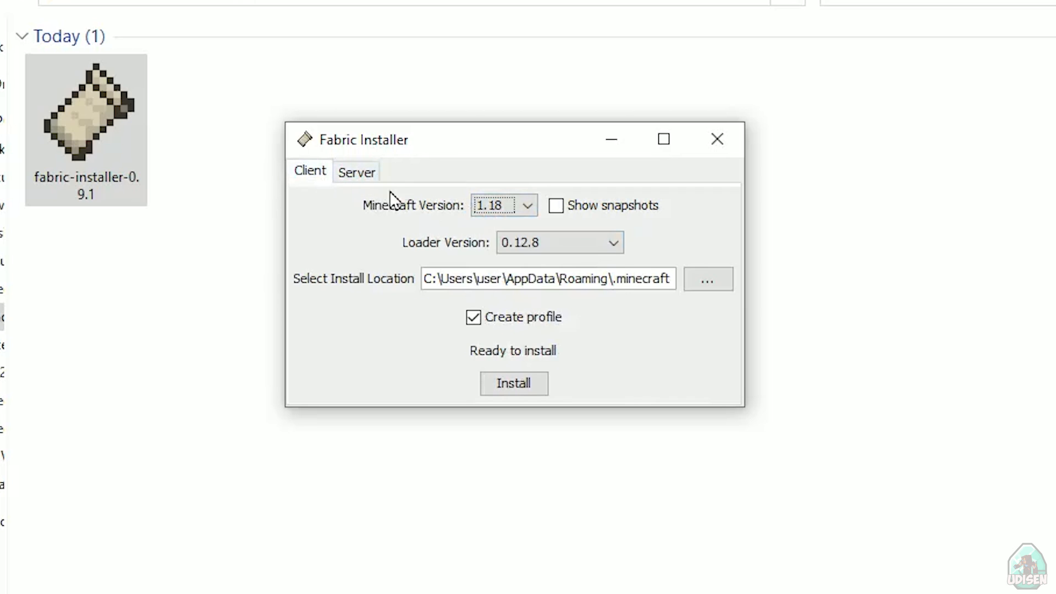
{"action": "left_click", "coordinate": [611, 242]}
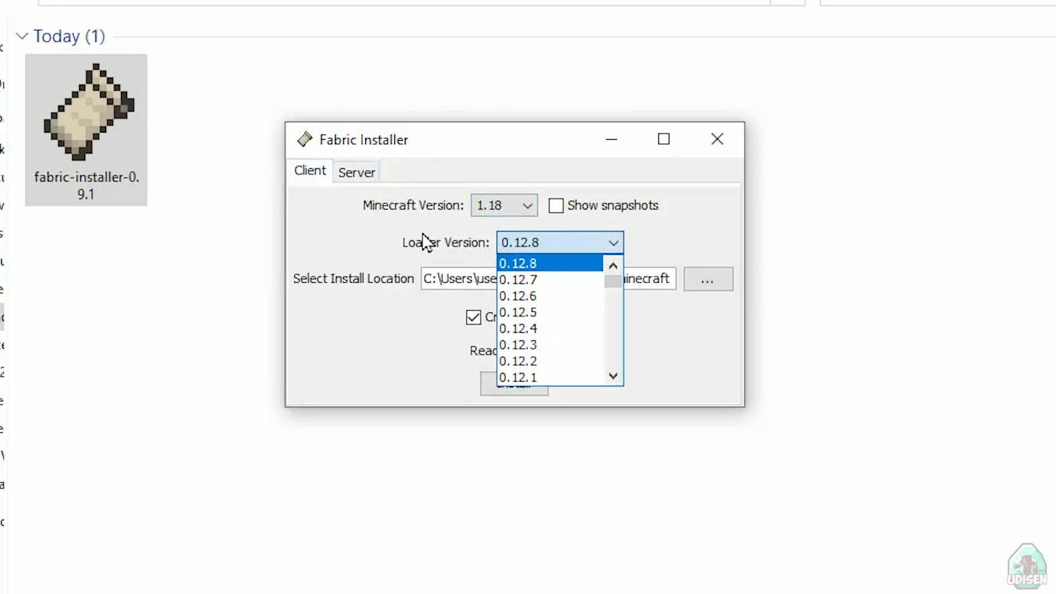
{"action": "left_click", "coordinate": [503, 206]}
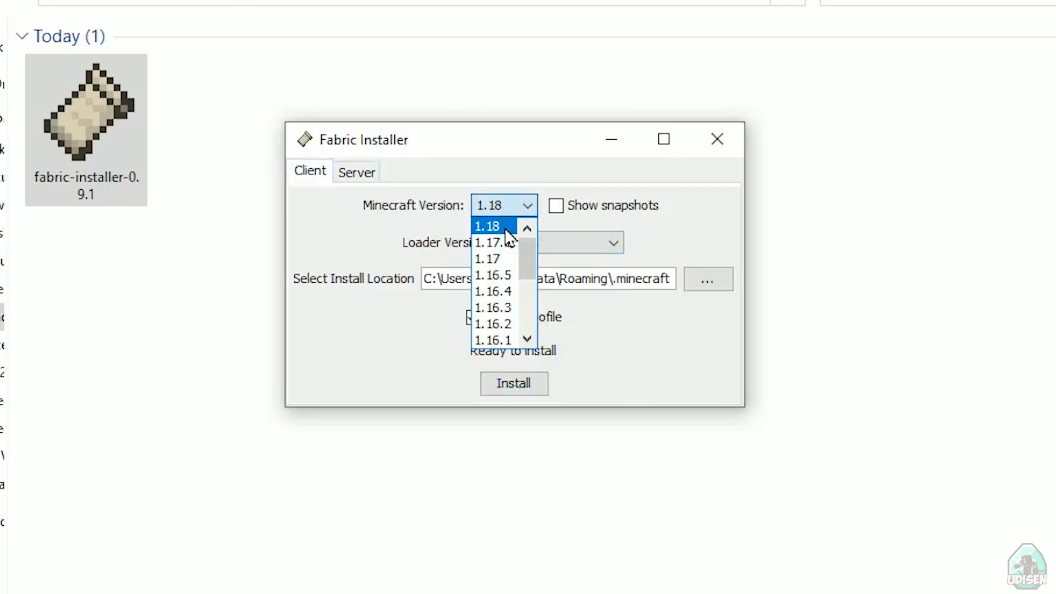
{"action": "left_click", "coordinate": [487, 225]}
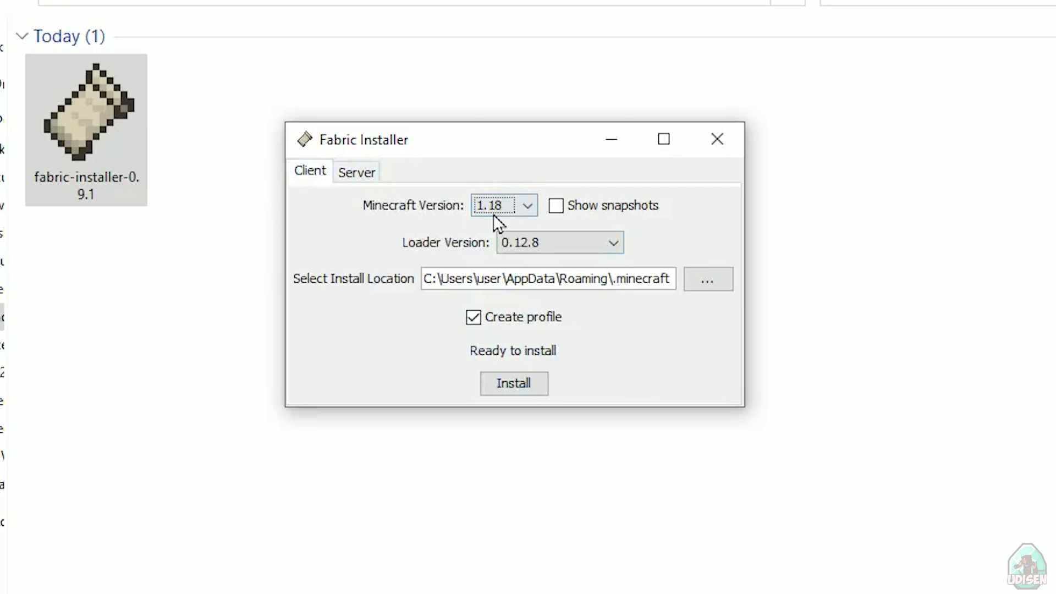
{"action": "left_click", "coordinate": [503, 206]}
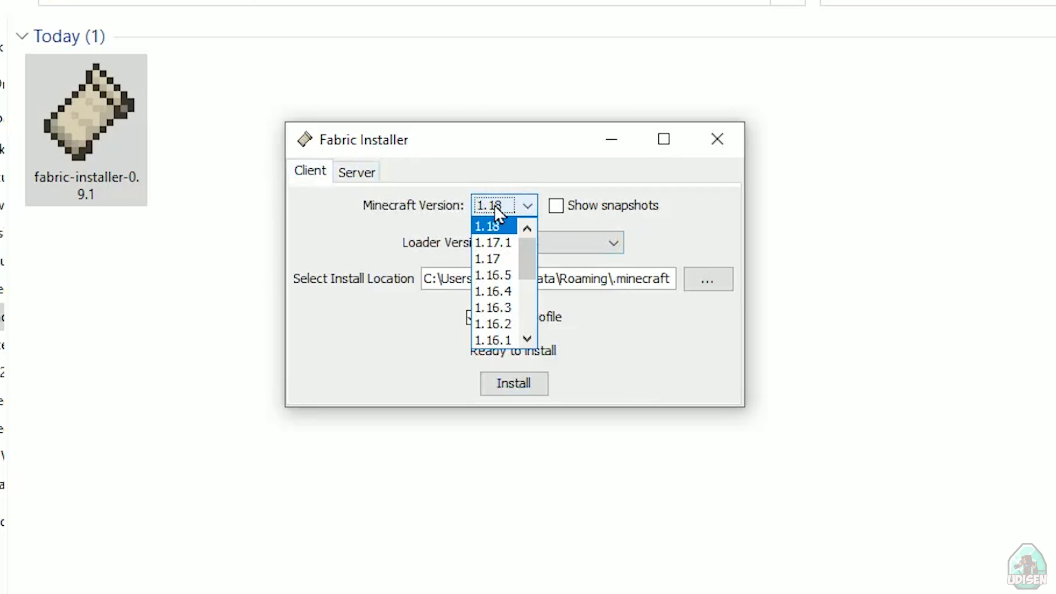
{"action": "mouse_move", "coordinate": [493, 242]}
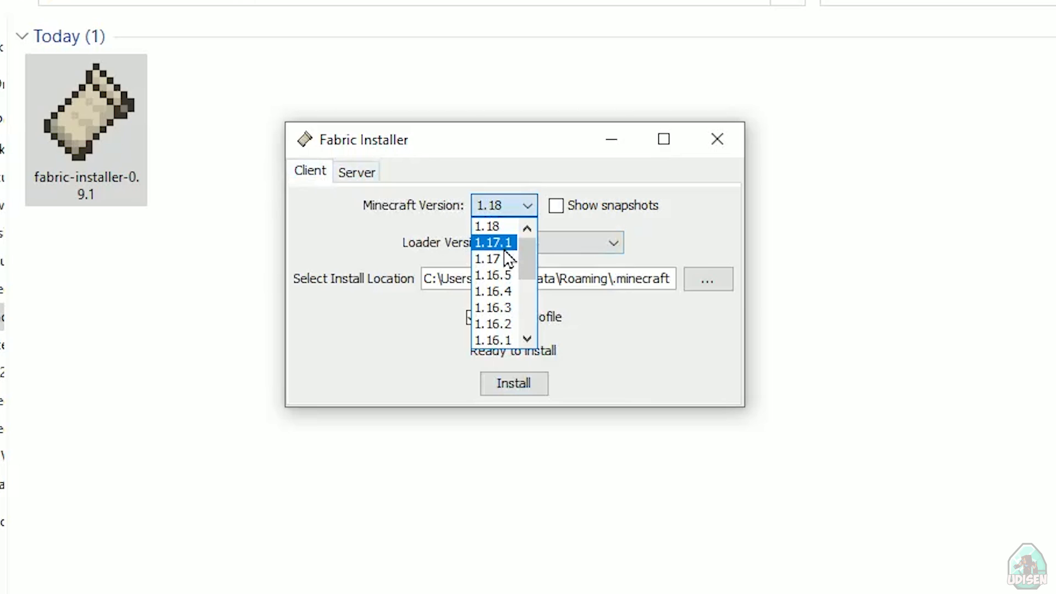
{"action": "scroll", "scroll_direction": "down", "scroll_amount": 3}
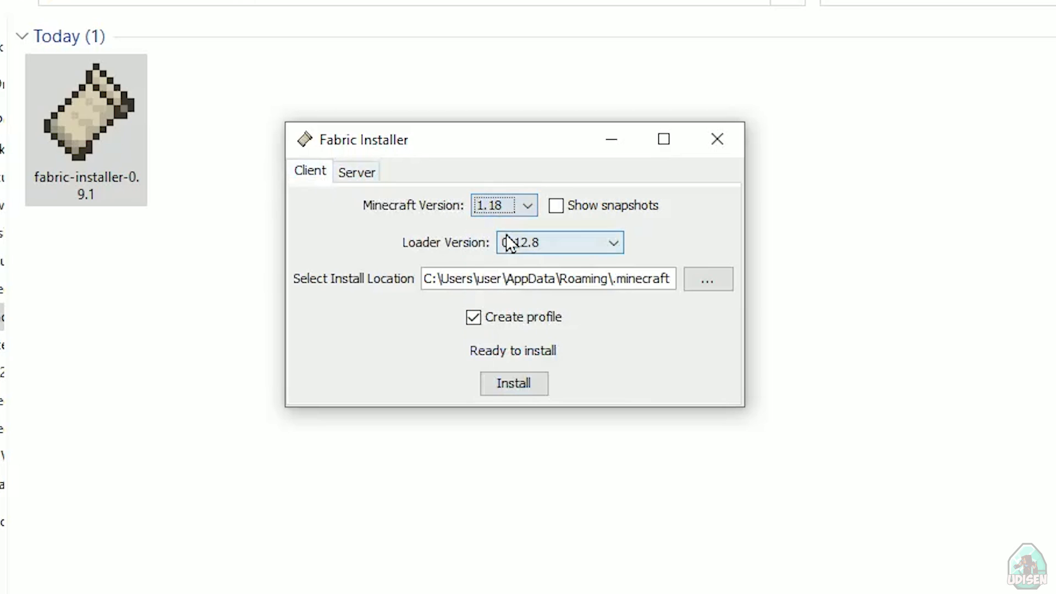
{"action": "mouse_move", "coordinate": [513, 383]}
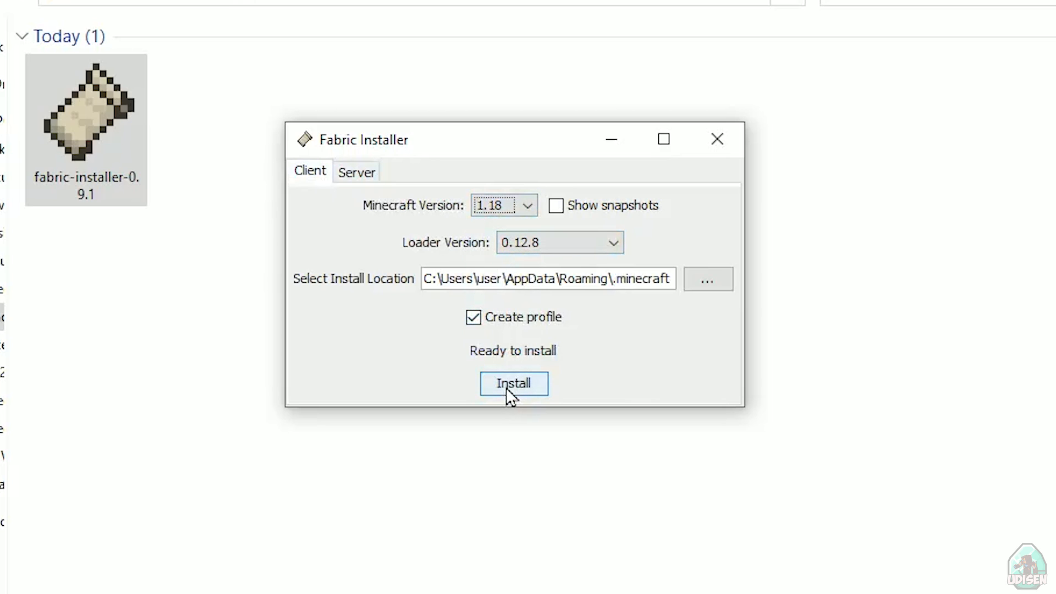
Install Fabric Loader 0.12.8 for 1.18, close the installer and relaunch Minecraft Launcher
{"action": "left_click", "coordinate": [514, 383]}
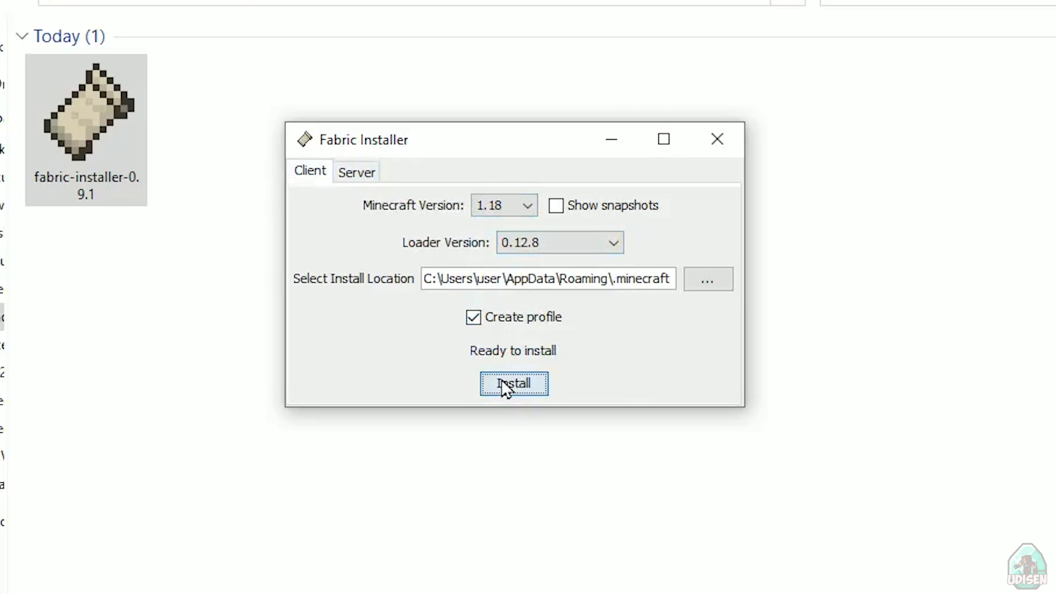
{"action": "left_click", "coordinate": [514, 383]}
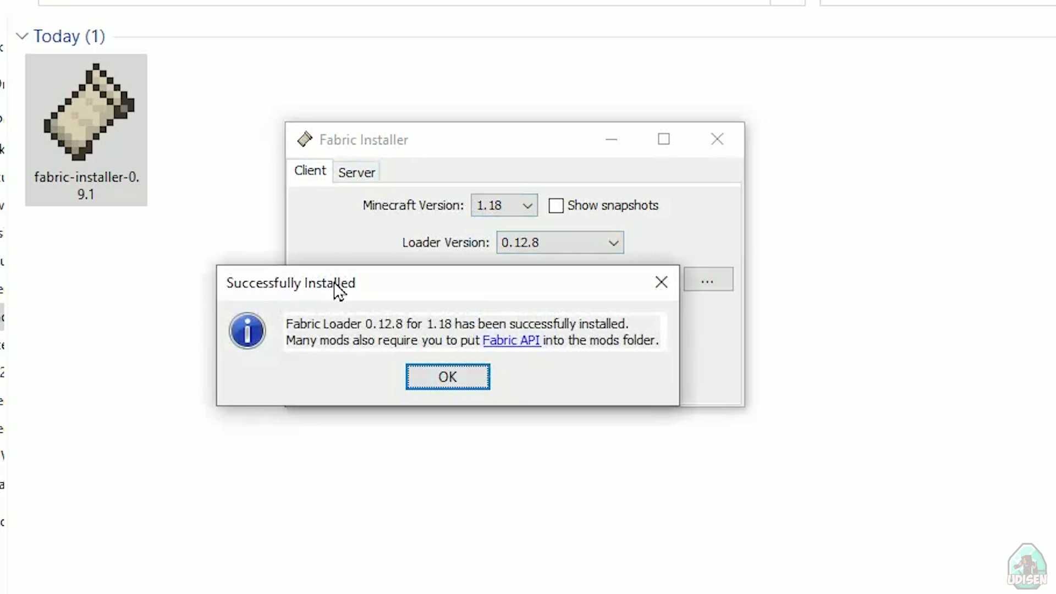
{"action": "mouse_move", "coordinate": [298, 328]}
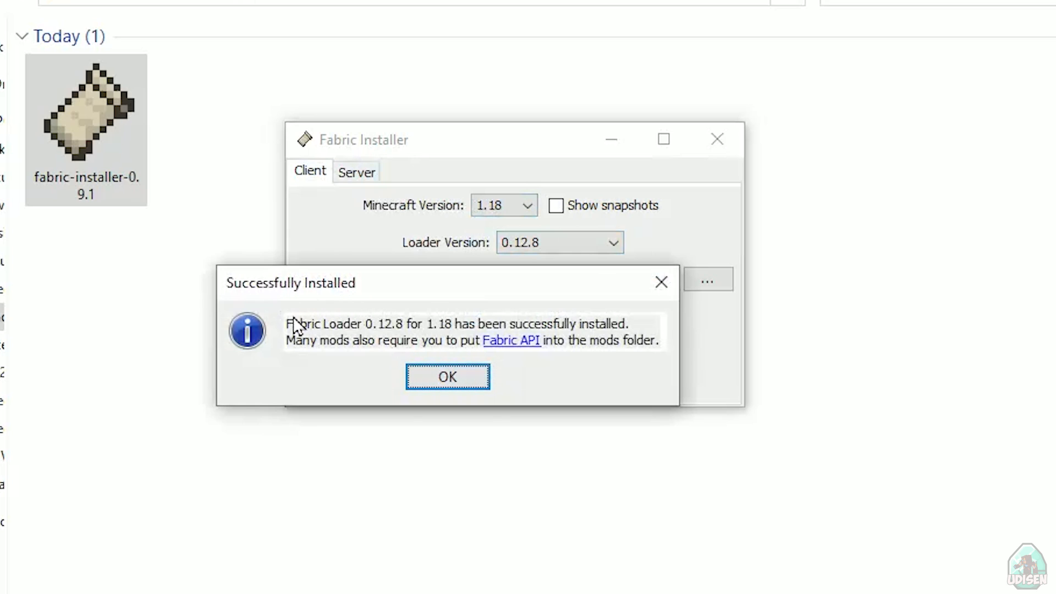
{"action": "mouse_move", "coordinate": [299, 338]}
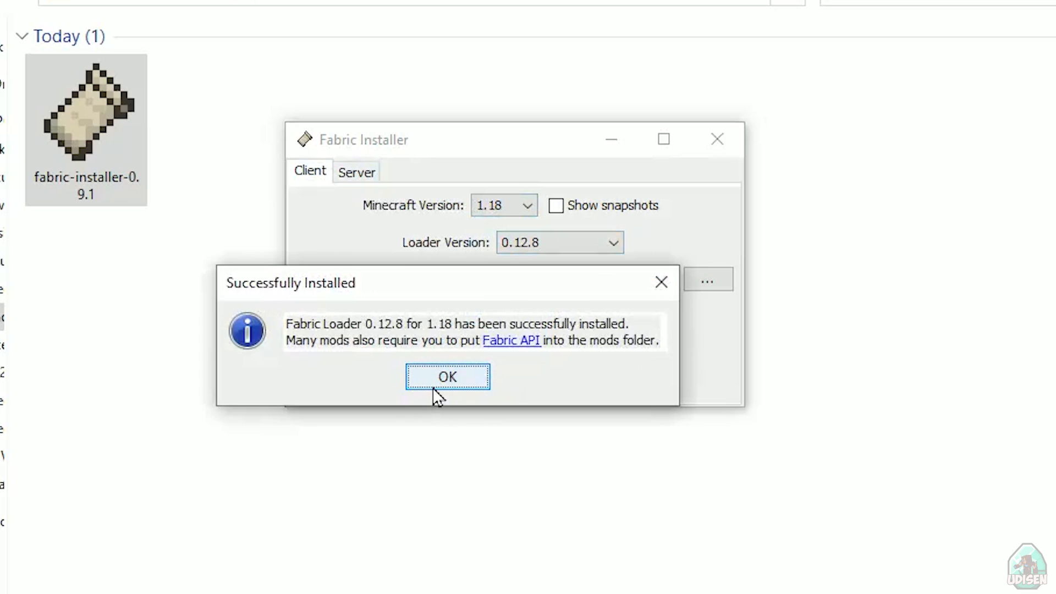
{"action": "left_click", "coordinate": [448, 376]}
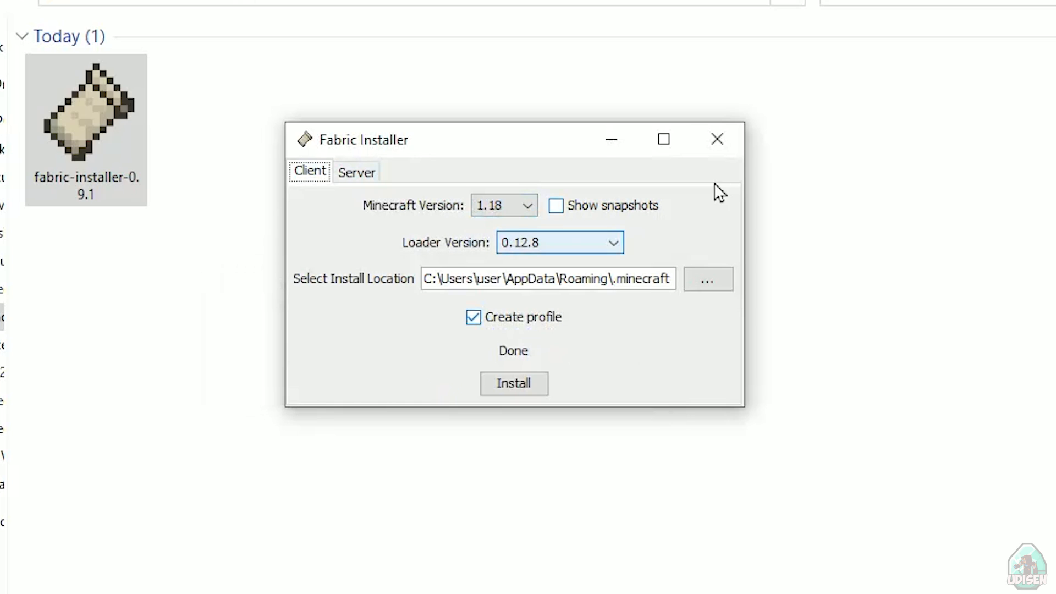
{"action": "left_click", "coordinate": [716, 139]}
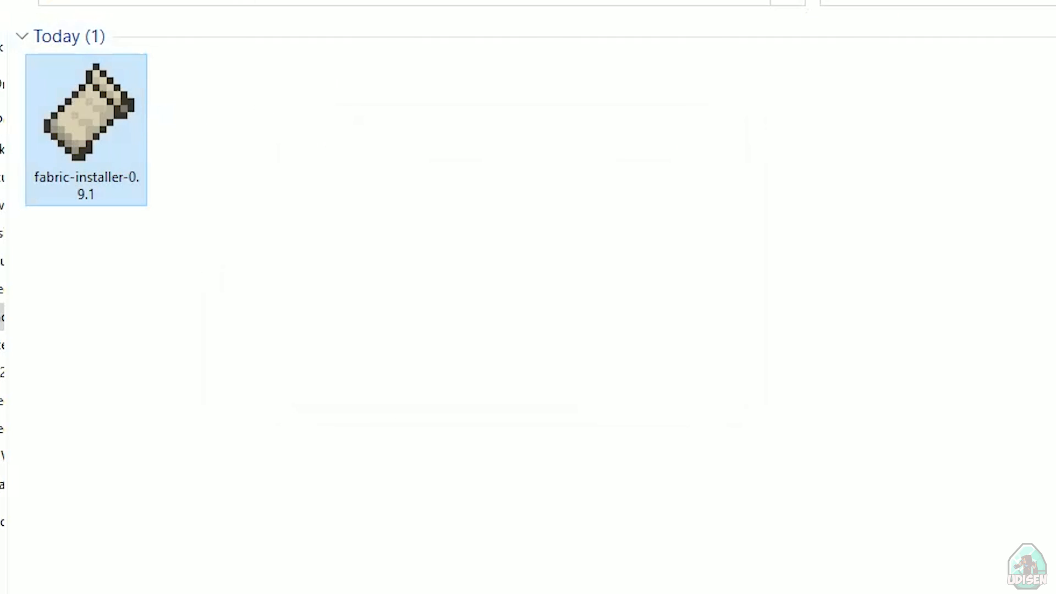
{"action": "double_click", "coordinate": [86, 121]}
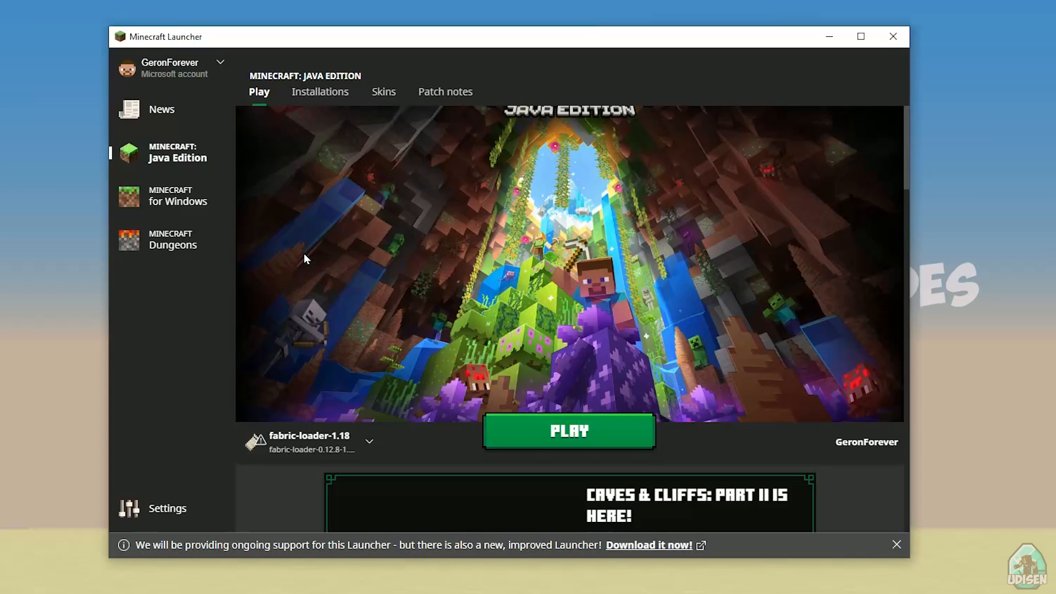
Open the fabric-loader-1.18 installation's Edit page from the Installations list
{"action": "left_click", "coordinate": [320, 91]}
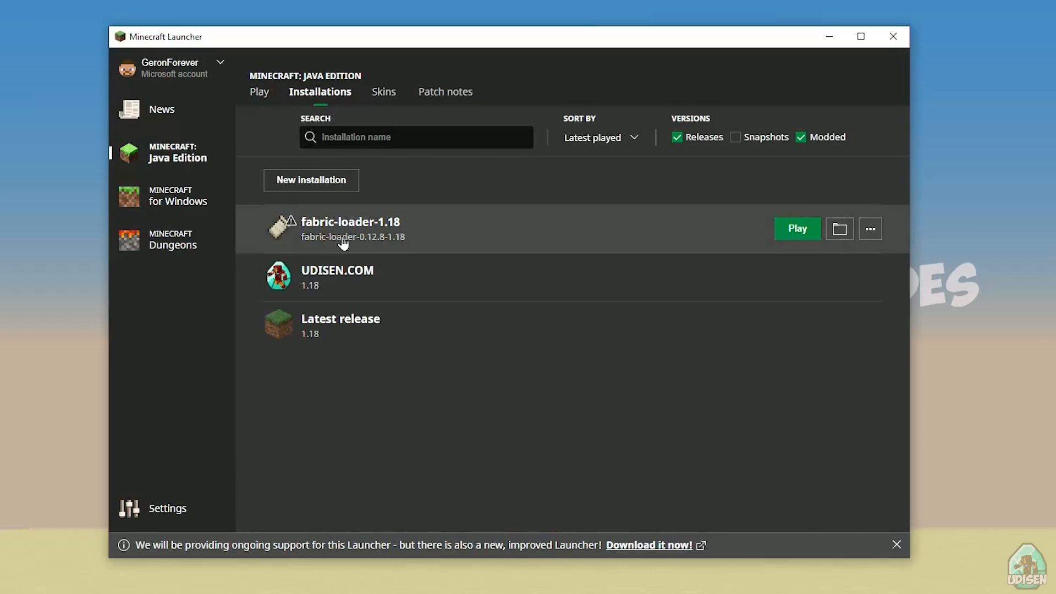
{"action": "mouse_move", "coordinate": [839, 229]}
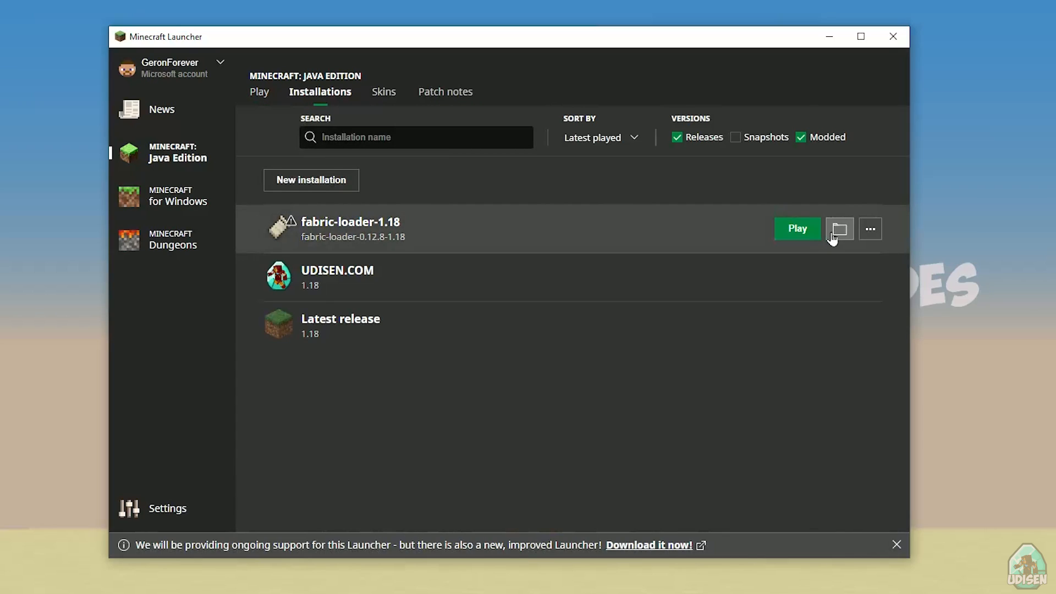
{"action": "left_click", "coordinate": [840, 229]}
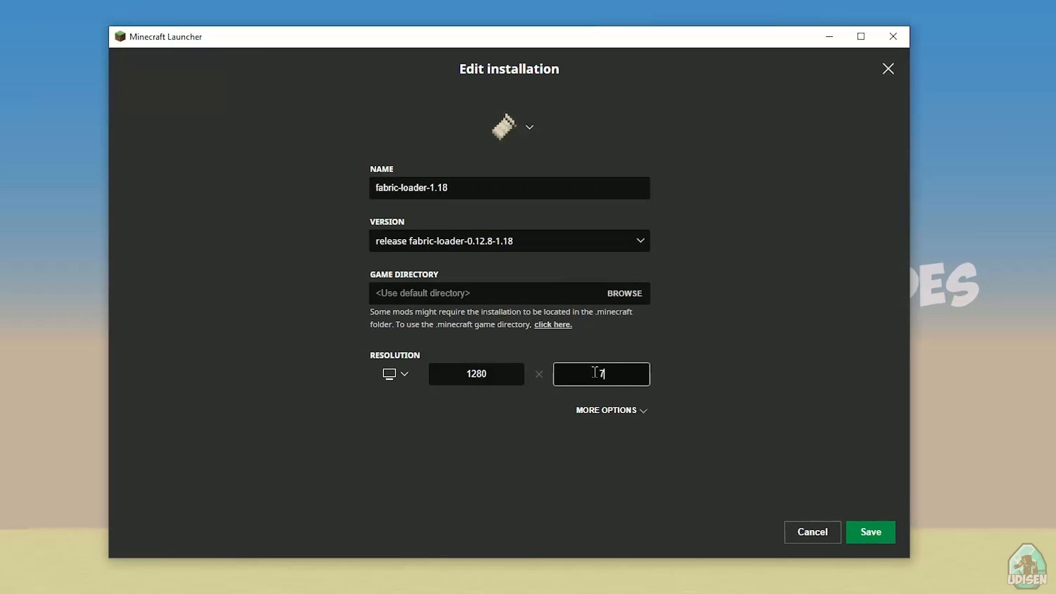
Open the fabric installation's .minecraft game folder and enter its mods folder
{"action": "left_click", "coordinate": [869, 532]}
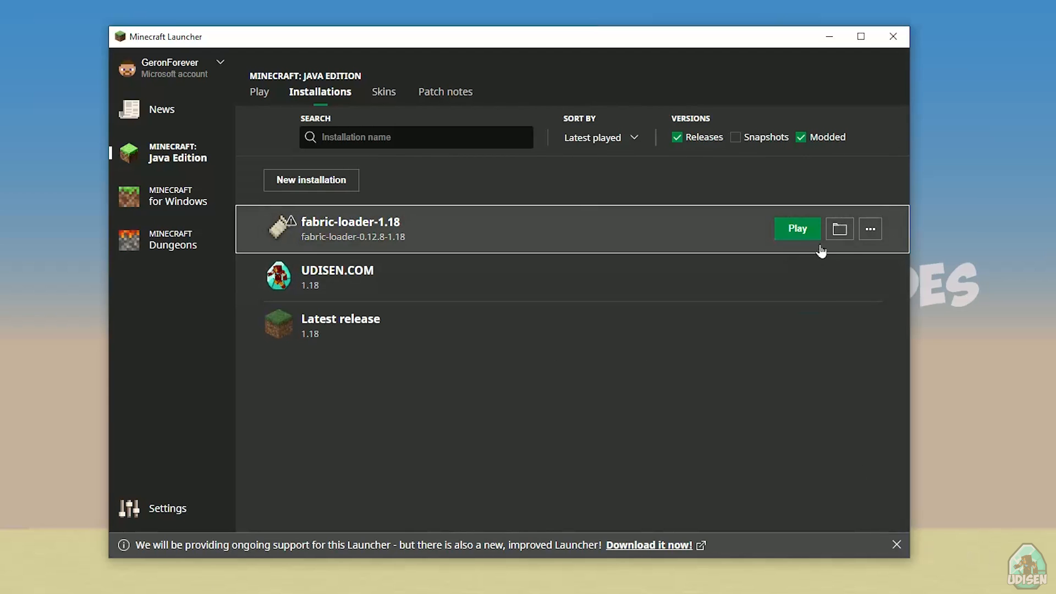
{"action": "left_click", "coordinate": [839, 229]}
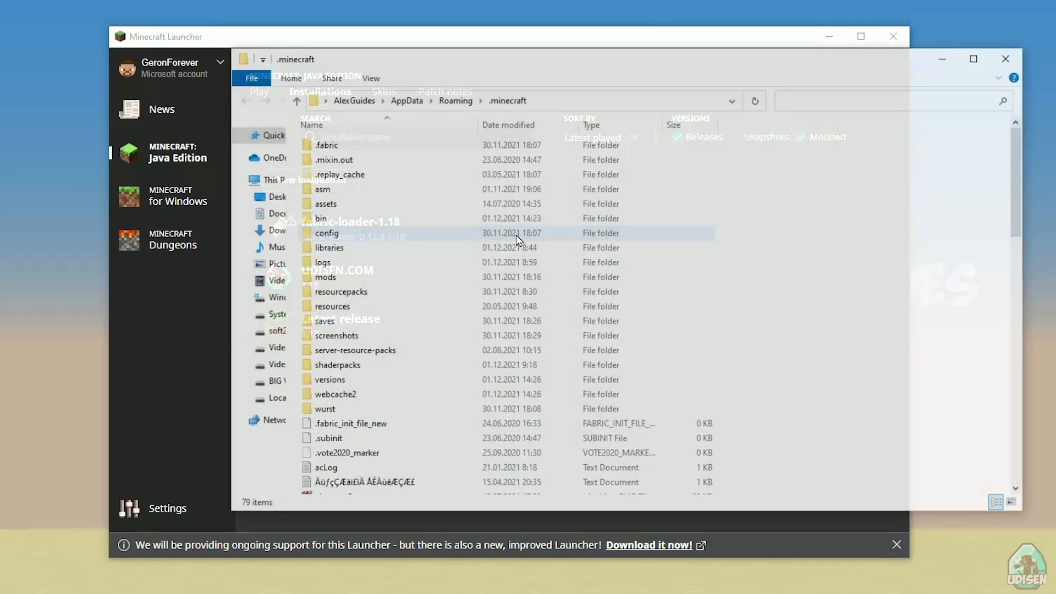
{"action": "left_click", "coordinate": [322, 277]}
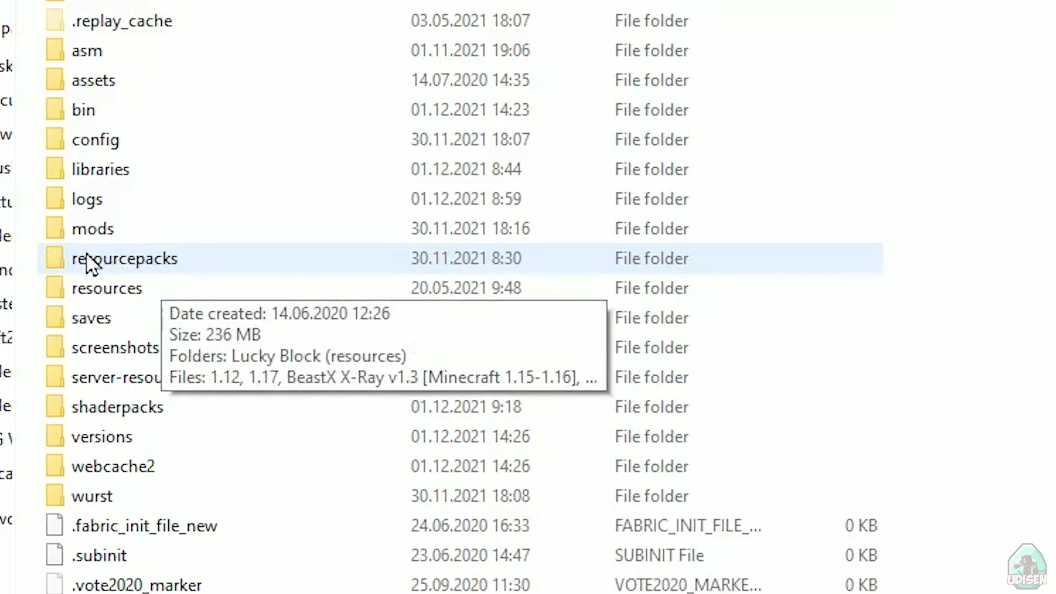
{"action": "mouse_move", "coordinate": [95, 263]}
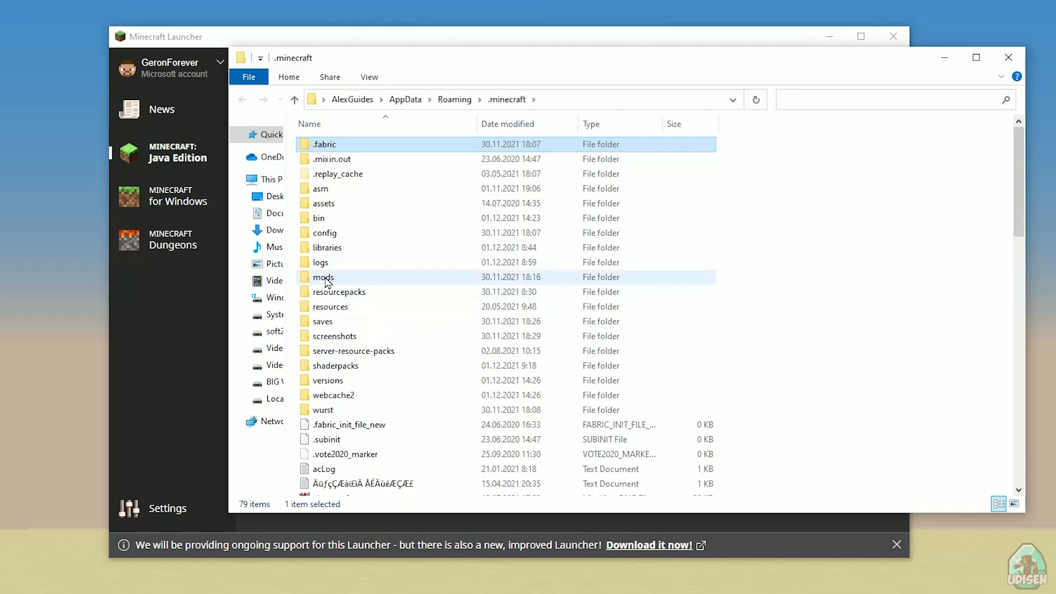
{"action": "double_click", "coordinate": [324, 277]}
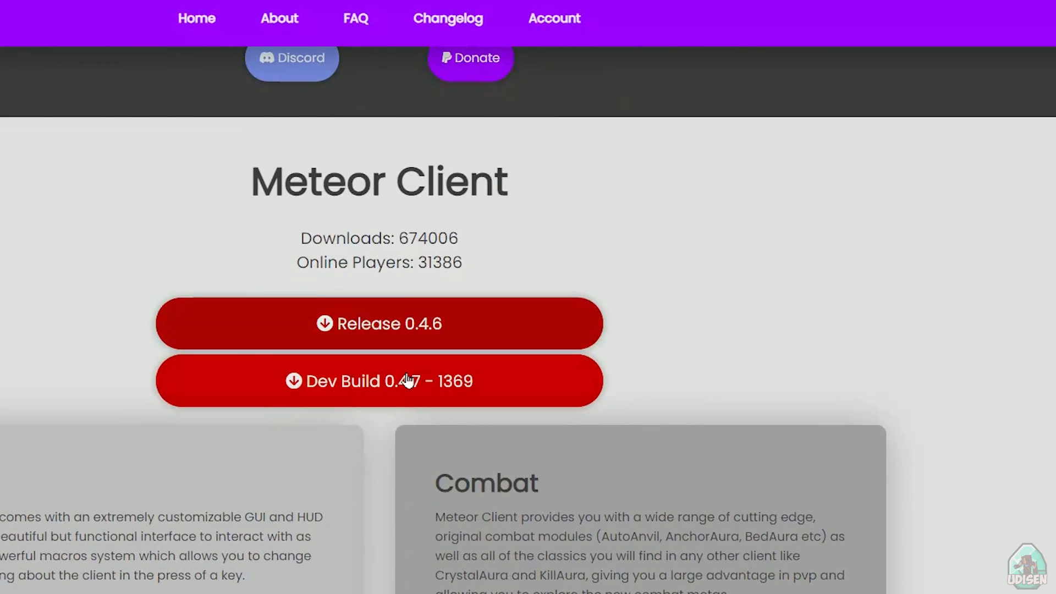
{"action": "mouse_move", "coordinate": [172, 379]}
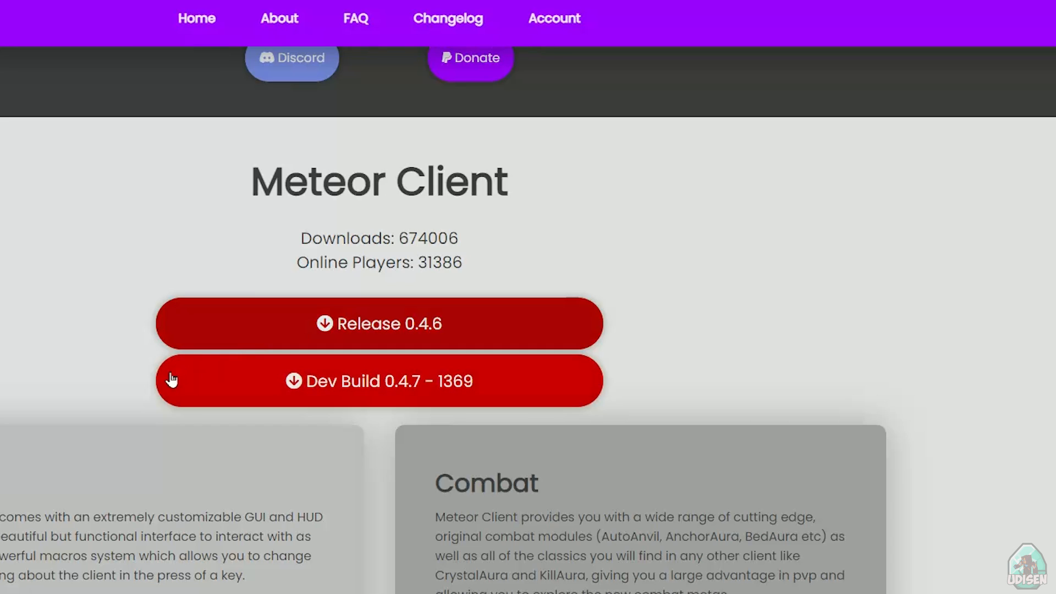
{"action": "mouse_move", "coordinate": [438, 352]}
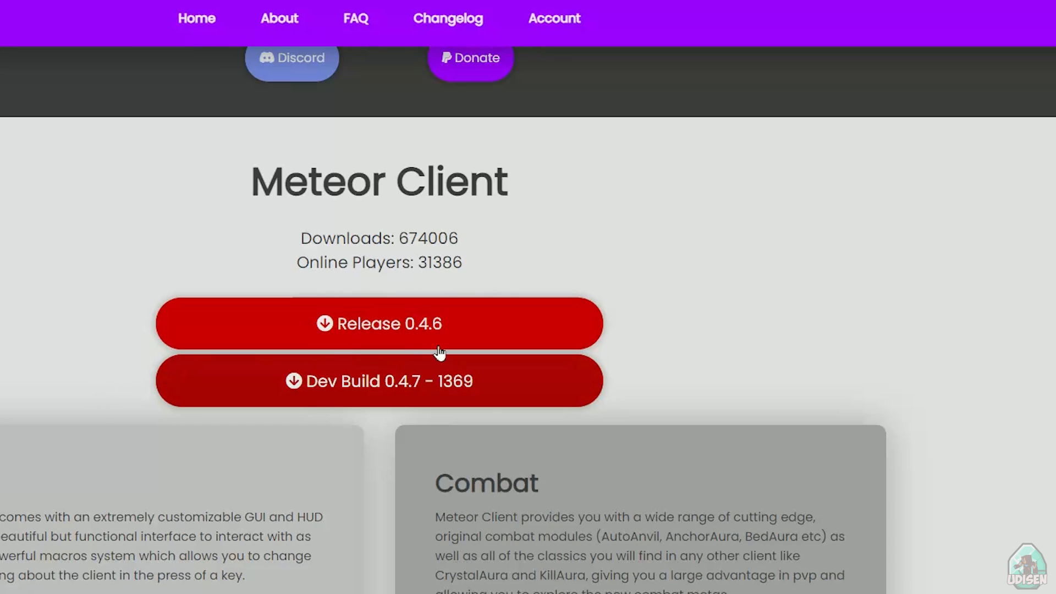
{"action": "mouse_move", "coordinate": [377, 326]}
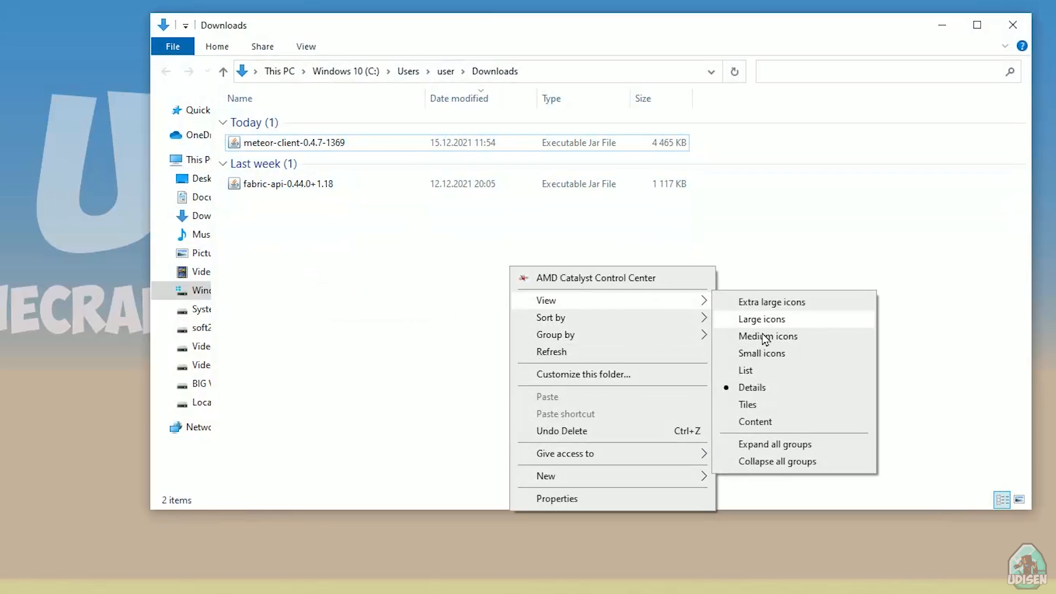
Show Downloads as medium icons and open the fabric-loader-1.18.1 installation's settings
{"action": "left_click", "coordinate": [761, 319]}
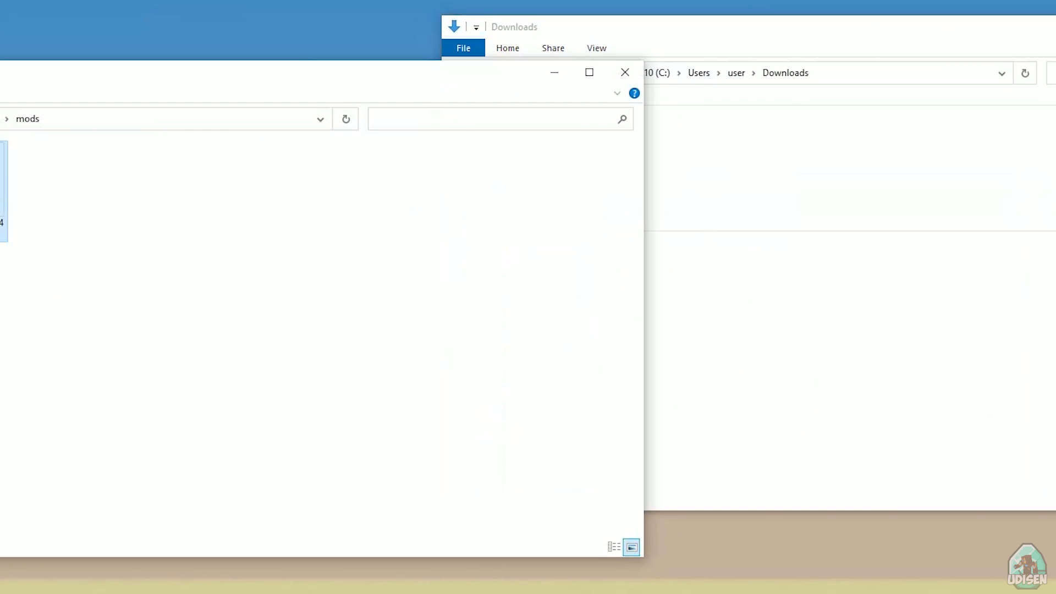
{"action": "mouse_move", "coordinate": [28, 153]}
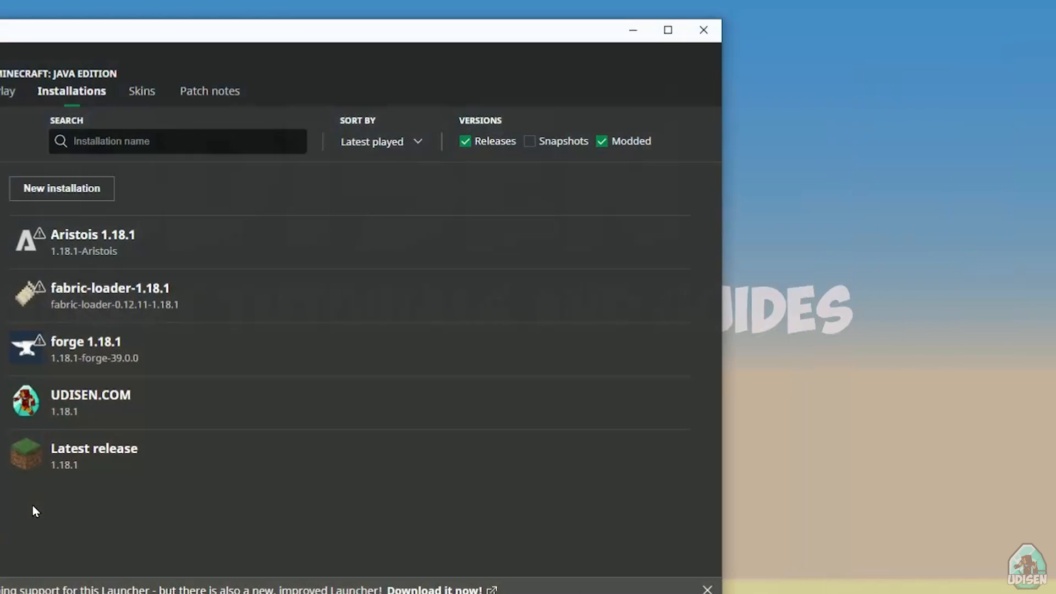
{"action": "mouse_move", "coordinate": [88, 296]}
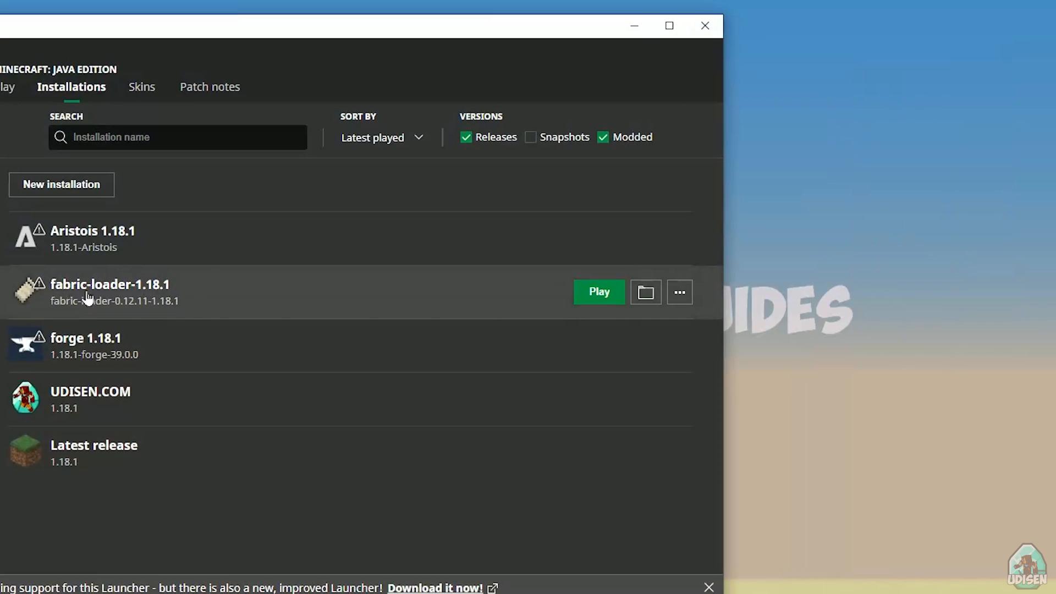
{"action": "left_click", "coordinate": [679, 291]}
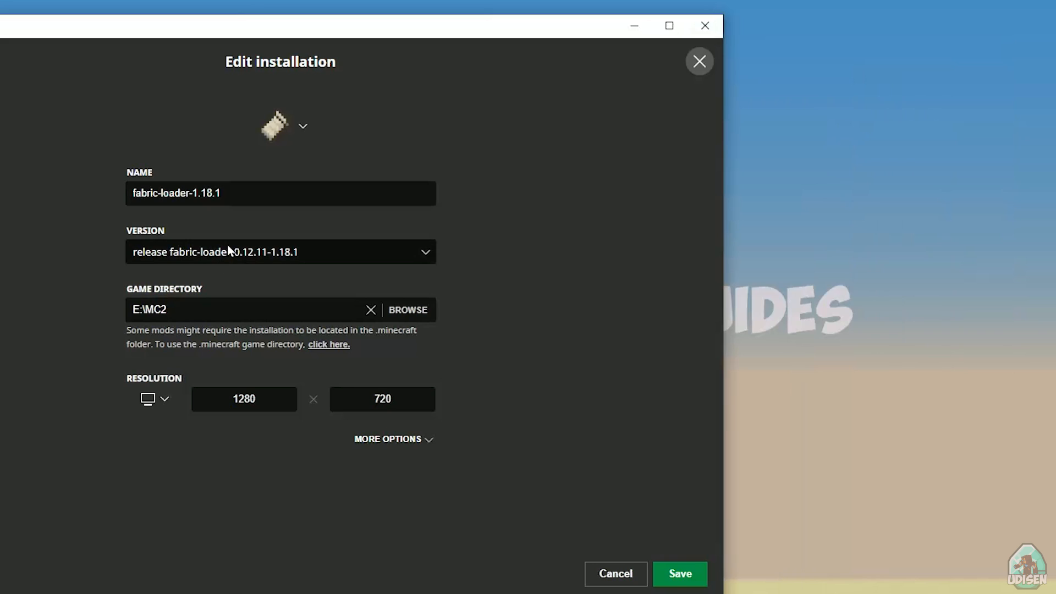
{"action": "mouse_move", "coordinate": [252, 191]}
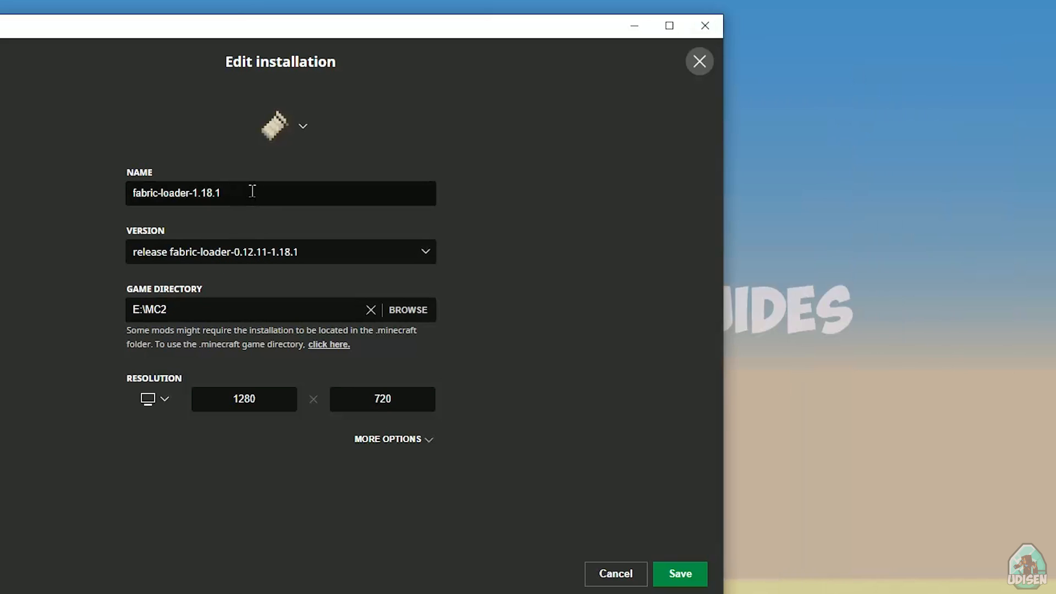
Rename the installation to fabric-loader-1.18.1 with loader 0.12.11 and save it
{"action": "type", "text": "2"}
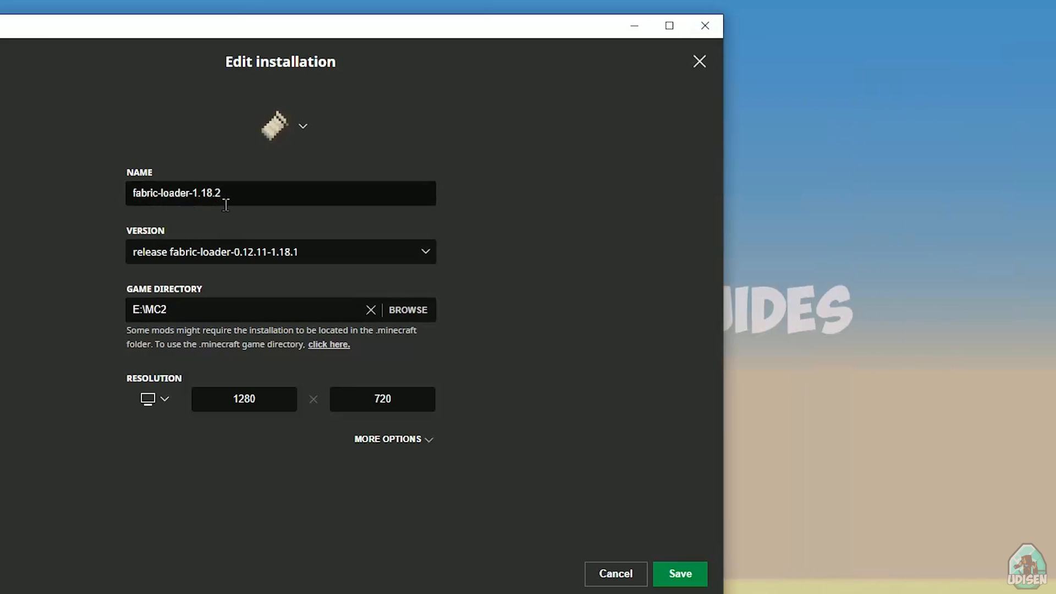
{"action": "mouse_move", "coordinate": [152, 239]}
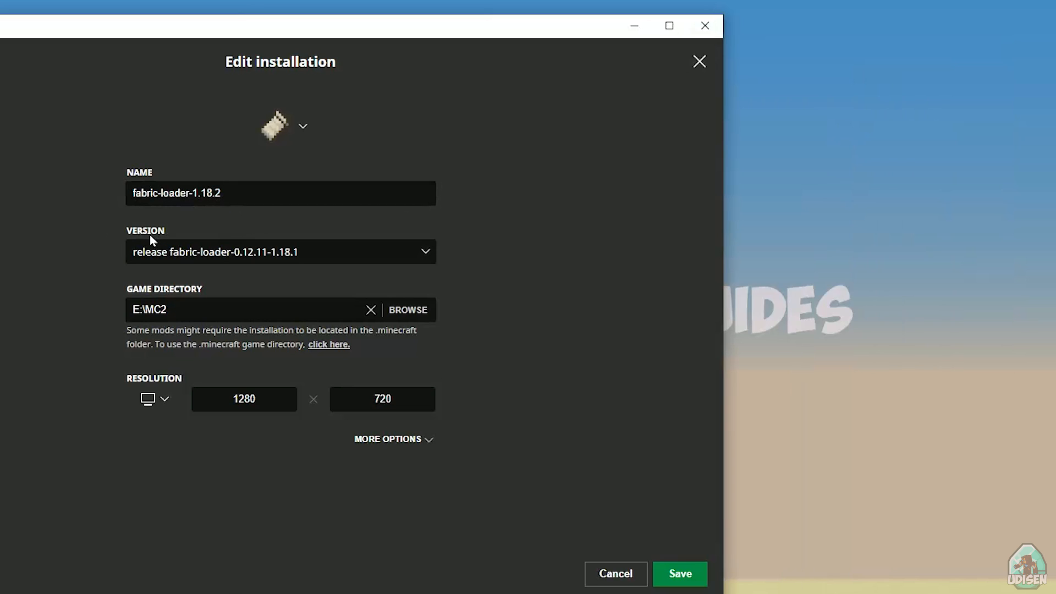
{"action": "mouse_move", "coordinate": [142, 266]}
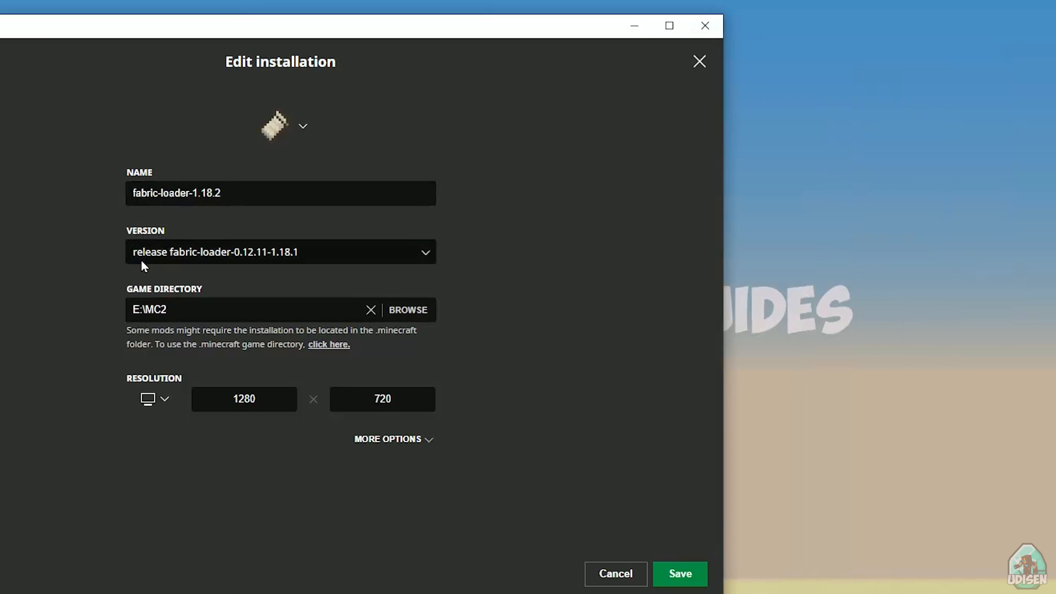
{"action": "mouse_move", "coordinate": [291, 263]}
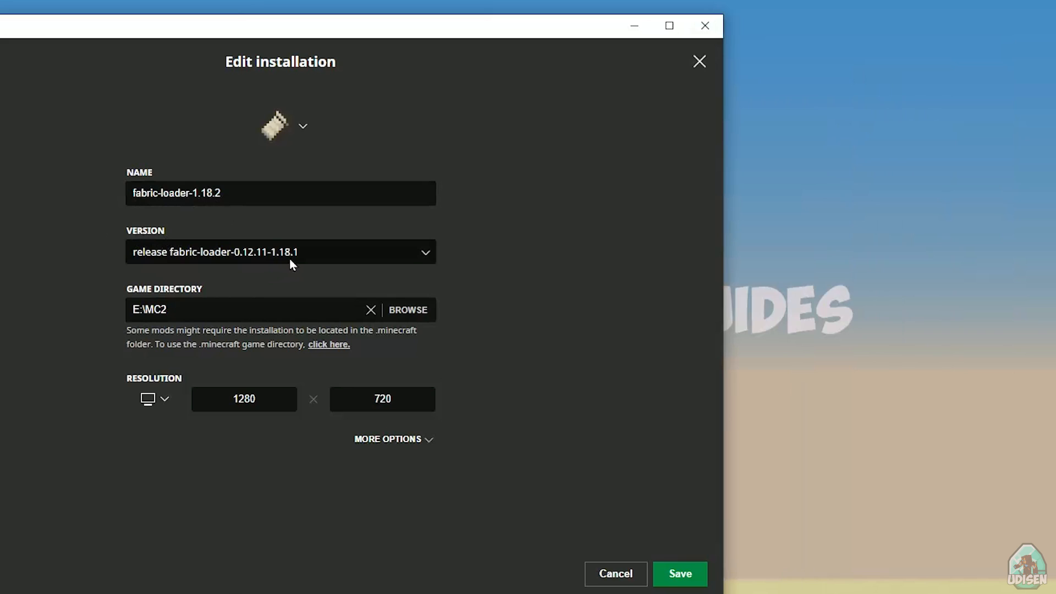
{"action": "left_click", "coordinate": [280, 193]}
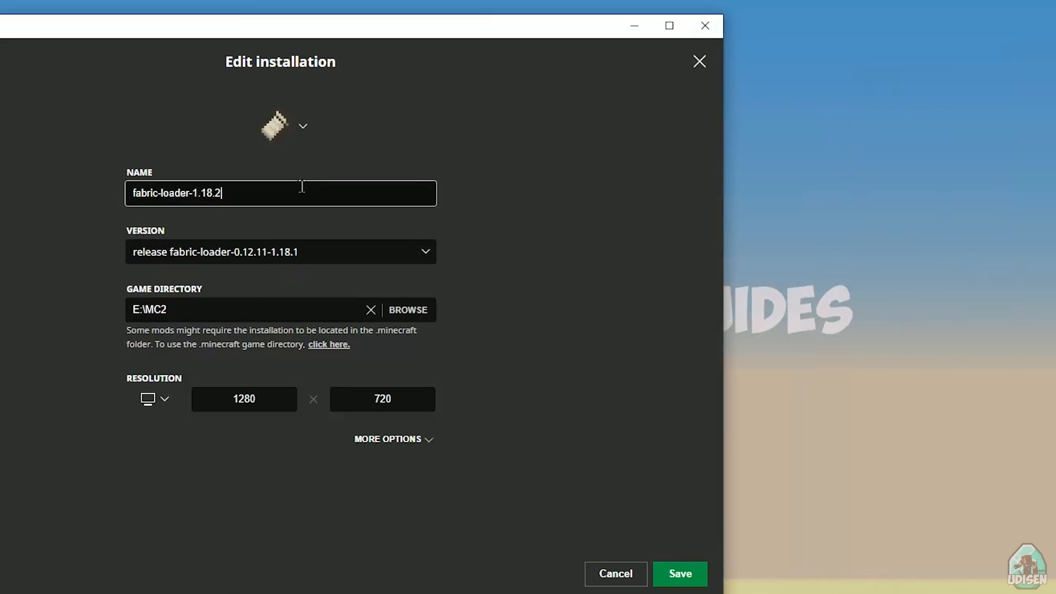
{"action": "type", "text": "3"}
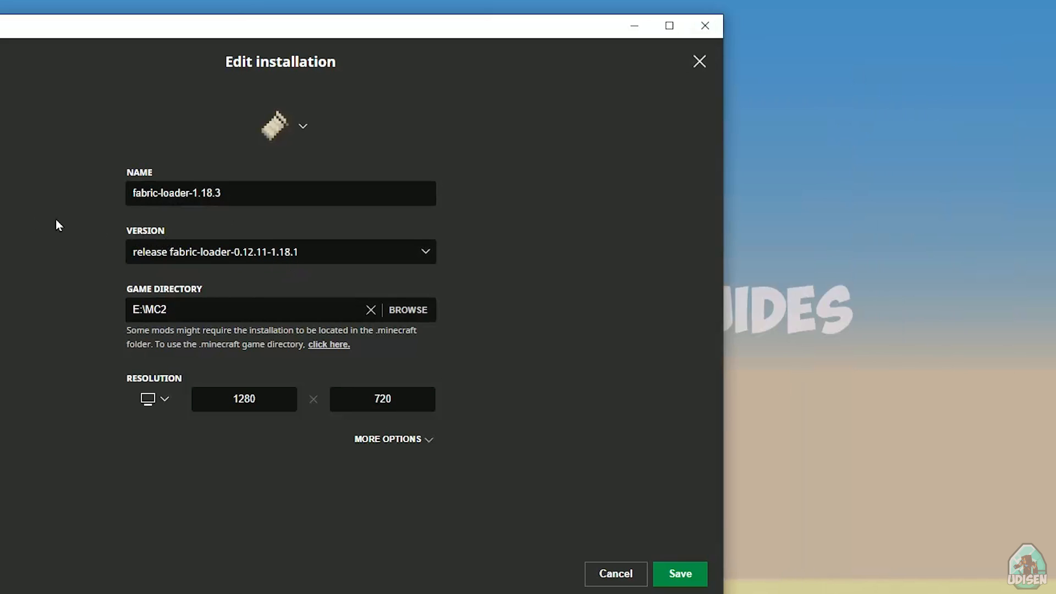
{"action": "left_click", "coordinate": [241, 198]}
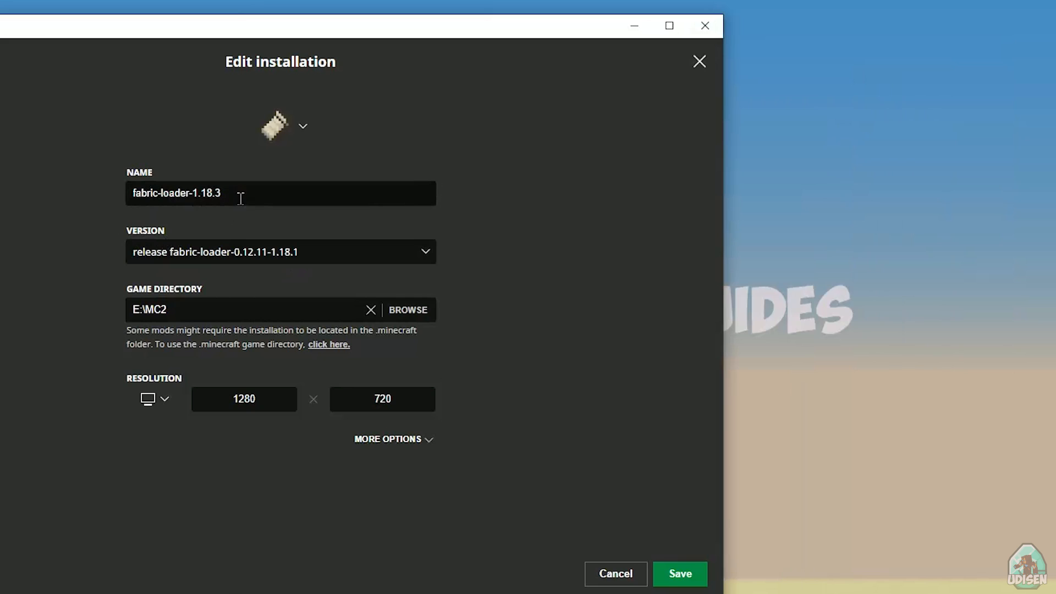
{"action": "mouse_move", "coordinate": [246, 197]}
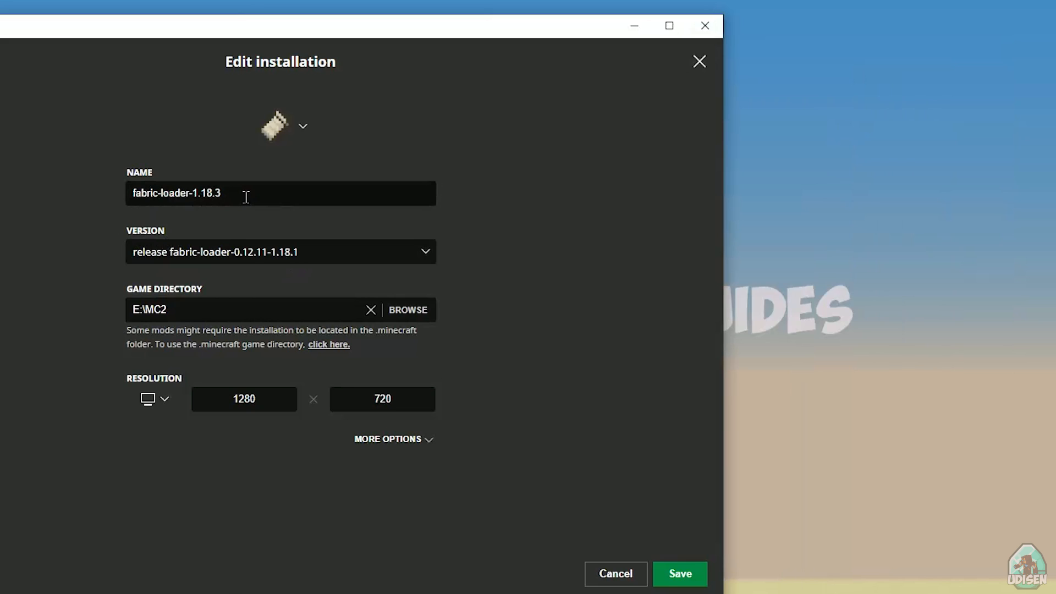
{"action": "mouse_move", "coordinate": [160, 259]}
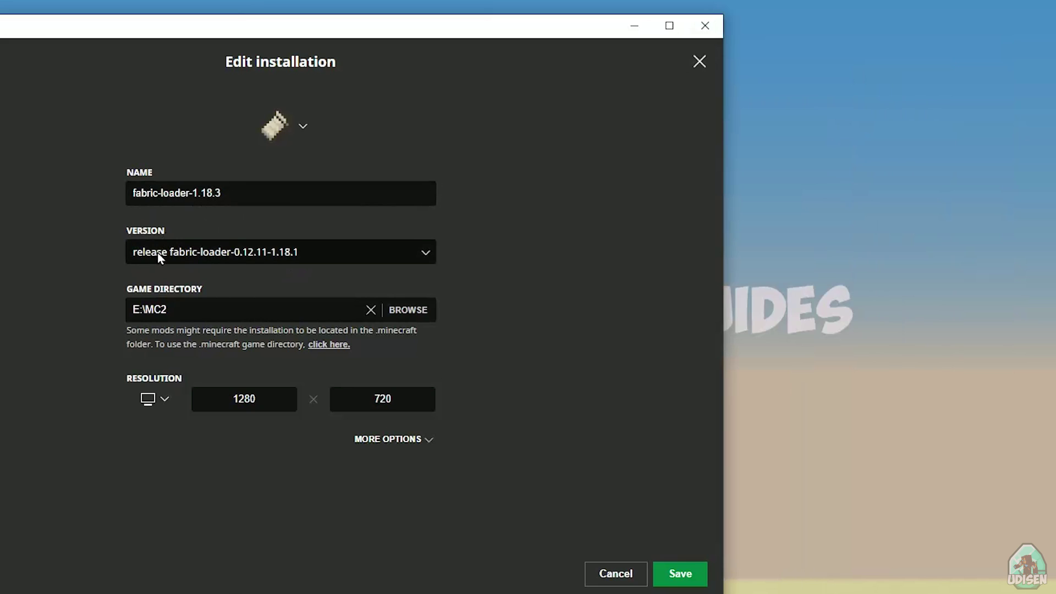
{"action": "mouse_move", "coordinate": [275, 258]}
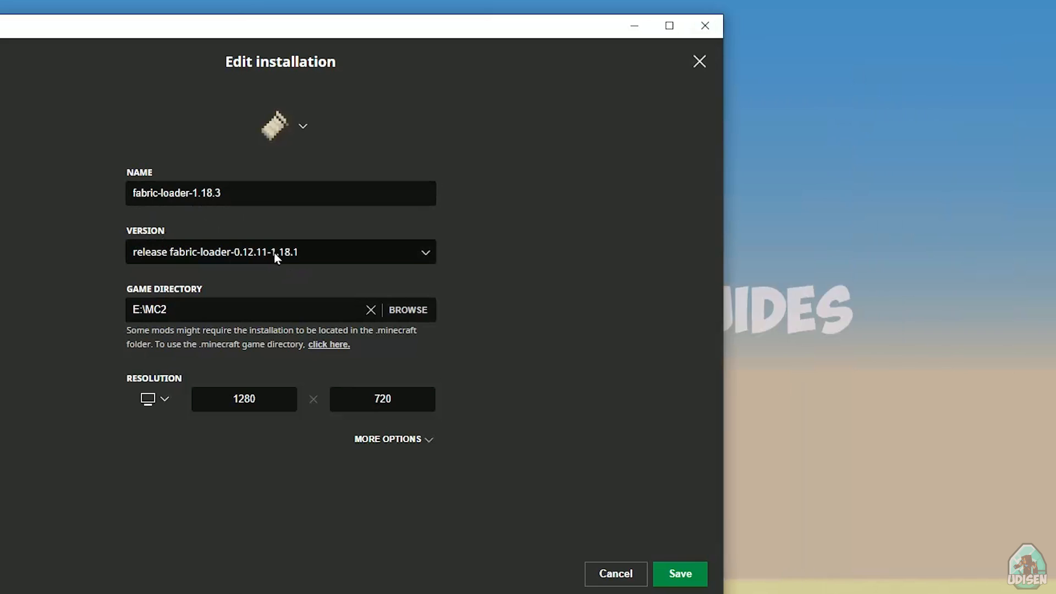
{"action": "mouse_move", "coordinate": [308, 261]}
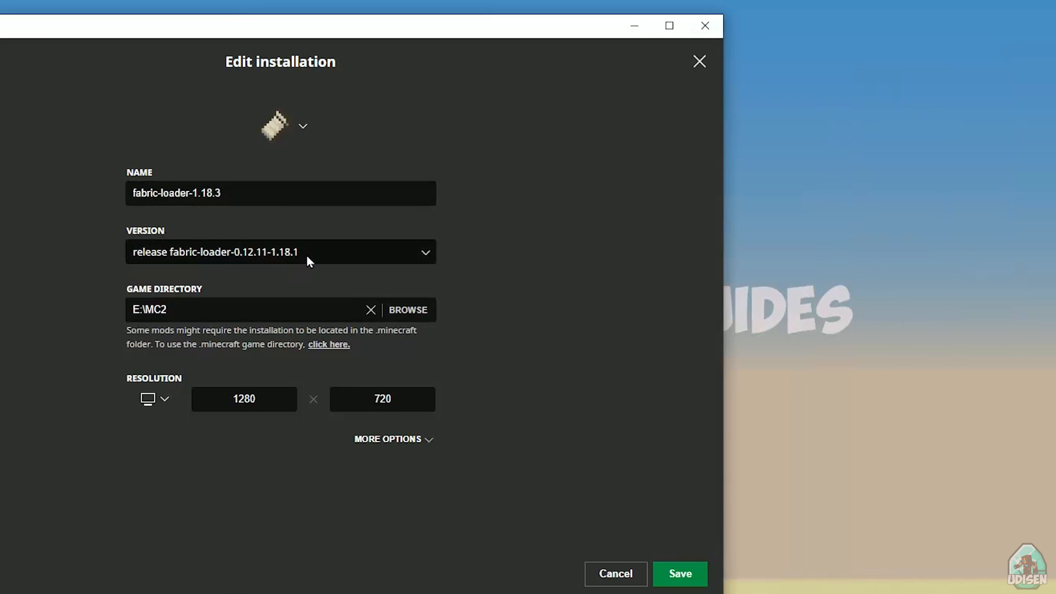
{"action": "mouse_move", "coordinate": [286, 272]}
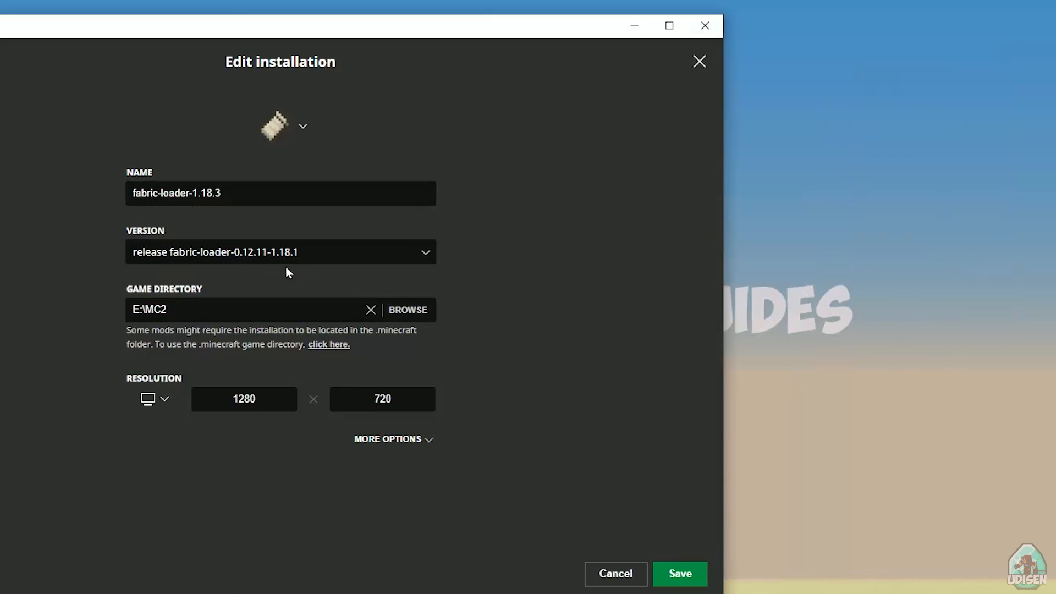
{"action": "mouse_move", "coordinate": [224, 251]}
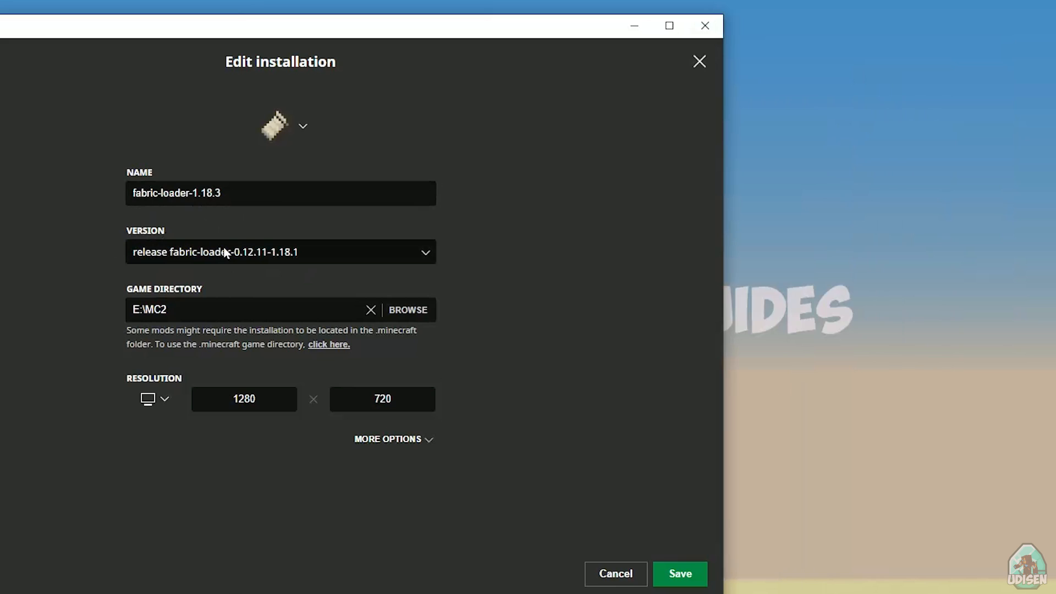
{"action": "left_click", "coordinate": [279, 194]}
{"action": "type", "text": "1"}
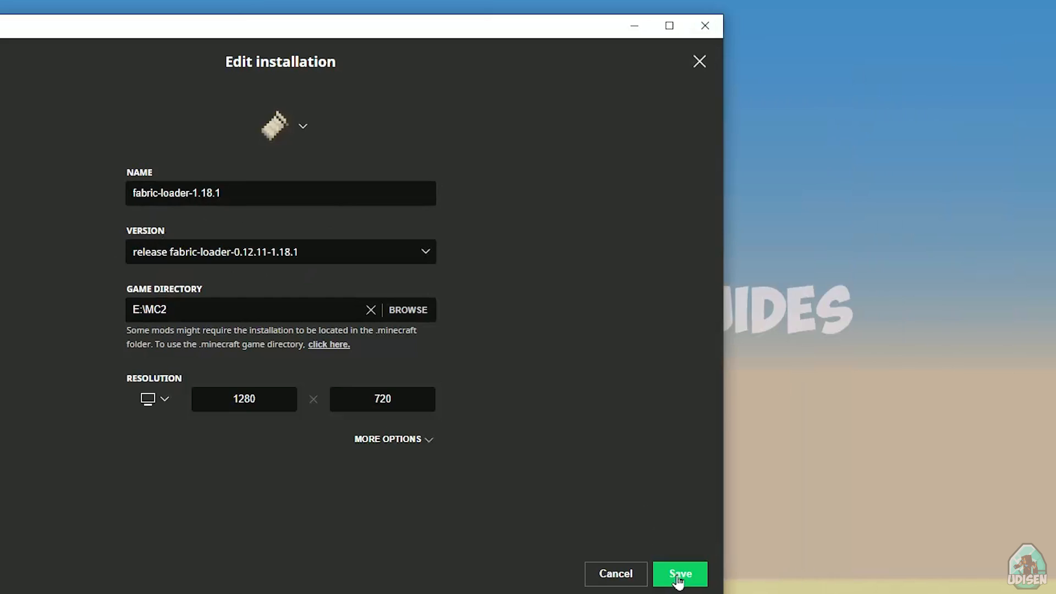
{"action": "left_click", "coordinate": [679, 575]}
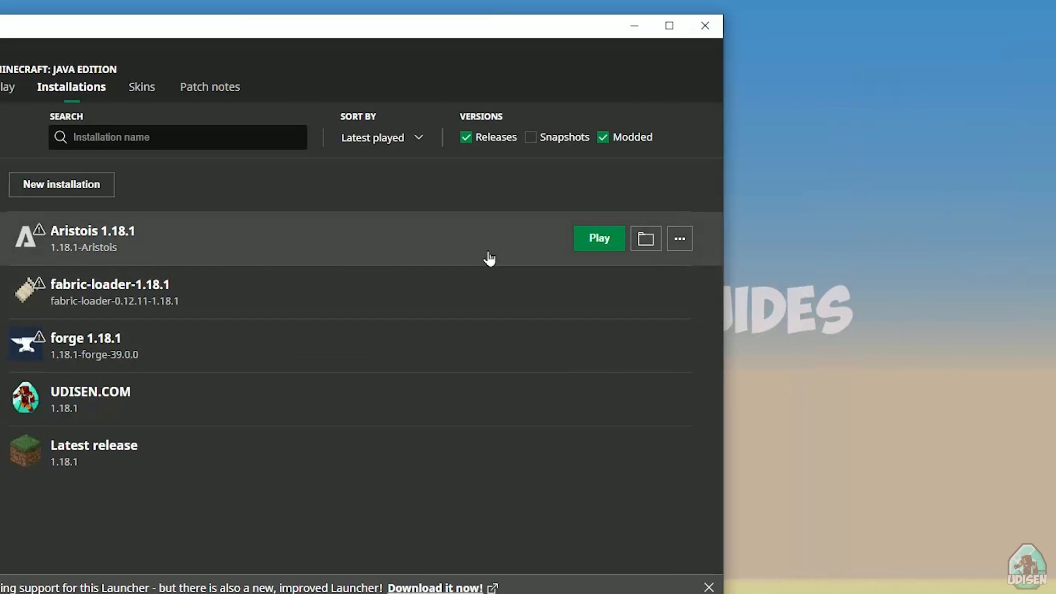
Launch the Fabric installation with Meteor Client and go to Singleplayer worlds
{"action": "left_click", "coordinate": [599, 239]}
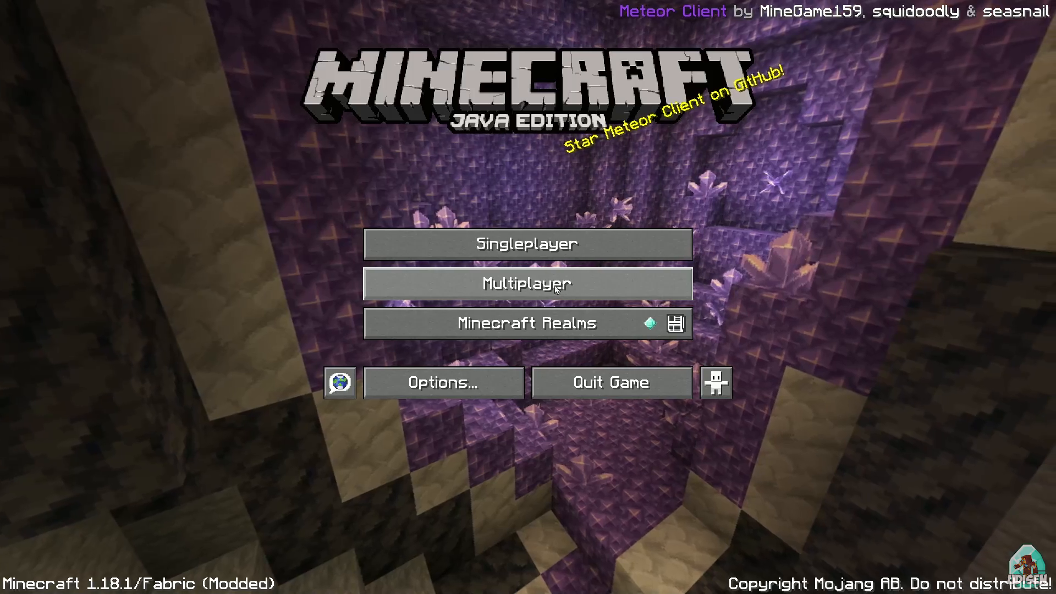
{"action": "mouse_move", "coordinate": [527, 244]}
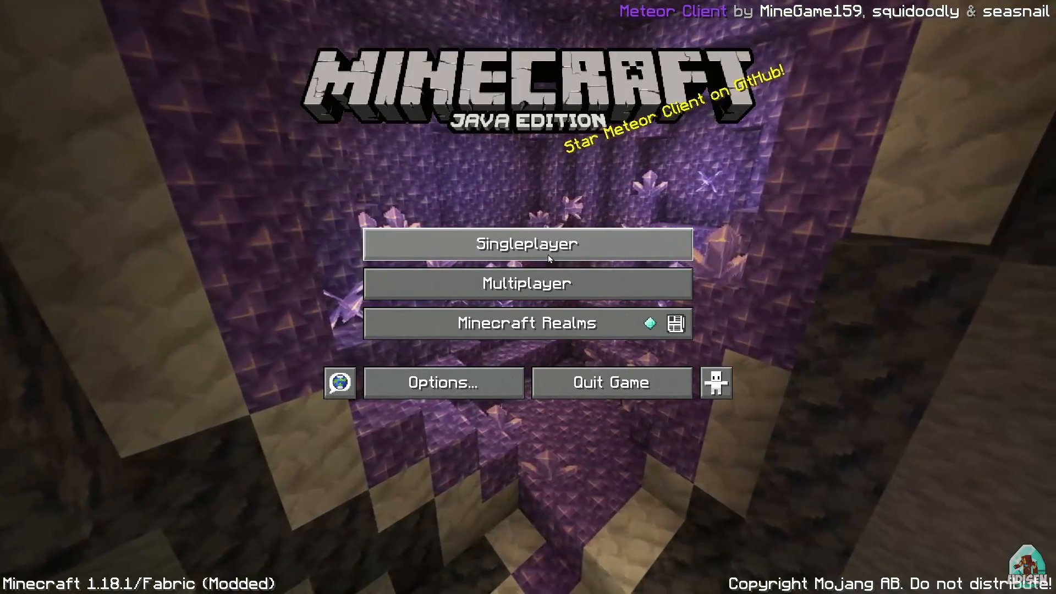
{"action": "left_click", "coordinate": [527, 244]}
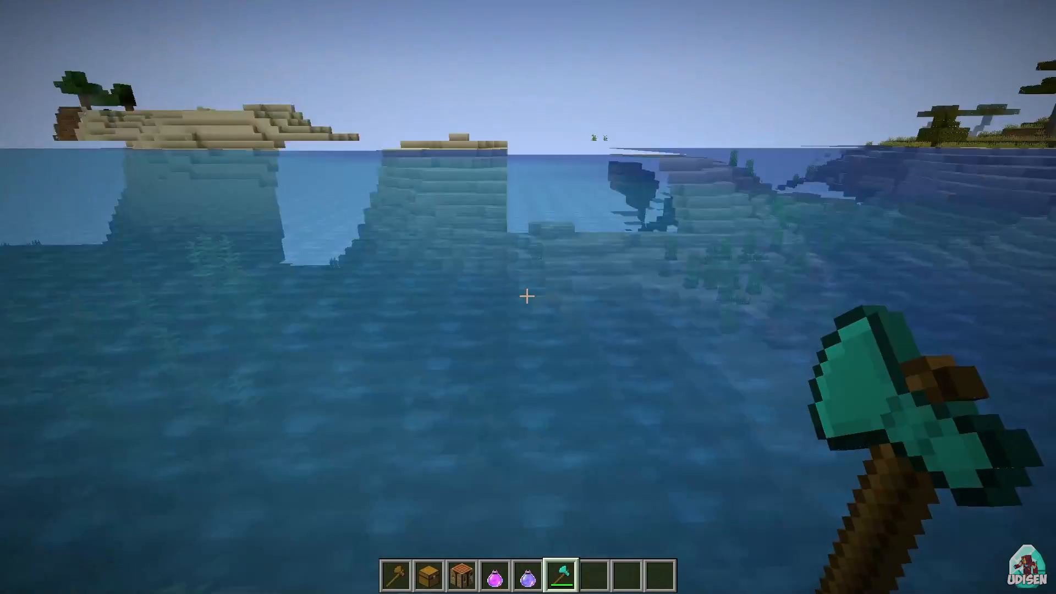
{"action": "mouse_move", "coordinate": [528, 297]}
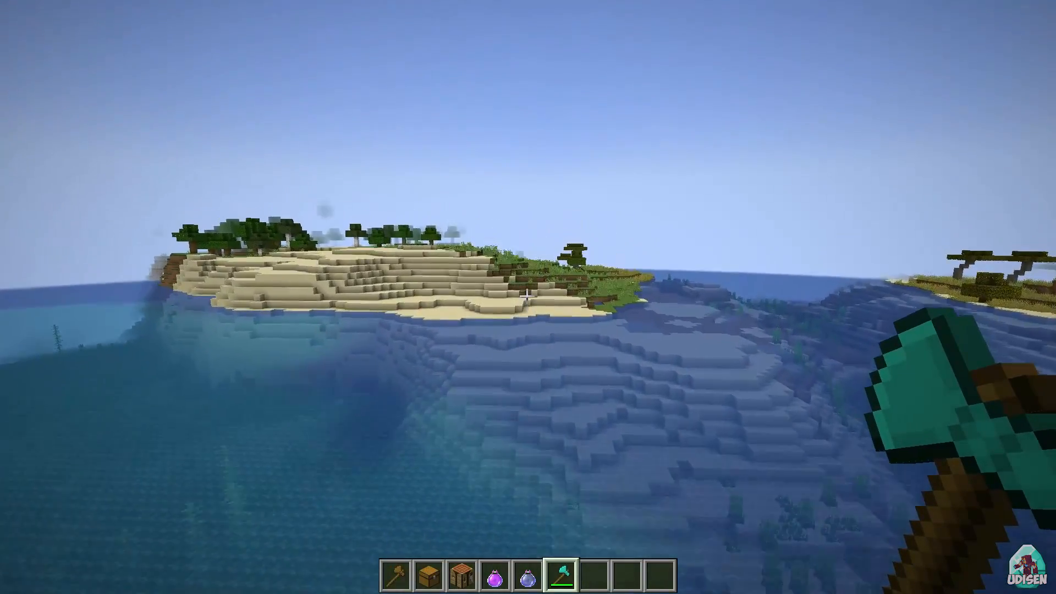
{"action": "mouse_move", "coordinate": [528, 297]}
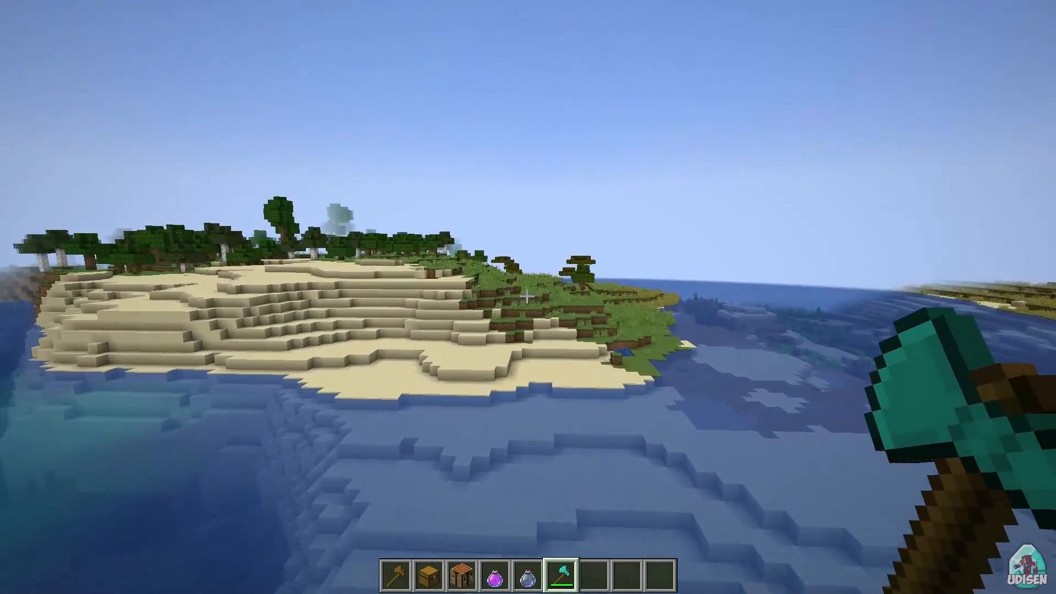
{"action": "mouse_move", "coordinate": [528, 297]}
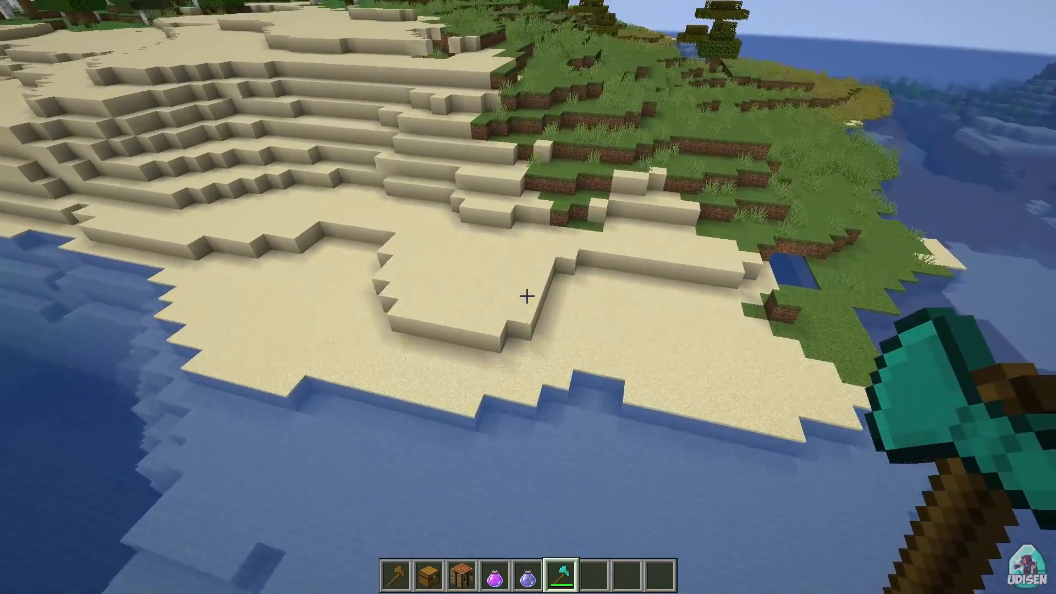
{"action": "mouse_move", "coordinate": [528, 297]}
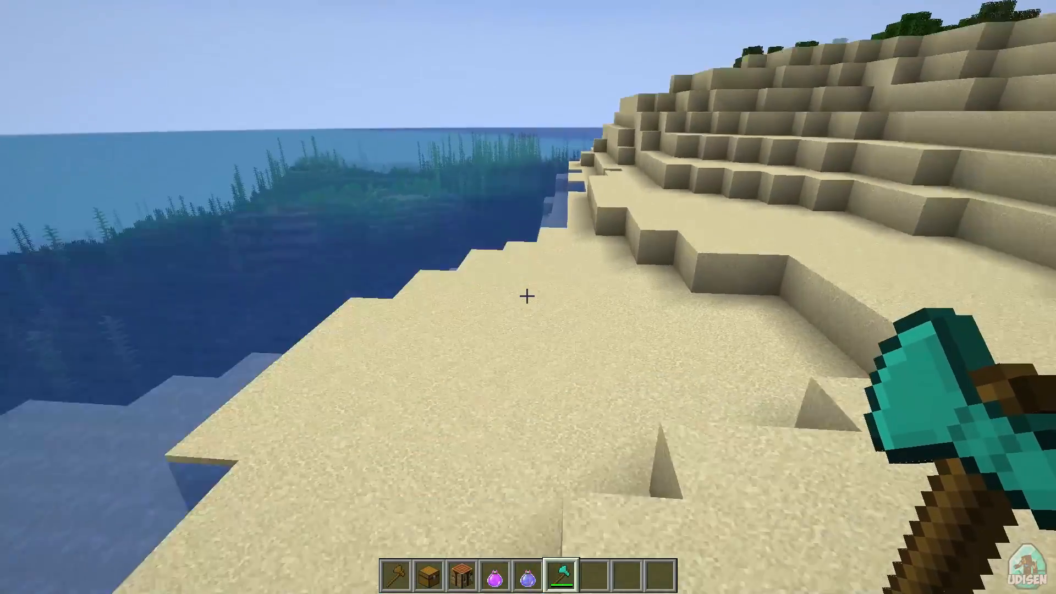
{"action": "mouse_move", "coordinate": [528, 297]}
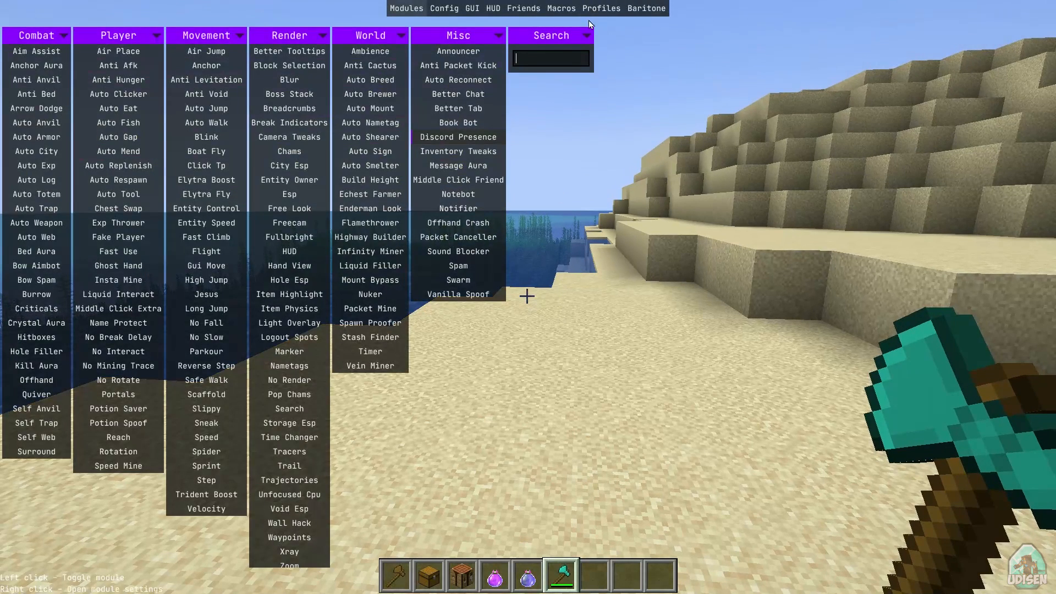
Search 'XRA' in the Meteor module list and enable the Xray module
{"action": "type", "text": "XRA"}
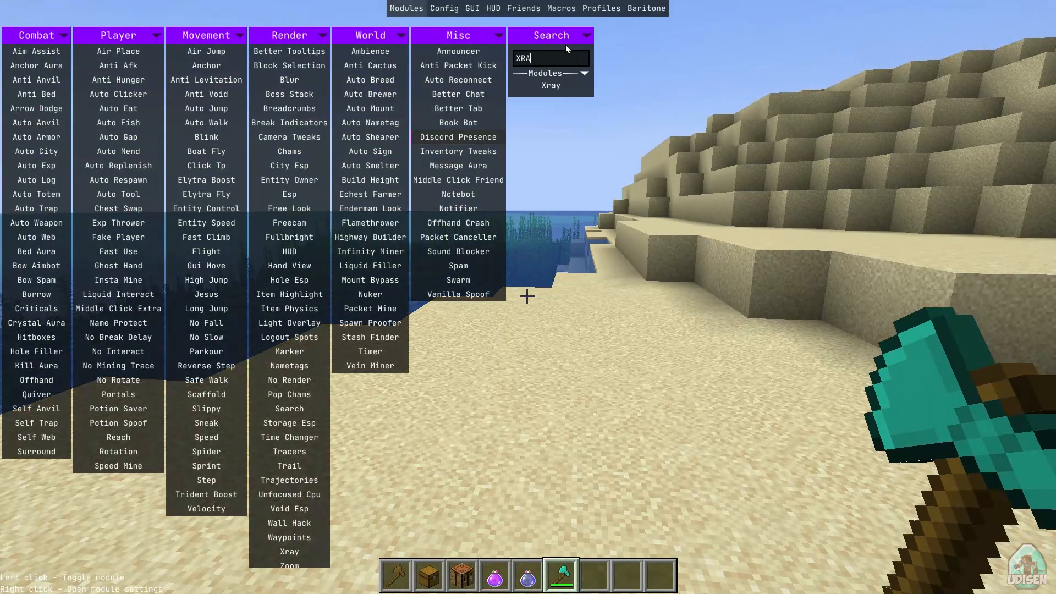
{"action": "left_click", "coordinate": [550, 86]}
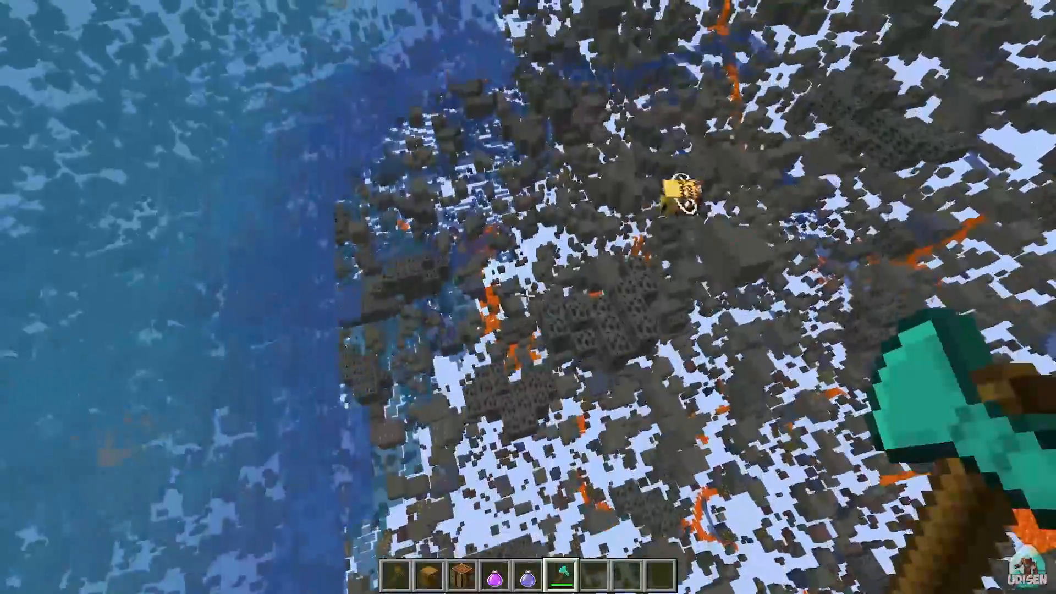
{"action": "mouse_move", "coordinate": [528, 297]}
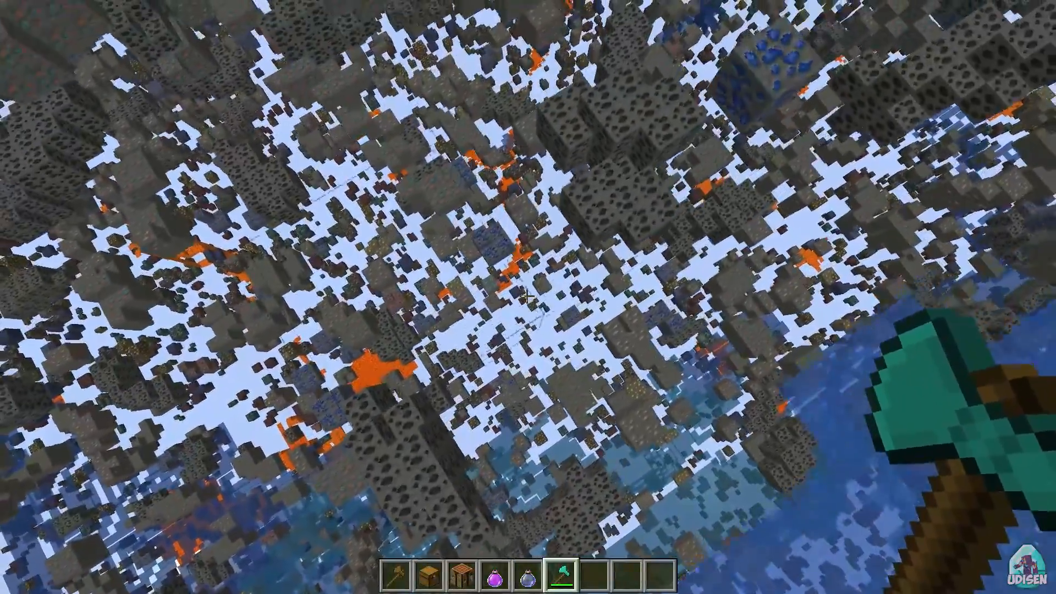
{"action": "mouse_move", "coordinate": [528, 298]}
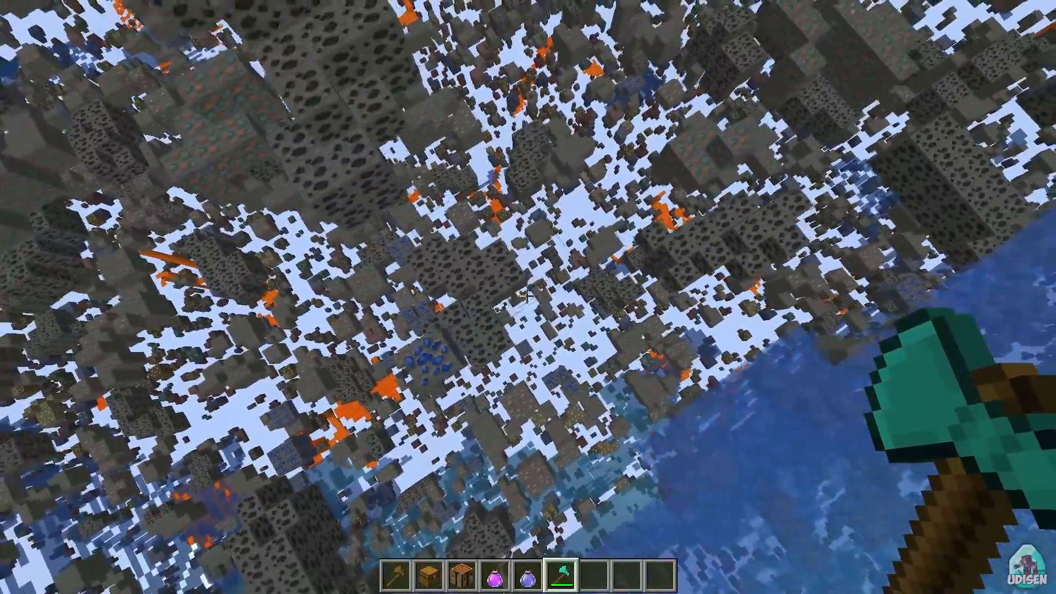
{"action": "mouse_move", "coordinate": [528, 297]}
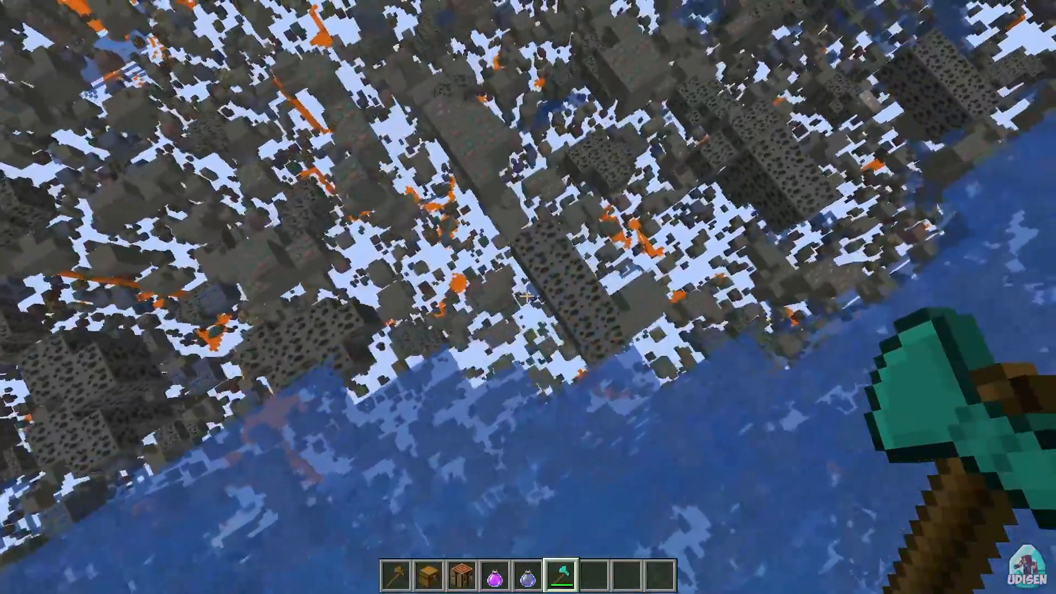
{"action": "mouse_move", "coordinate": [528, 297]}
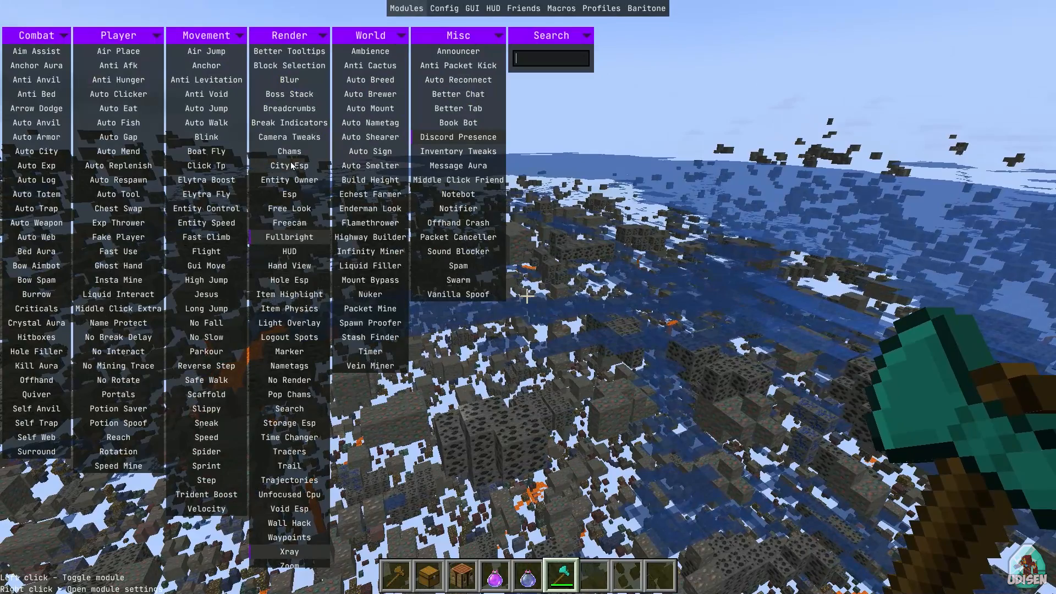
Search the module list ('CLI', 'P', then 'XRA') and disable Xray so terrain renders normally
{"action": "type", "text": "CLI"}
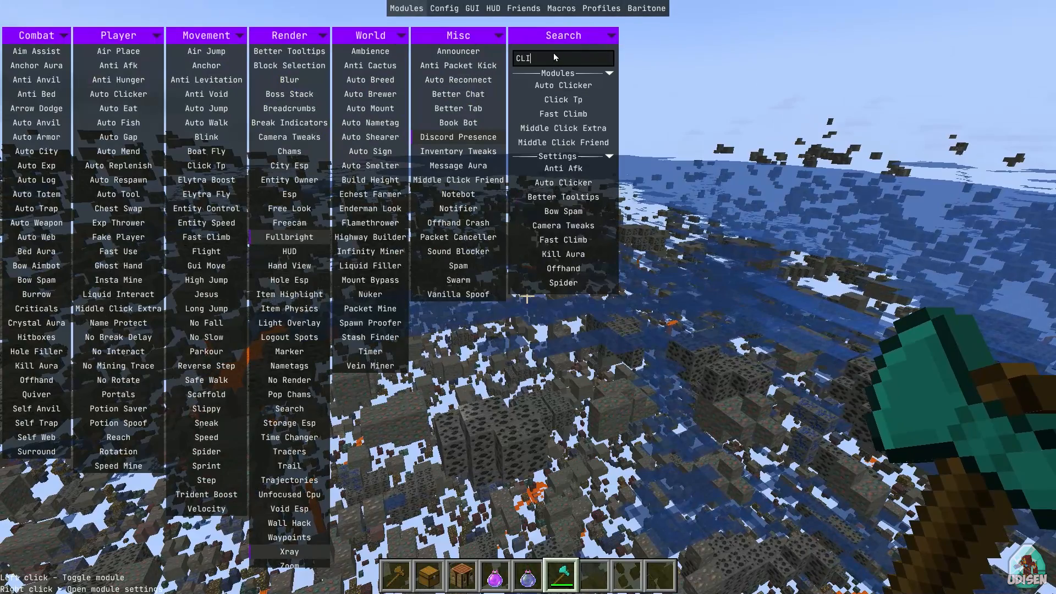
{"action": "type", "text": "P"}
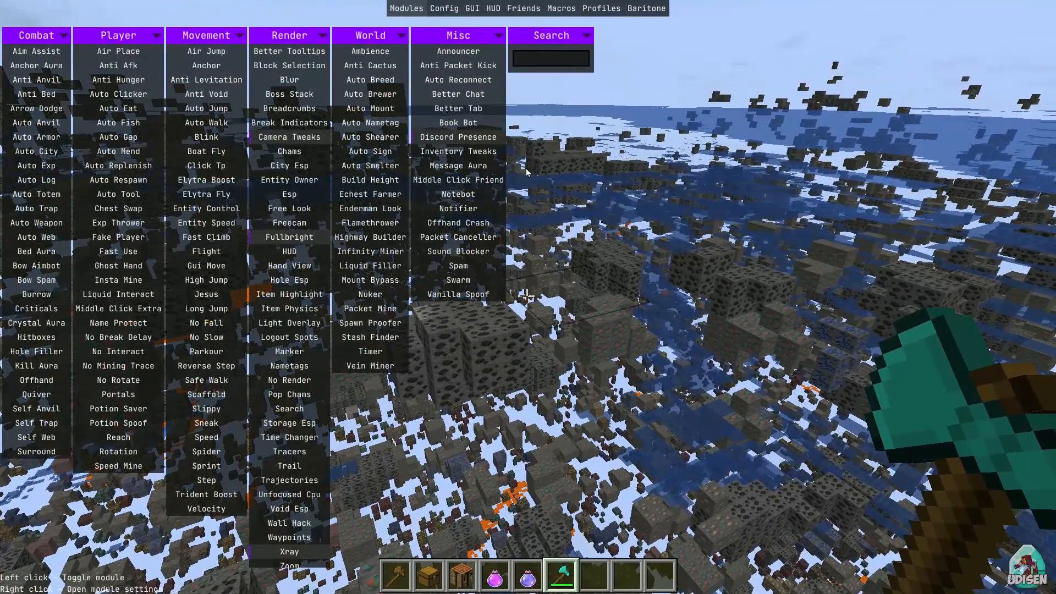
{"action": "mouse_move", "coordinate": [35, 224]}
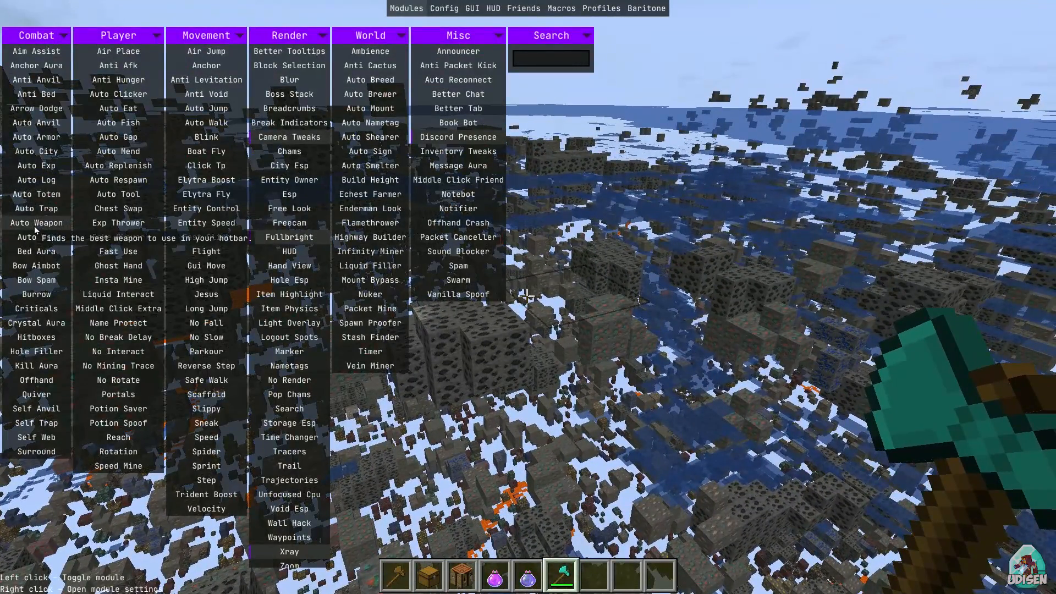
{"action": "mouse_move", "coordinate": [157, 295]}
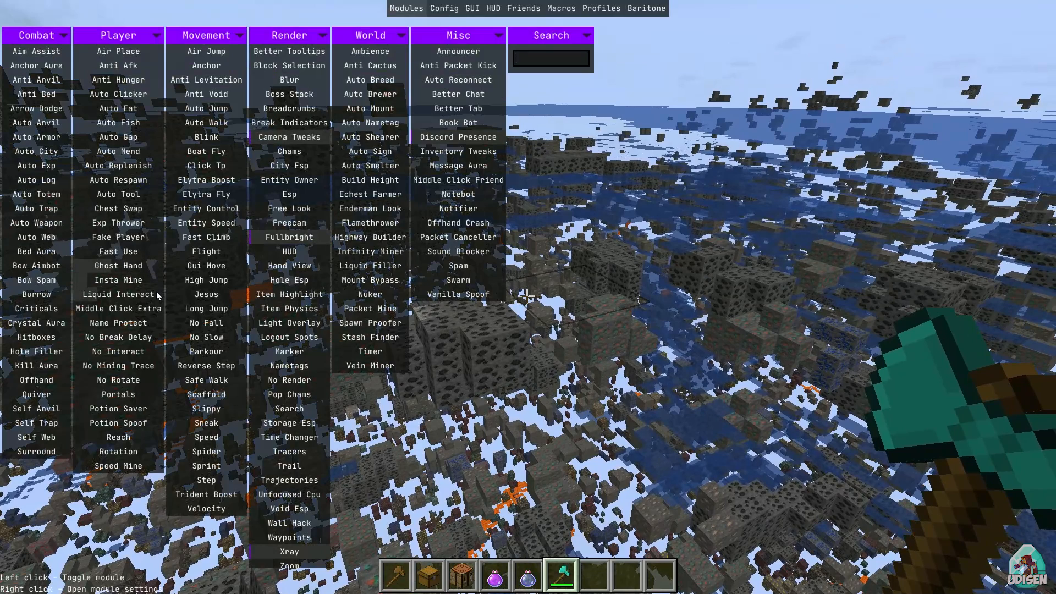
{"action": "mouse_move", "coordinate": [232, 305]}
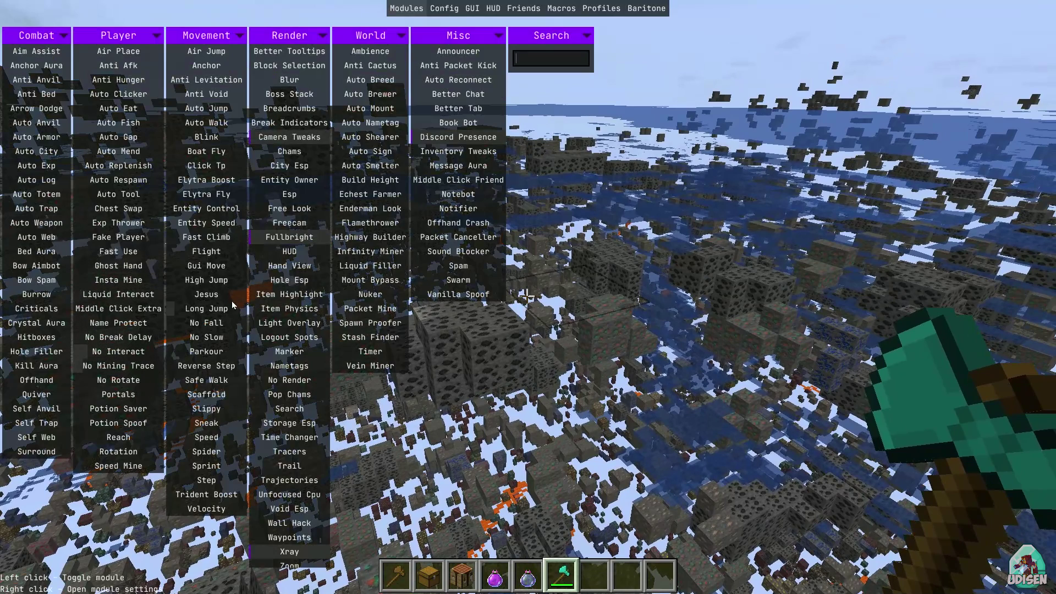
{"action": "mouse_move", "coordinate": [206, 93]}
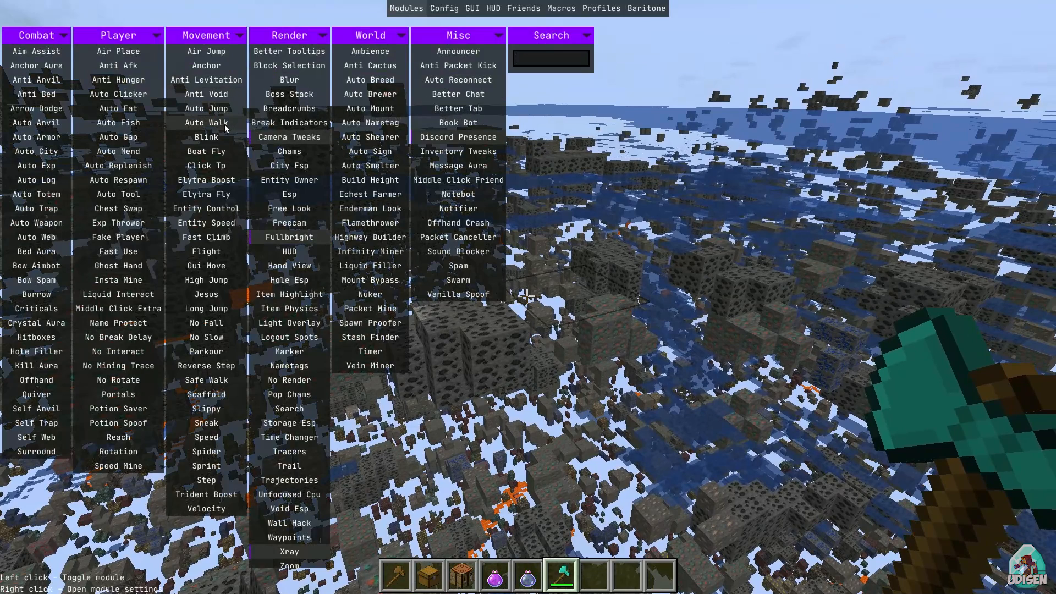
{"action": "mouse_move", "coordinate": [205, 80]}
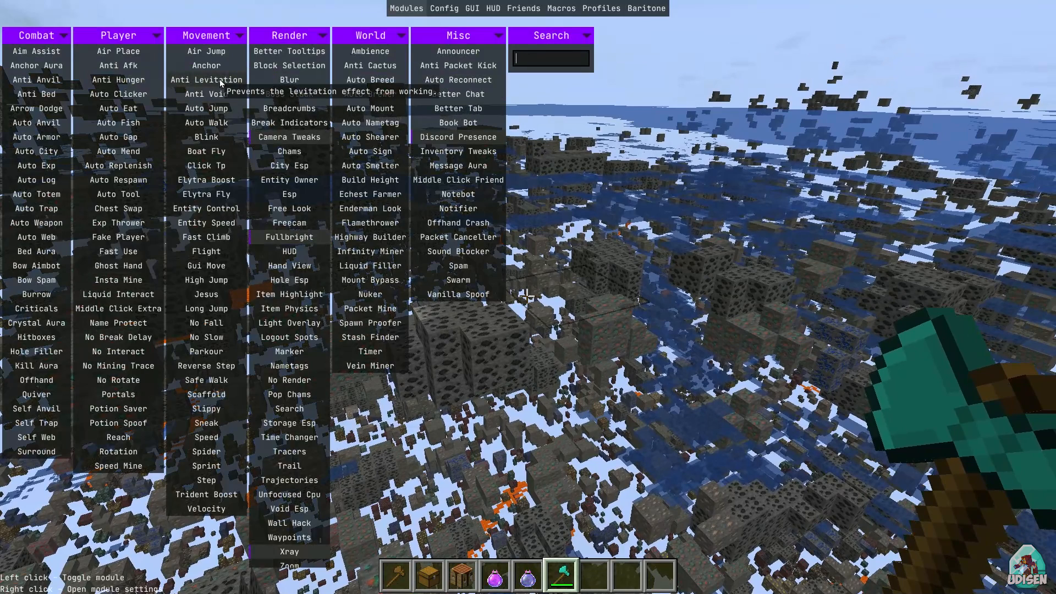
{"action": "mouse_move", "coordinate": [490, 205]}
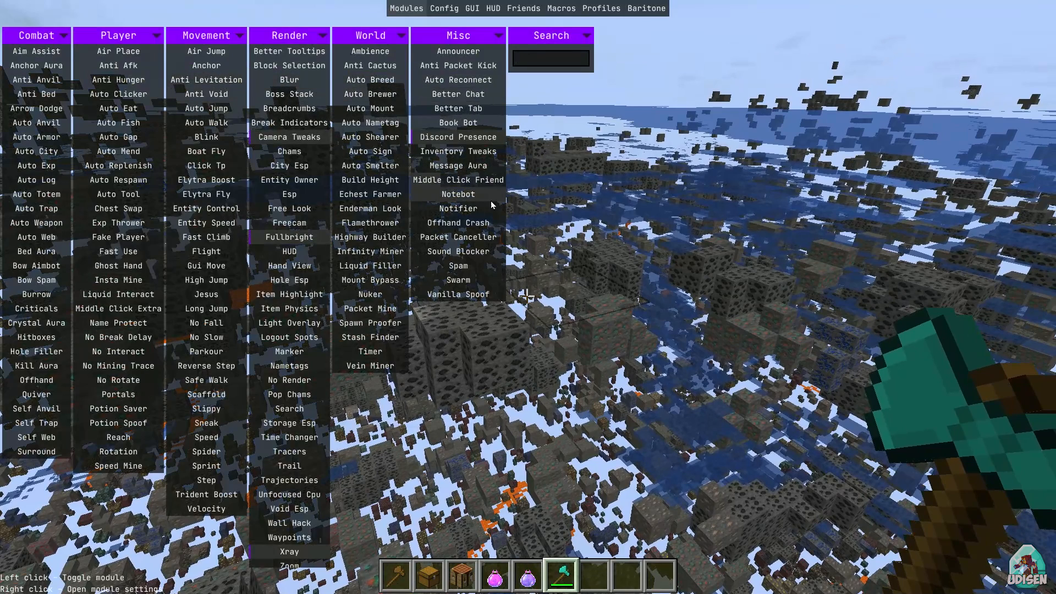
{"action": "mouse_move", "coordinate": [457, 166]}
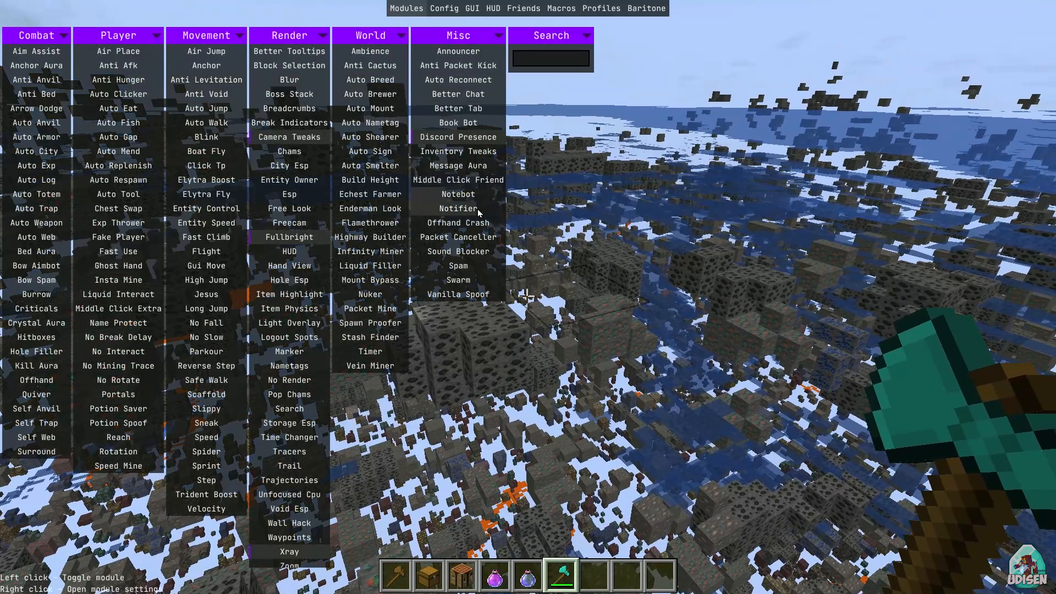
{"action": "mouse_move", "coordinate": [458, 193]}
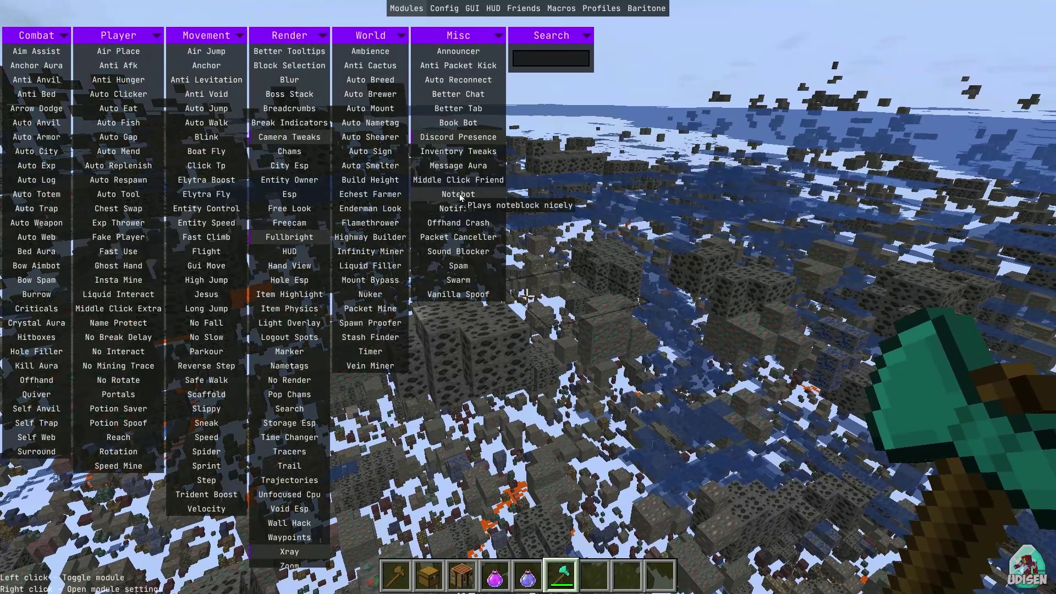
{"action": "mouse_move", "coordinate": [479, 230]}
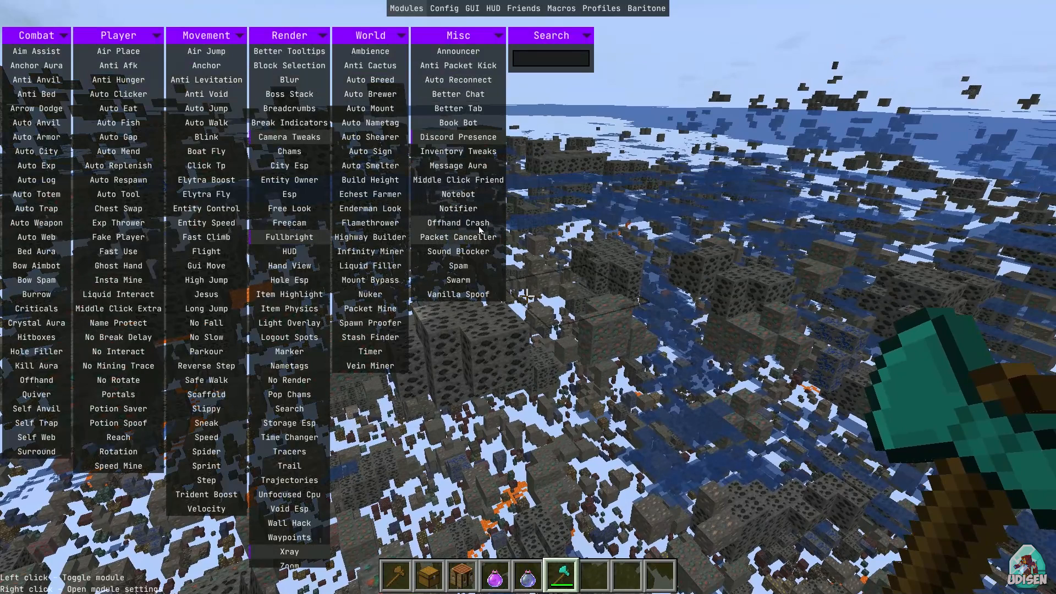
{"action": "mouse_move", "coordinate": [458, 224]}
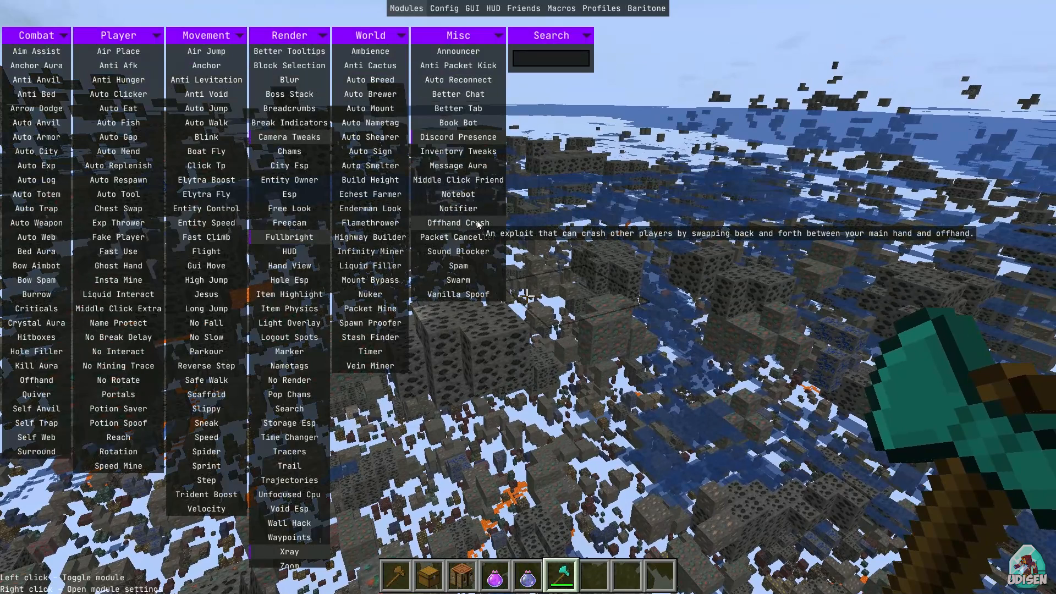
{"action": "mouse_move", "coordinate": [458, 251]}
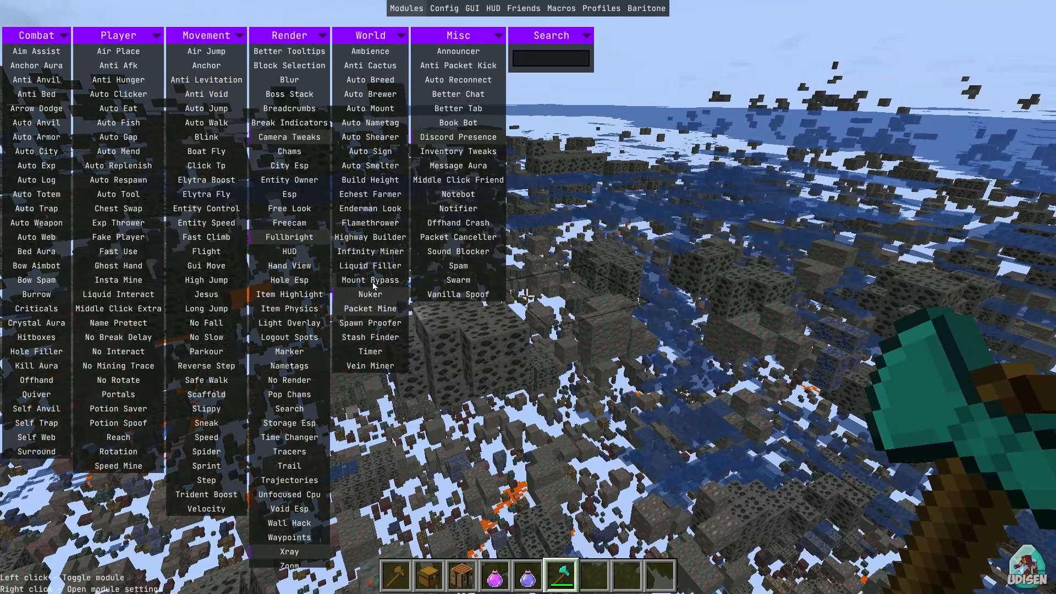
{"action": "type", "text": "XRA"}
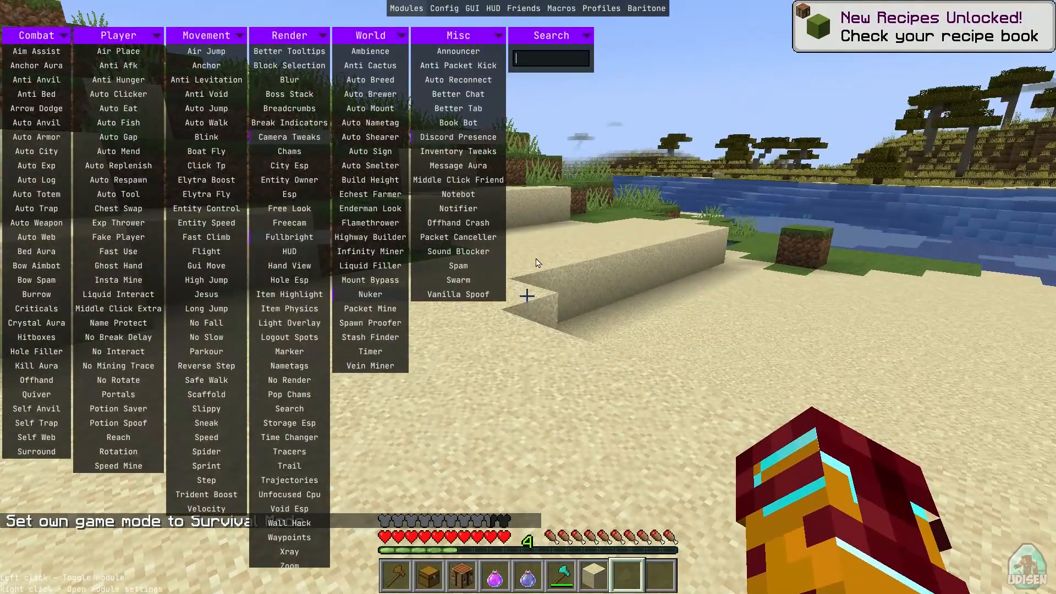
In Nuker's settings keep Closest sort mode and toggle the Swing Hand option
{"action": "right_click", "coordinate": [370, 295]}
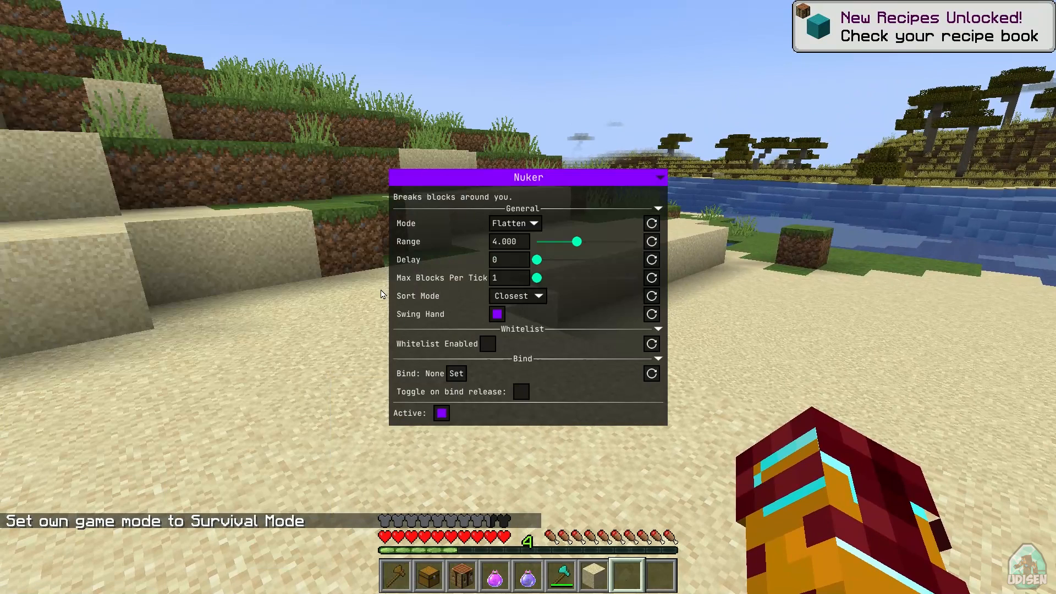
{"action": "mouse_move", "coordinate": [535, 250]}
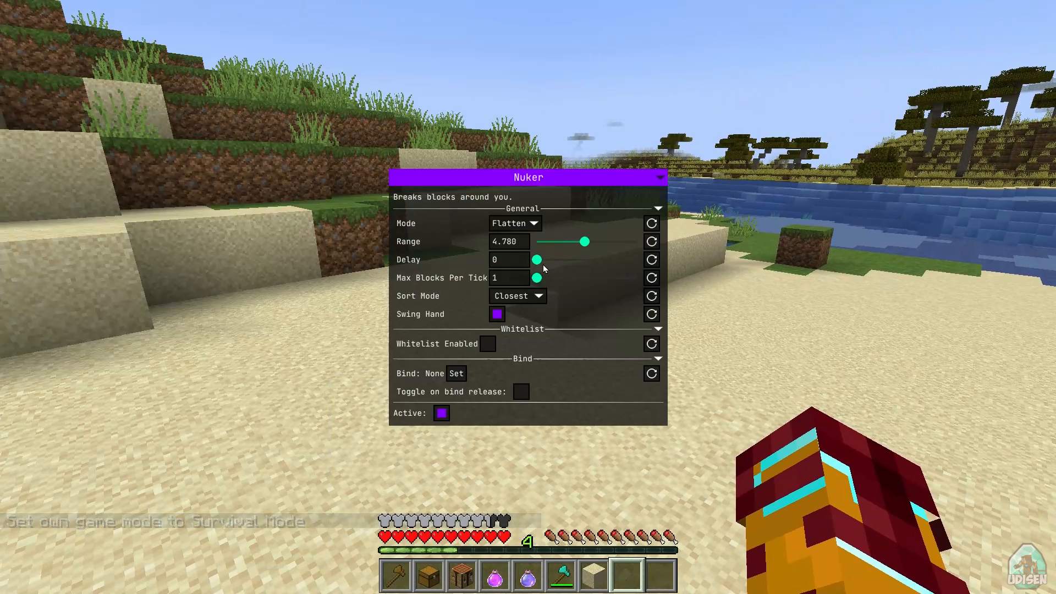
{"action": "mouse_move", "coordinate": [541, 287]}
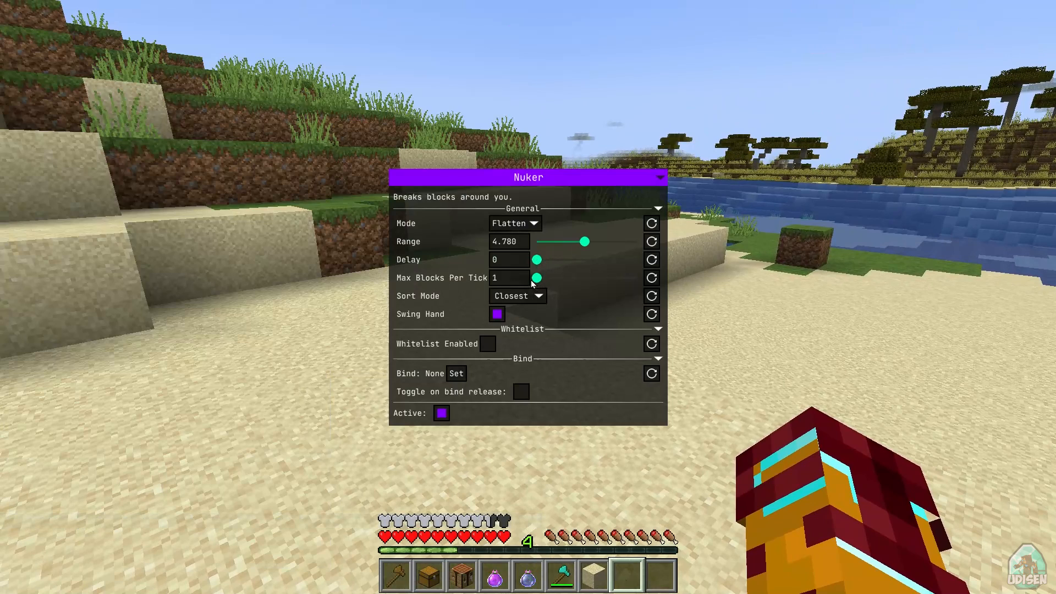
{"action": "mouse_move", "coordinate": [535, 304]}
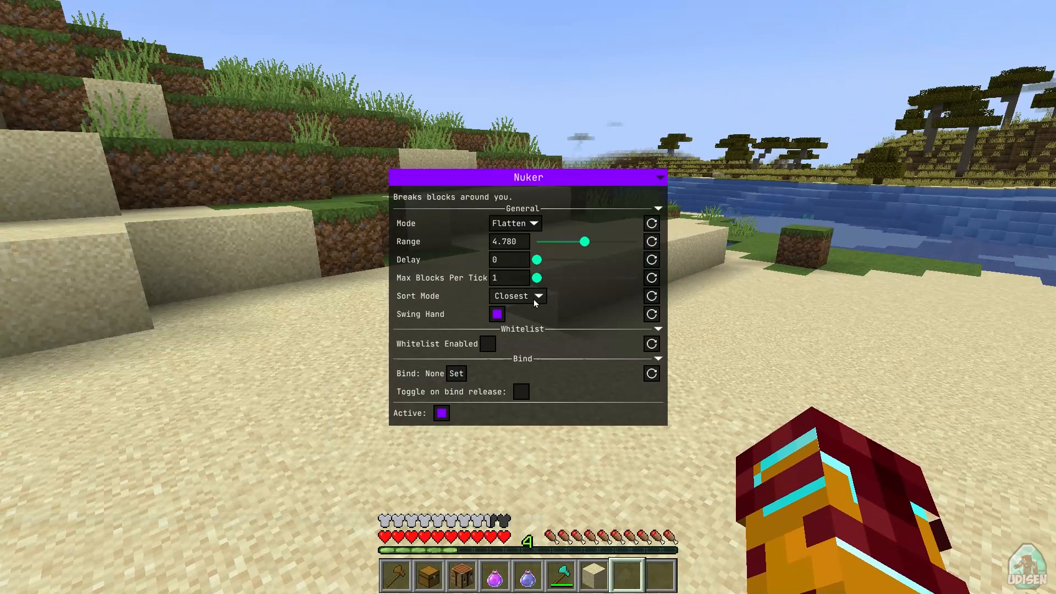
{"action": "left_click", "coordinate": [517, 296]}
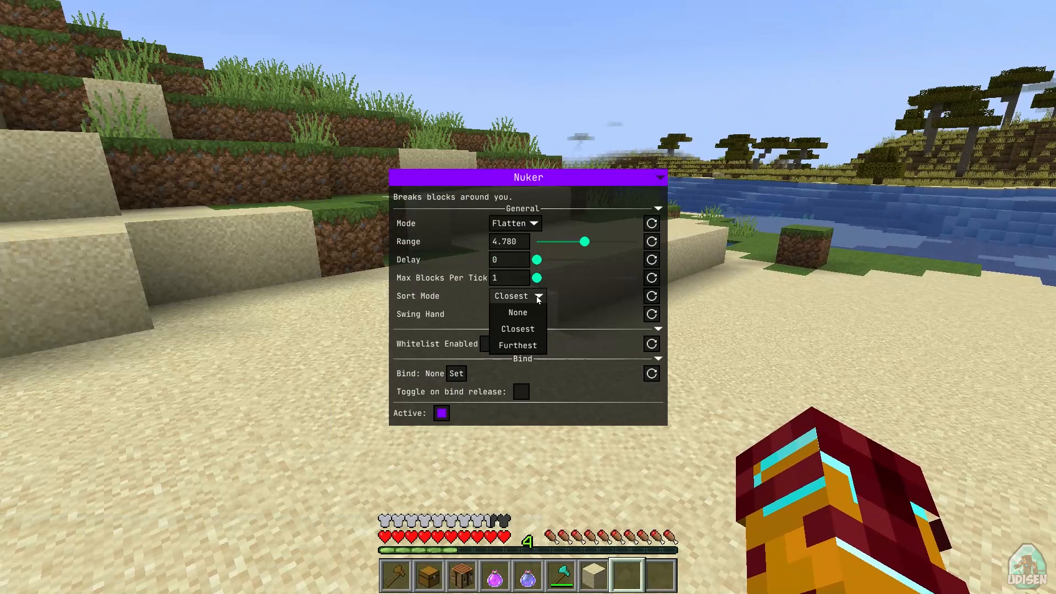
{"action": "left_click", "coordinate": [517, 329]}
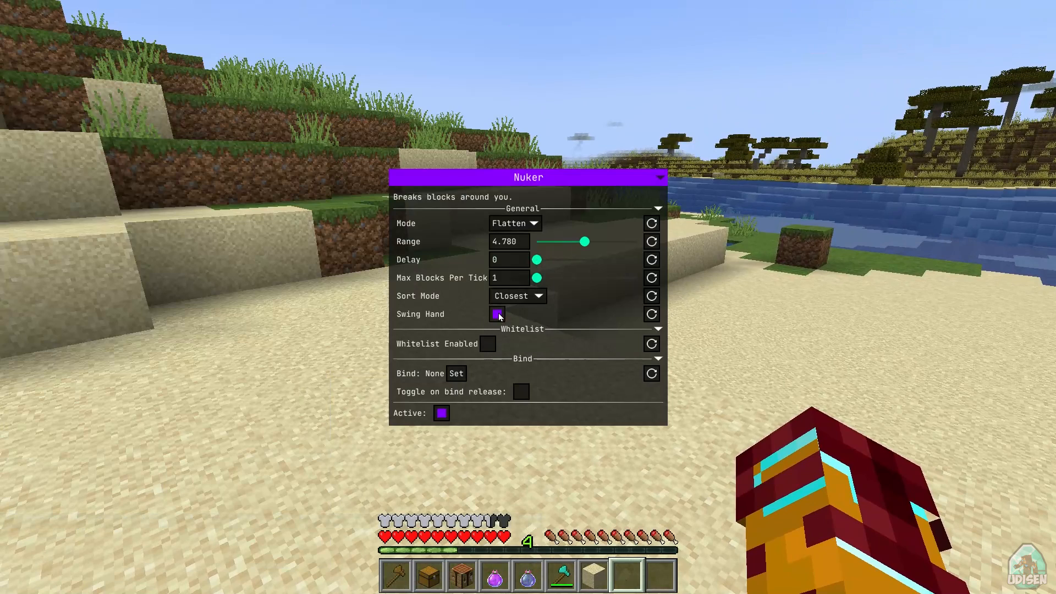
{"action": "left_click", "coordinate": [497, 314]}
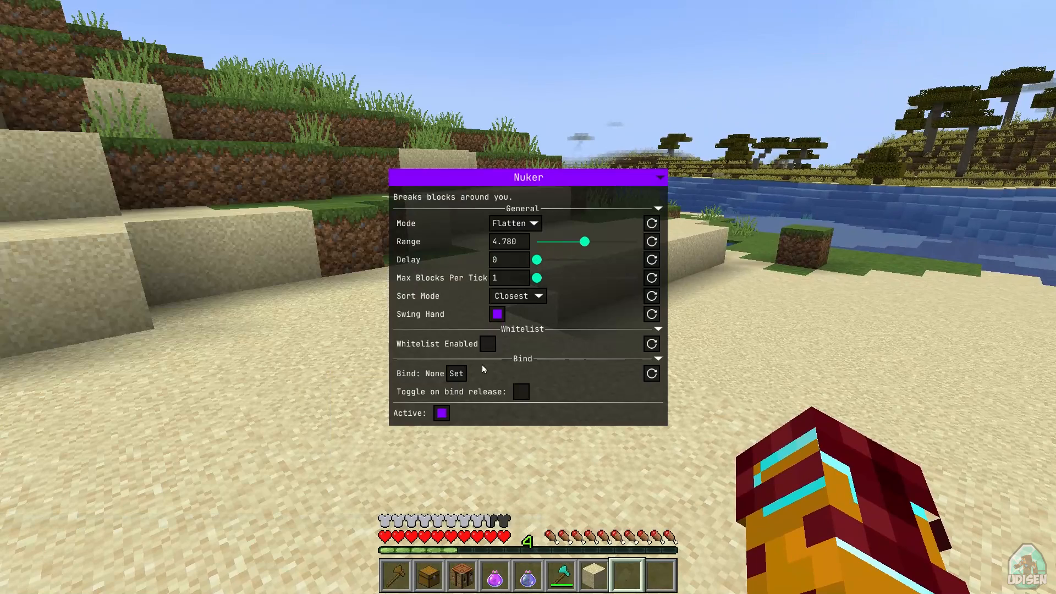
{"action": "mouse_move", "coordinate": [536, 394]}
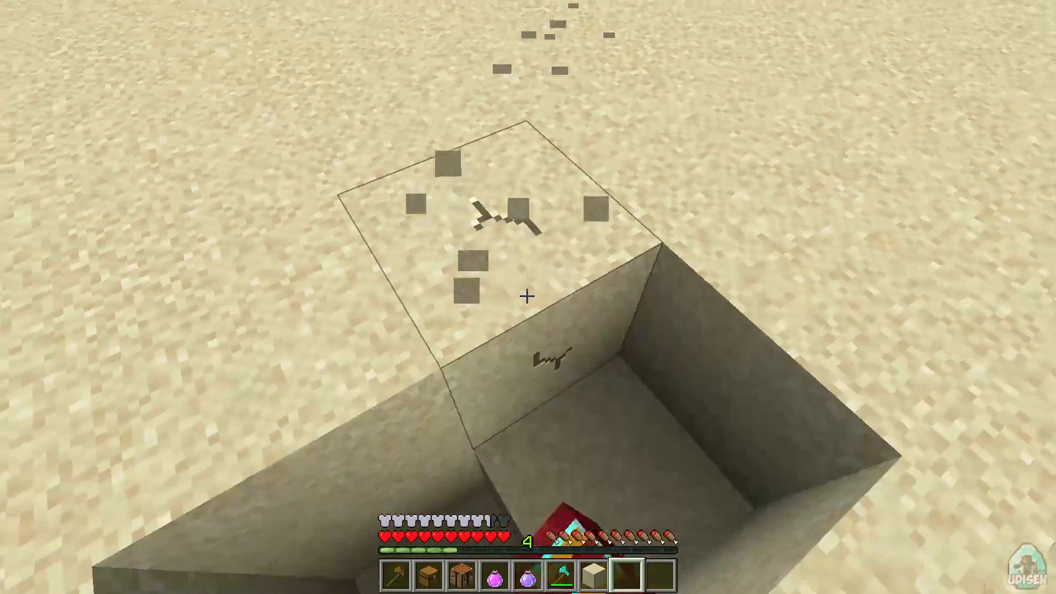
{"action": "mouse_move", "coordinate": [528, 297]}
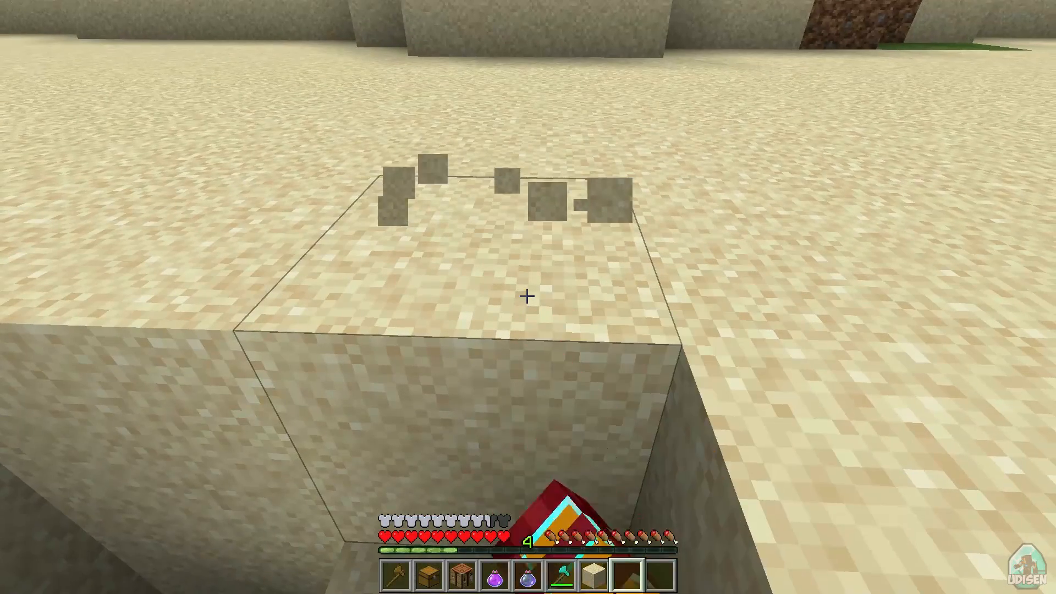
Pause via the Game Menu and return to the game while Nuker clears the sand
{"action": "key", "text": "Escape"}
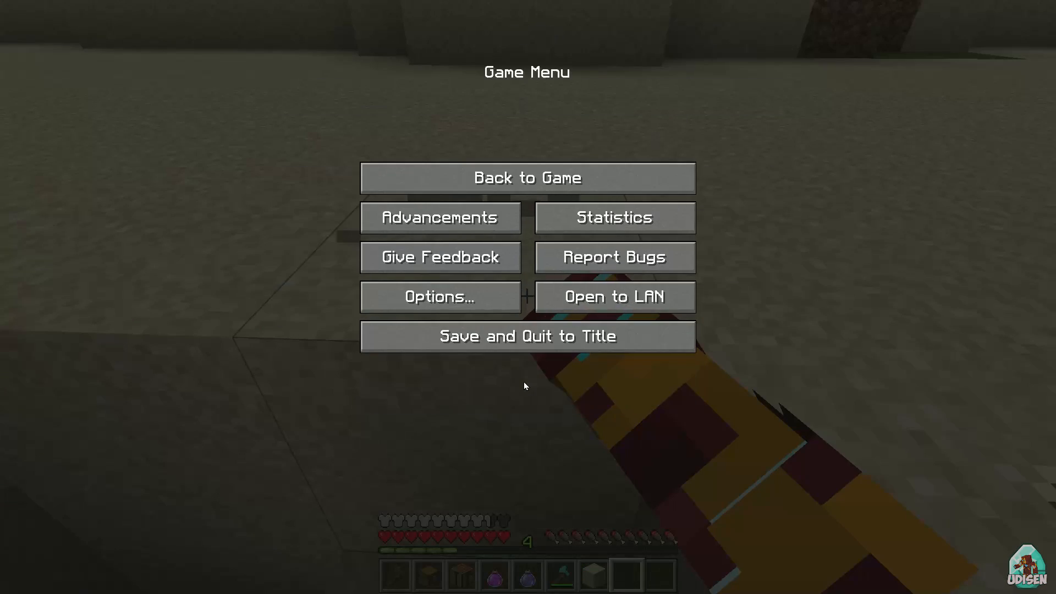
{"action": "left_click", "coordinate": [527, 177]}
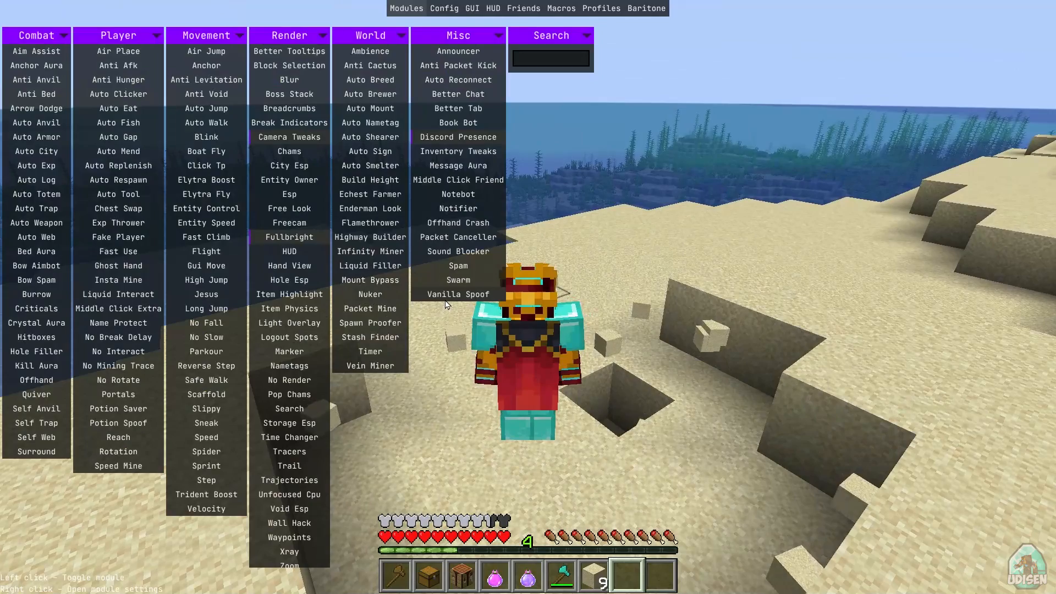
{"action": "mouse_move", "coordinate": [459, 295]}
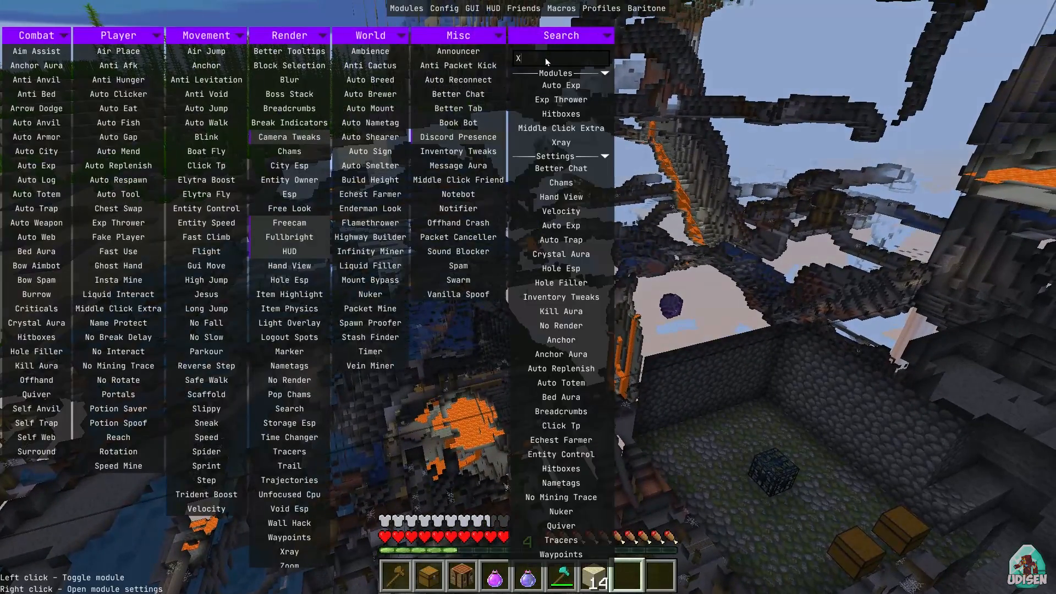
Search 'RAY' in the module list to enable Xray alongside Freecam
{"action": "type", "text": "RAY"}
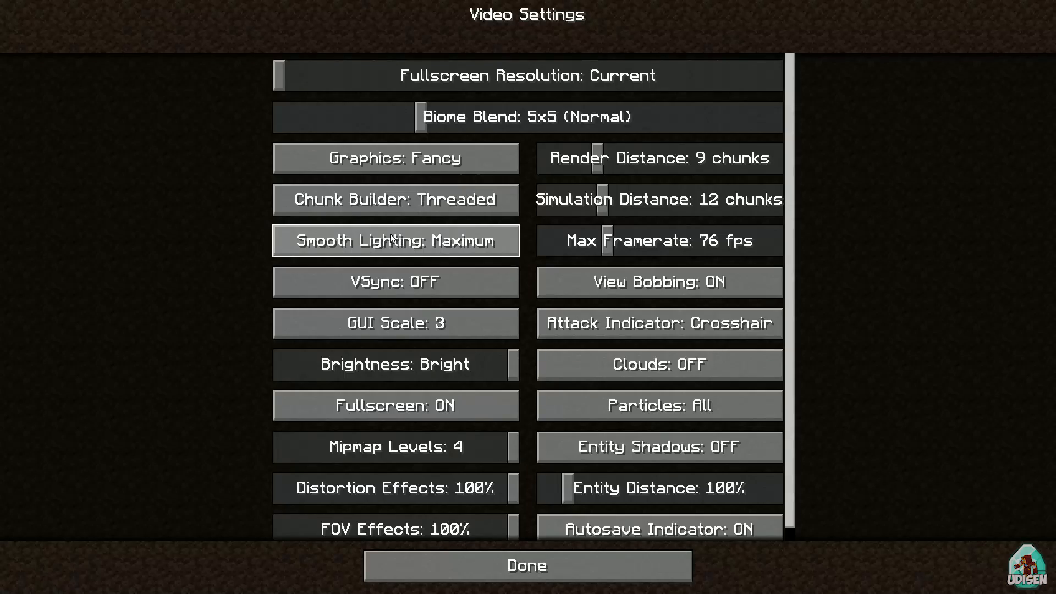
Cycle Graphics to Fast in Video Settings and return to the game
{"action": "left_click", "coordinate": [395, 158]}
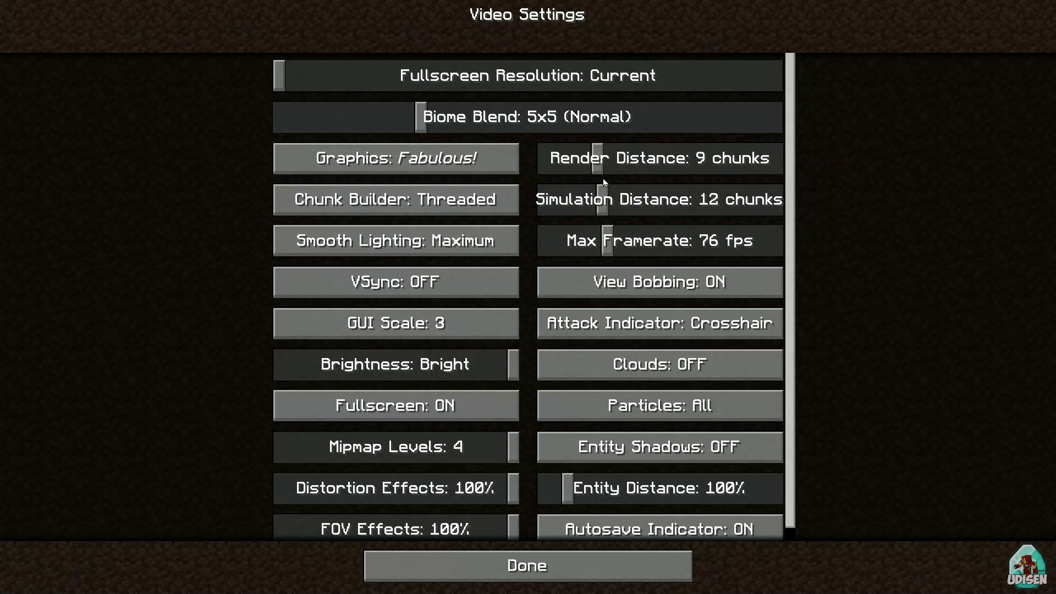
{"action": "left_click", "coordinate": [395, 157]}
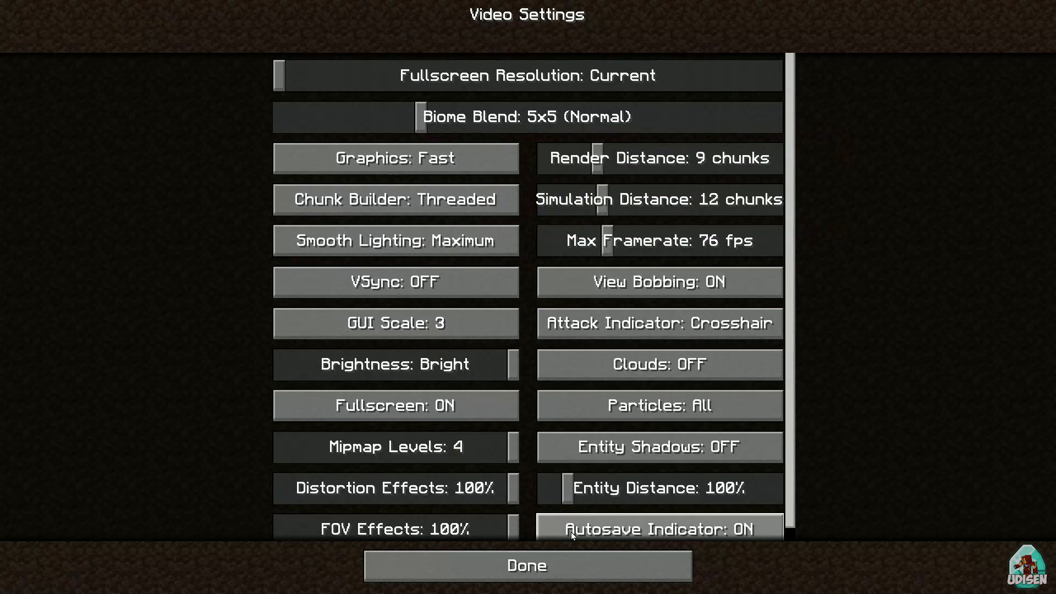
{"action": "left_click", "coordinate": [527, 566]}
{"action": "type", "text": "/TIM"}
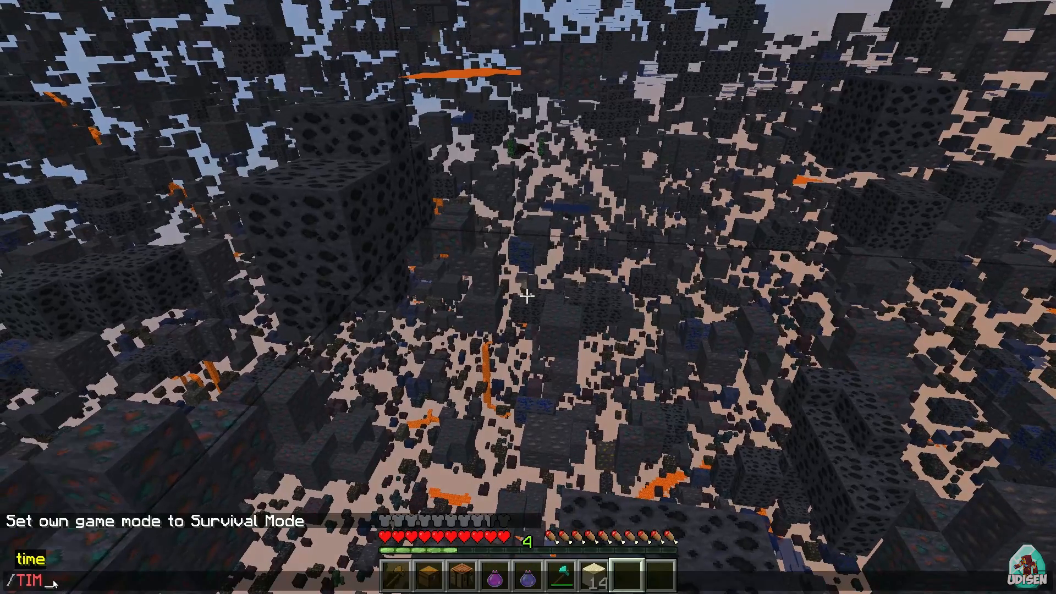
Send the '/time set night' command to switch the world to night
{"action": "type", "text": "ime set night"}
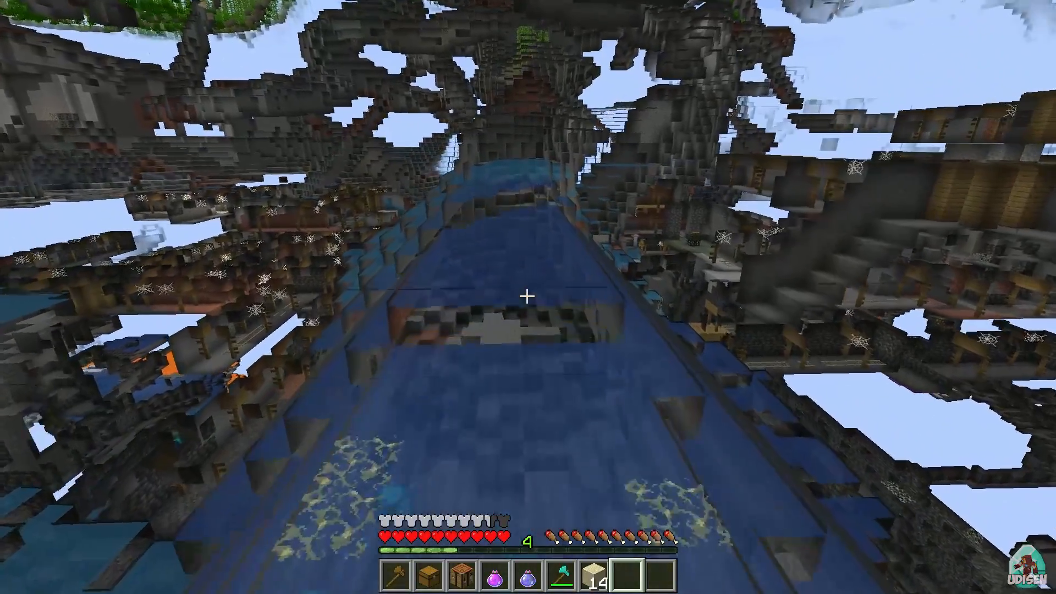
{"action": "mouse_move", "coordinate": [528, 297]}
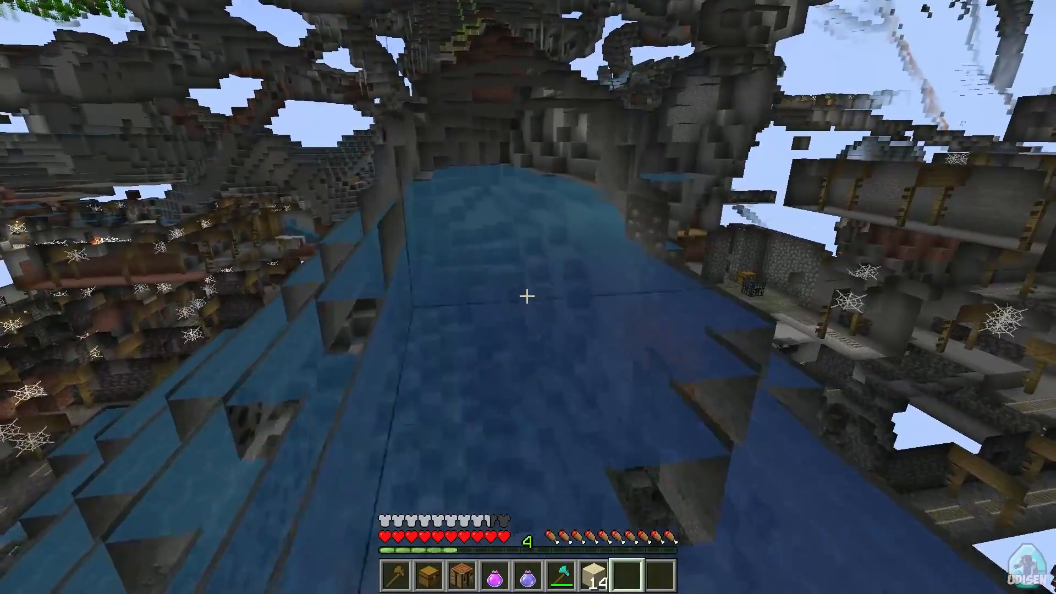